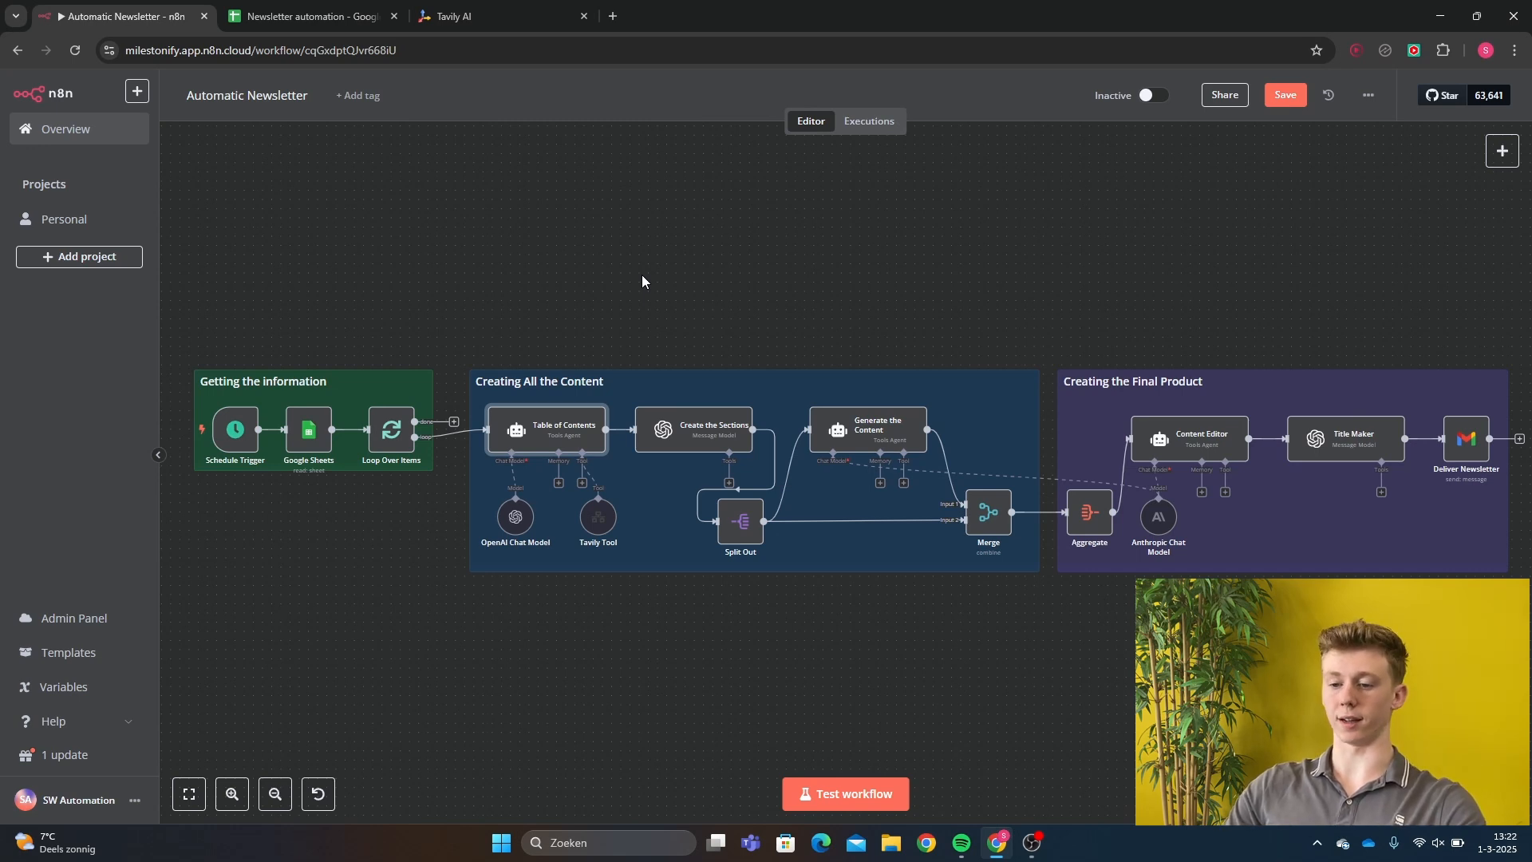
mouse_move(820, 268)
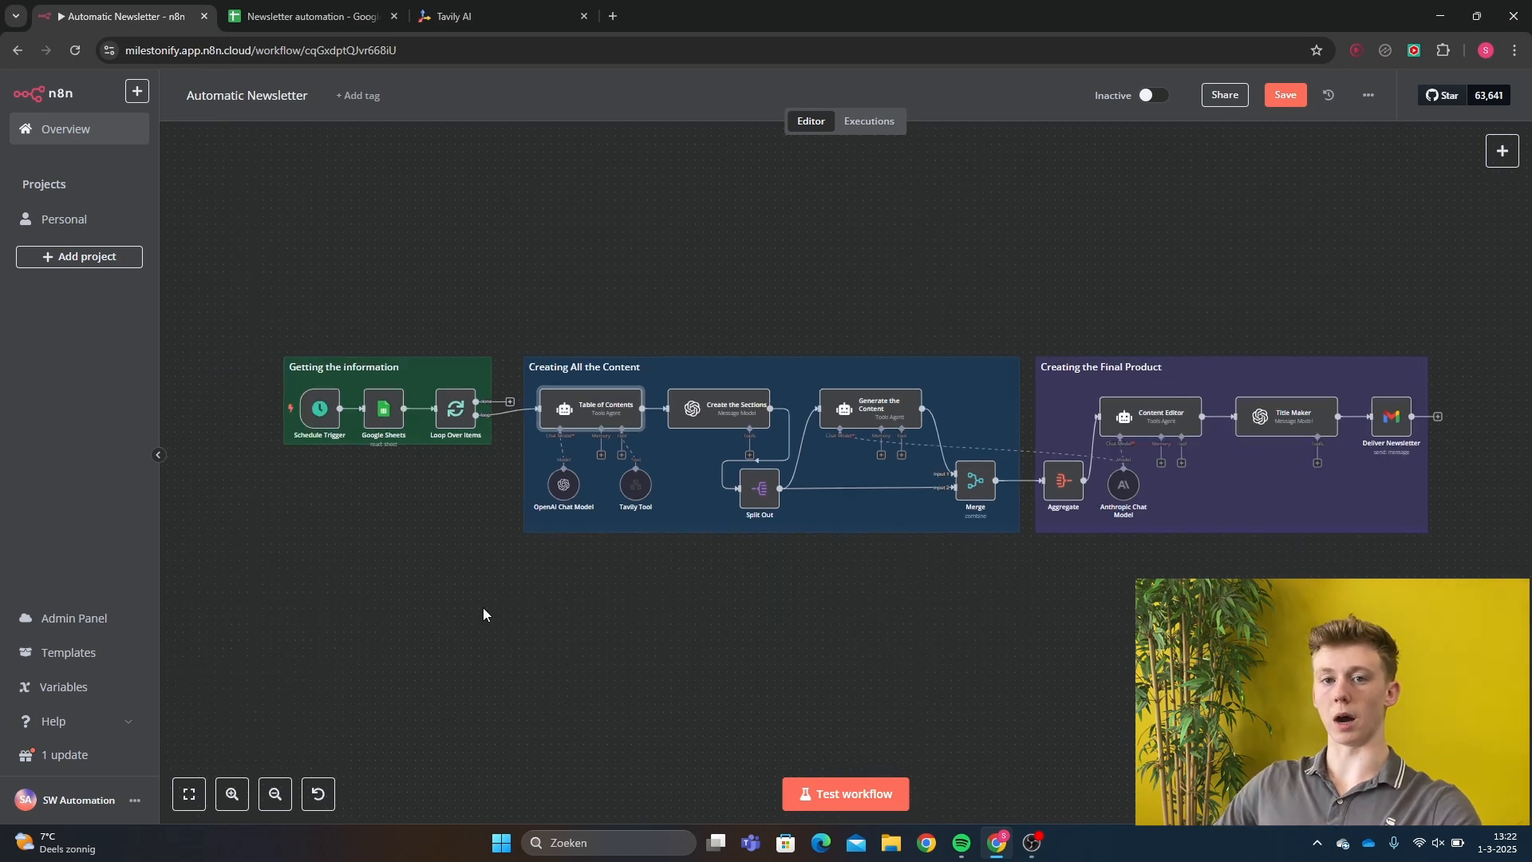
mouse_move(574, 592)
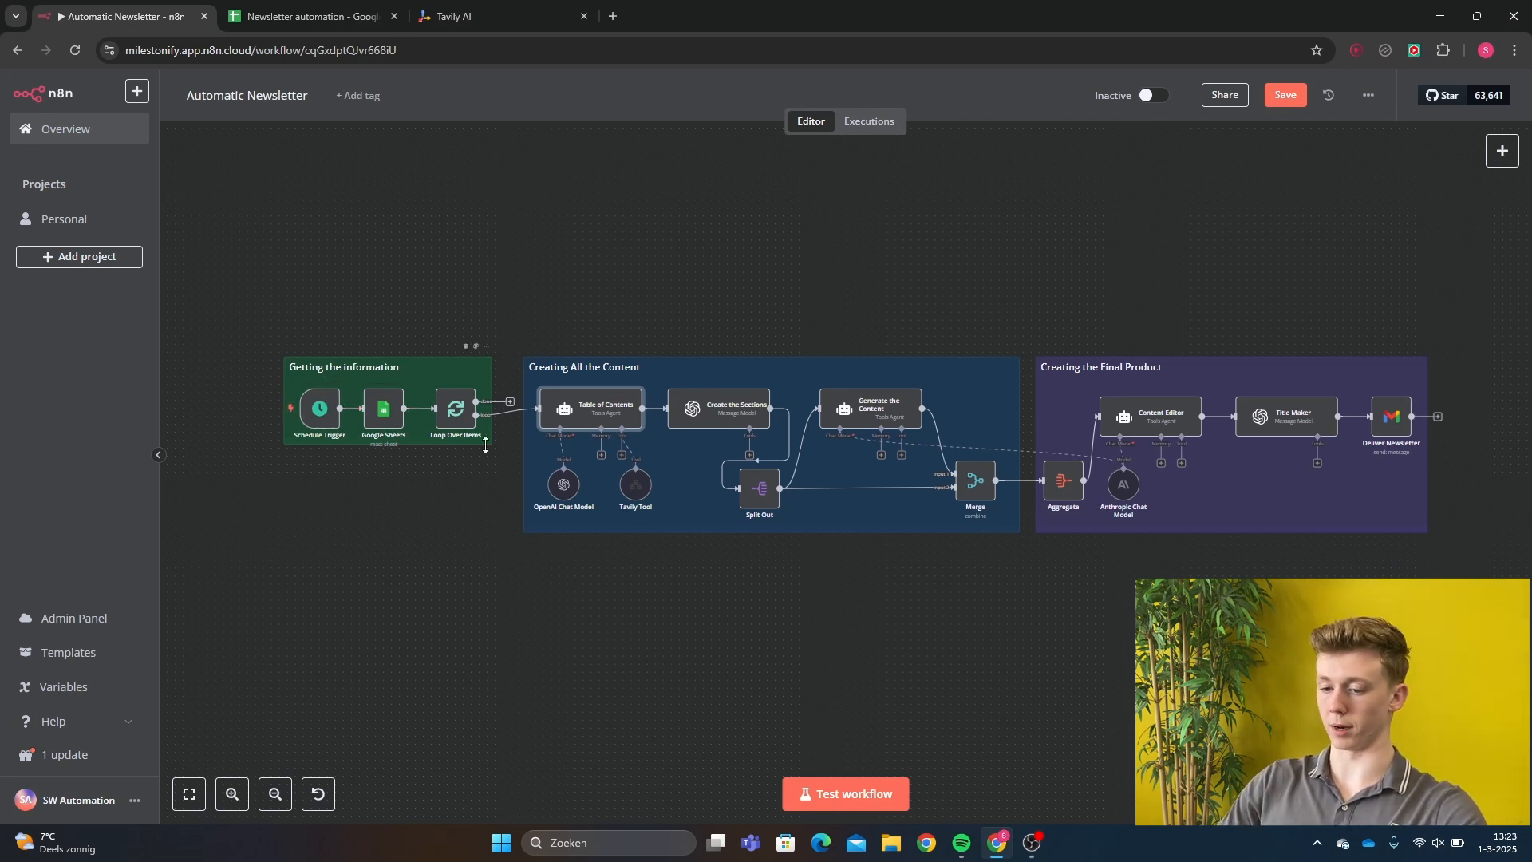
Add a sheet row with topic Crypto, tone Professional and audience Young Adults, then return to n8n.
left_click(308, 16)
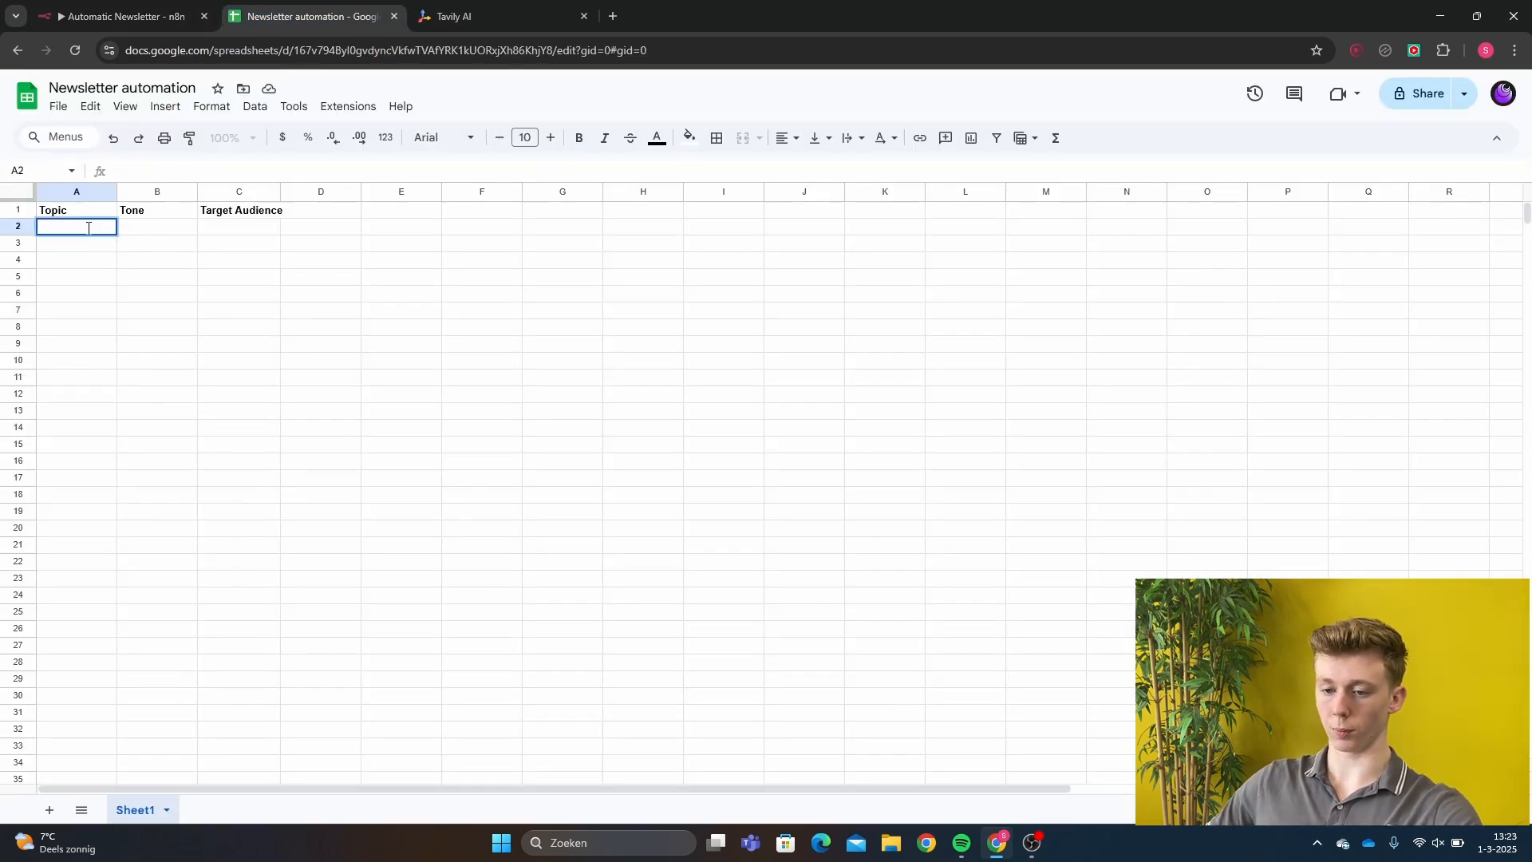
type("Crypto")
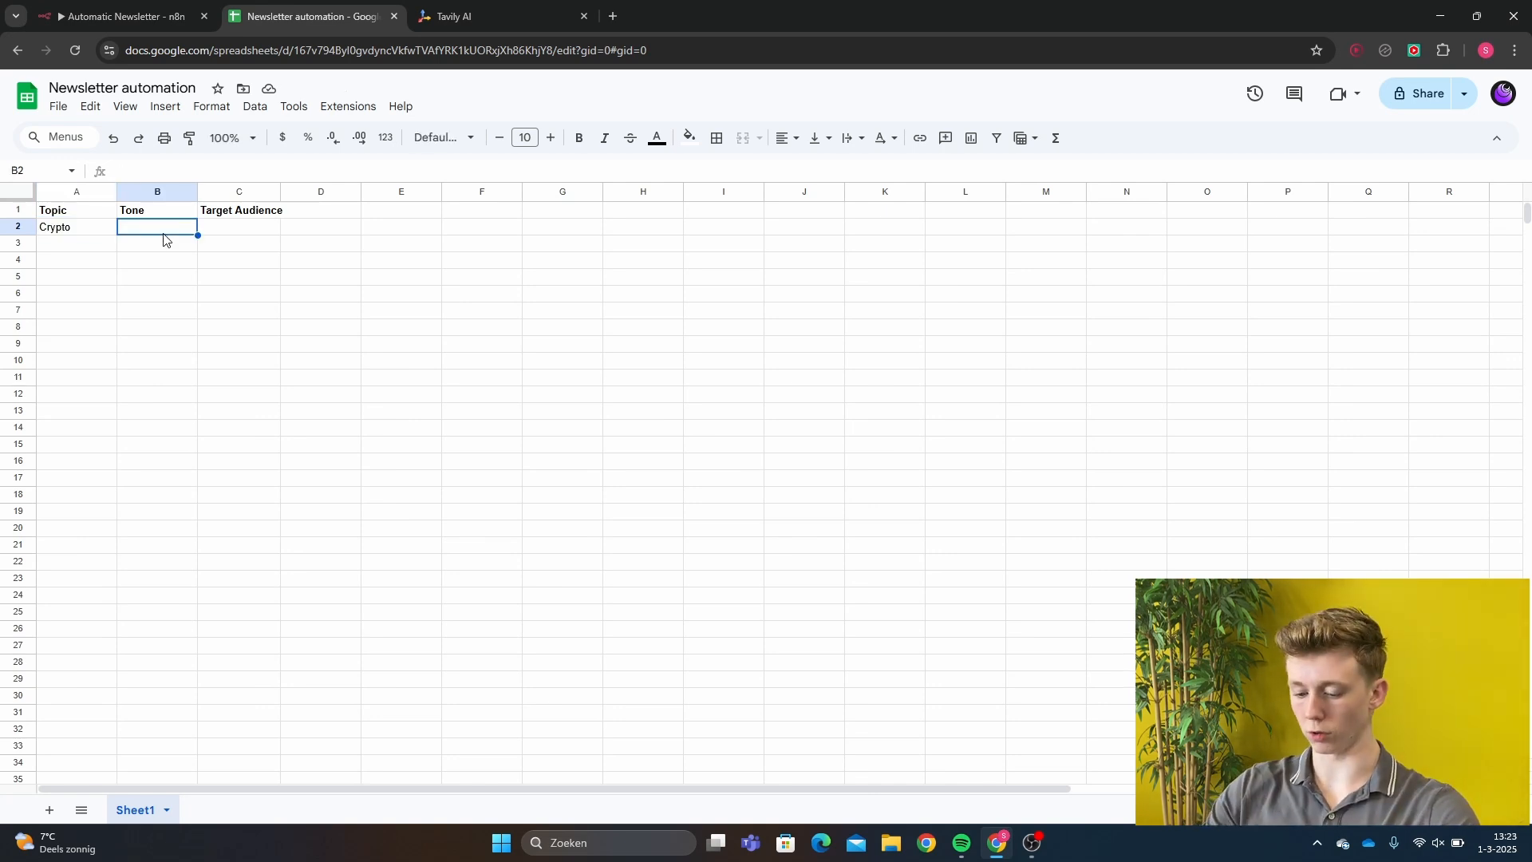
type("Professional")
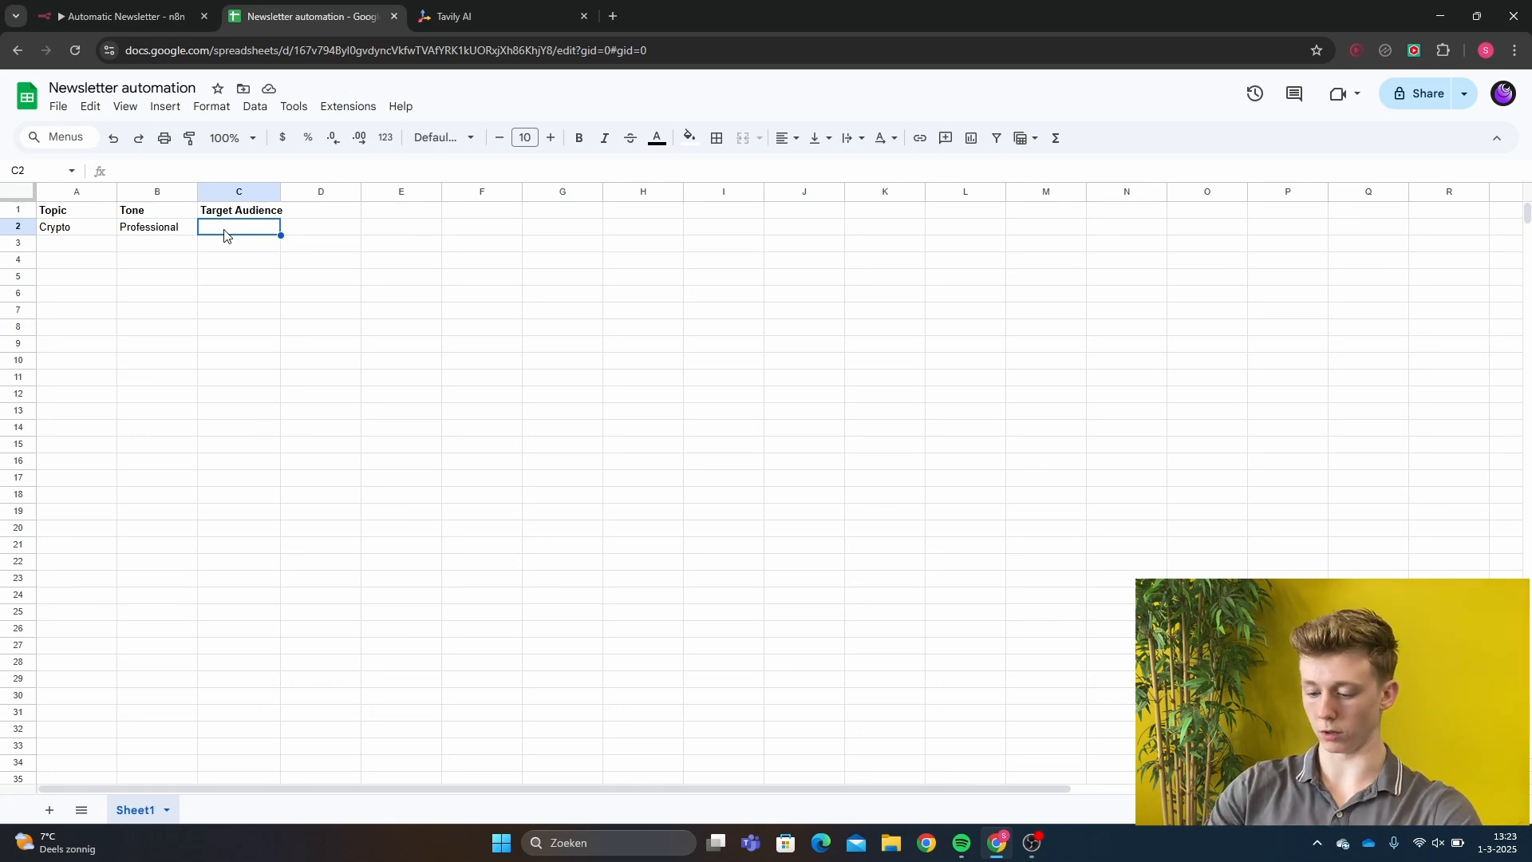
type("Young Adults")
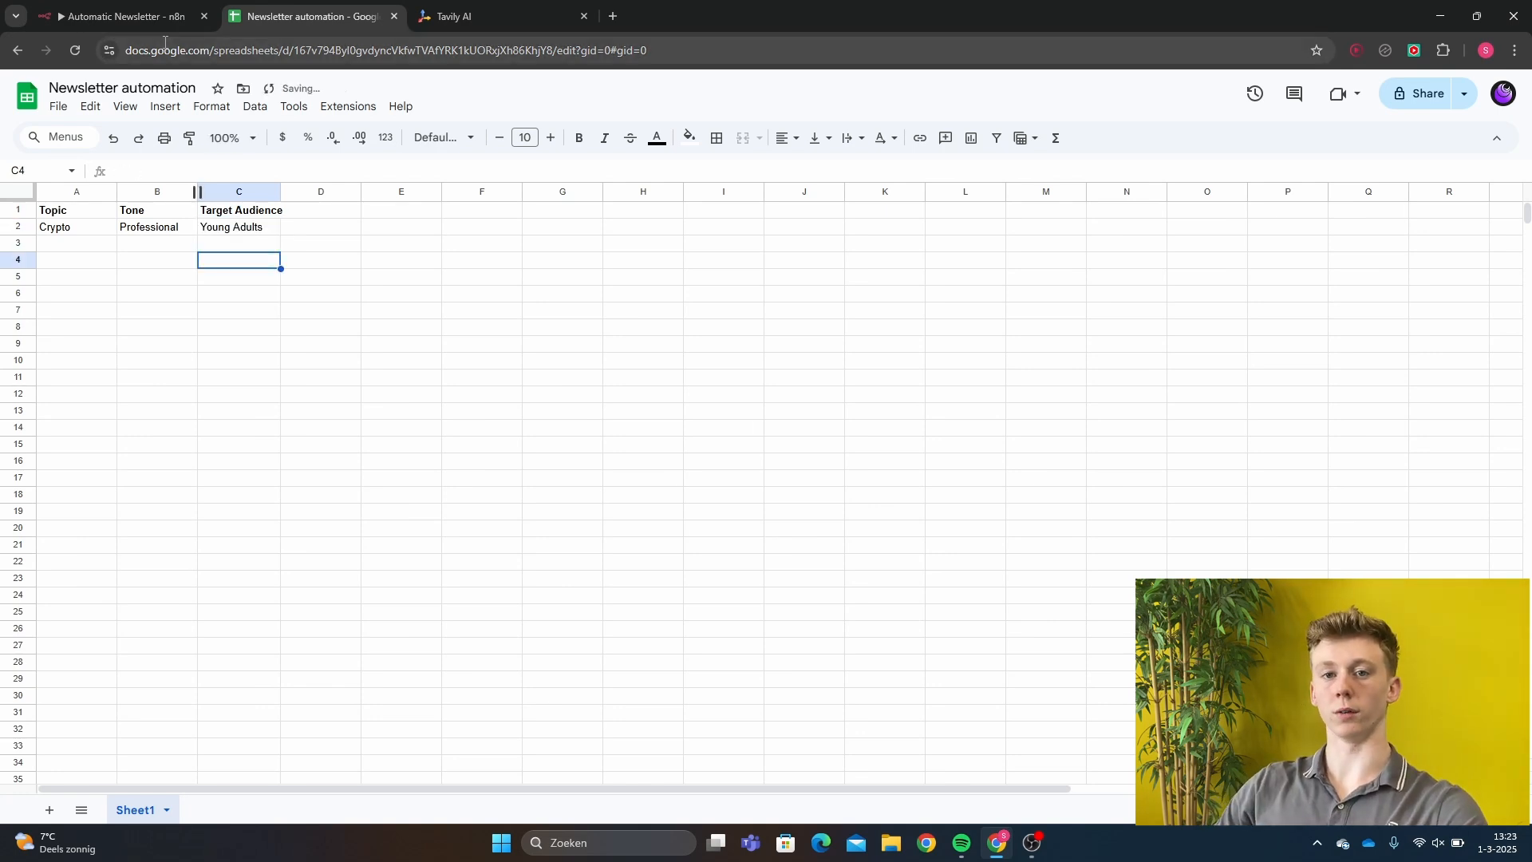
left_click(117, 16)
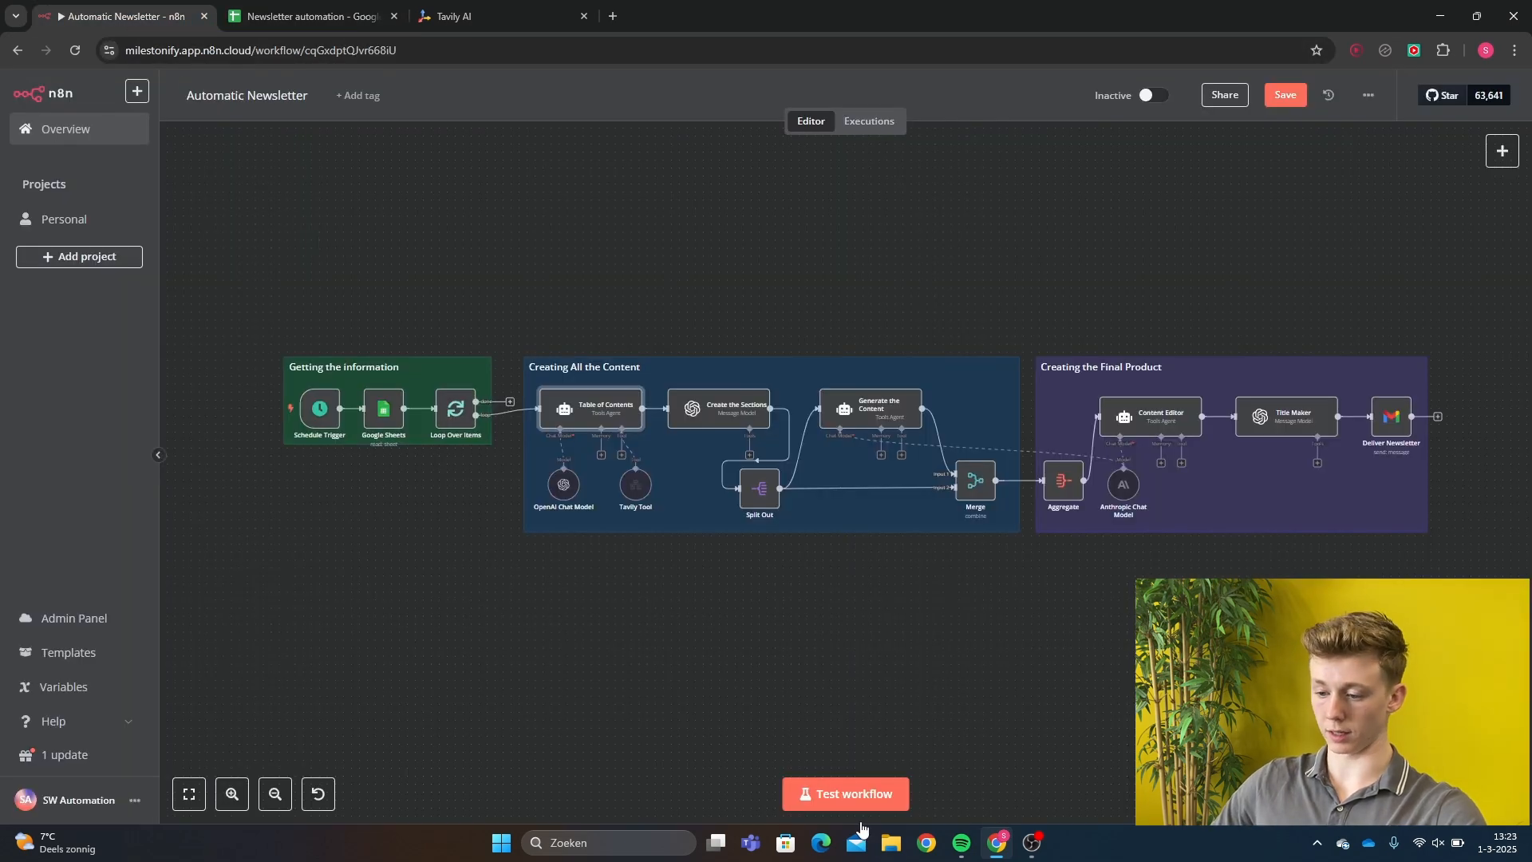
Run the whole newsletter workflow with Test workflow.
left_click(844, 792)
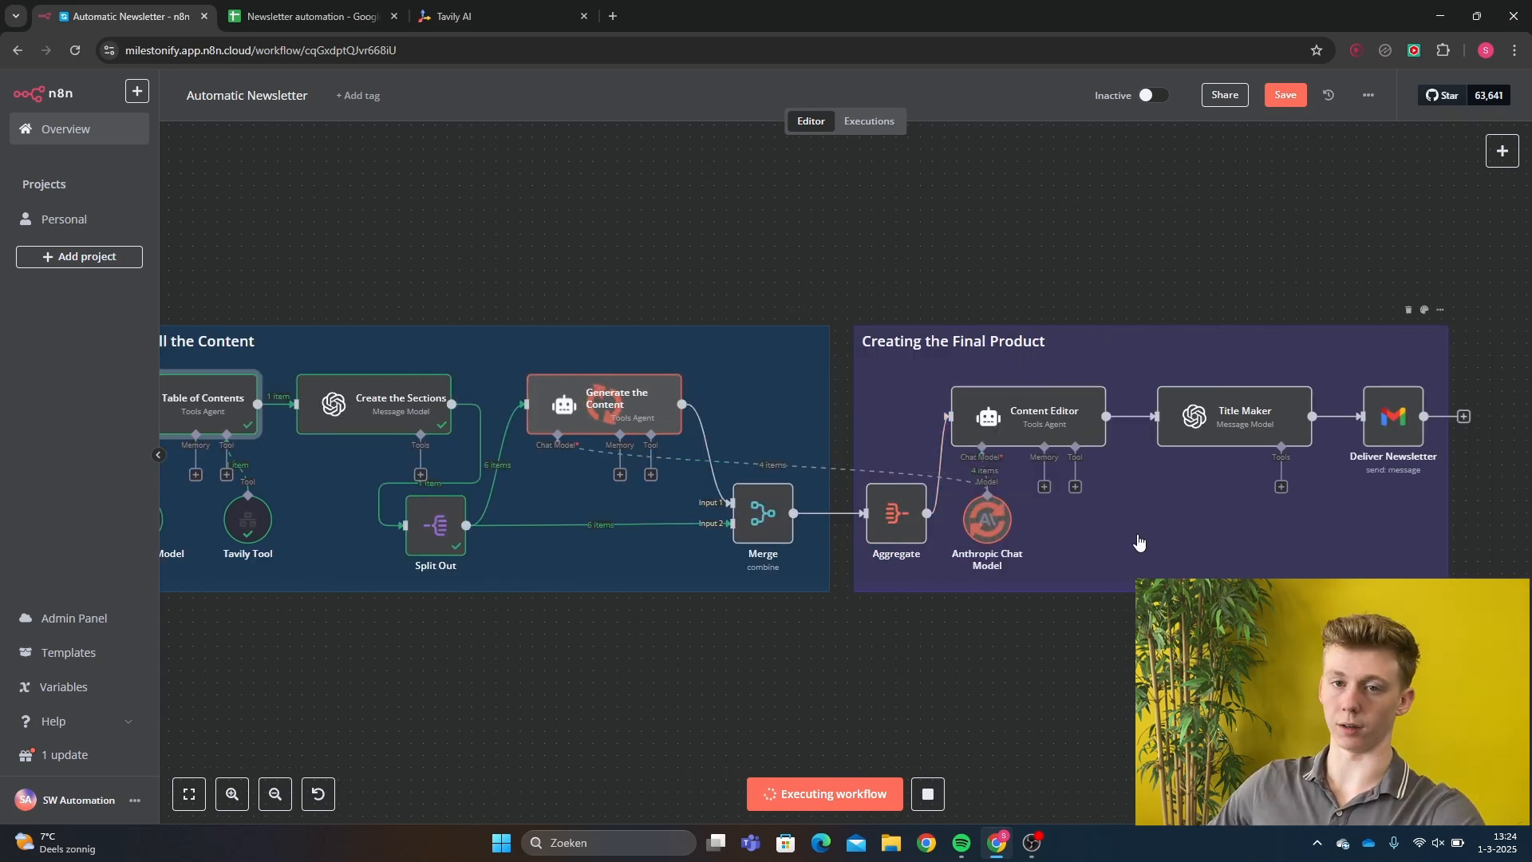
mouse_move(1210, 506)
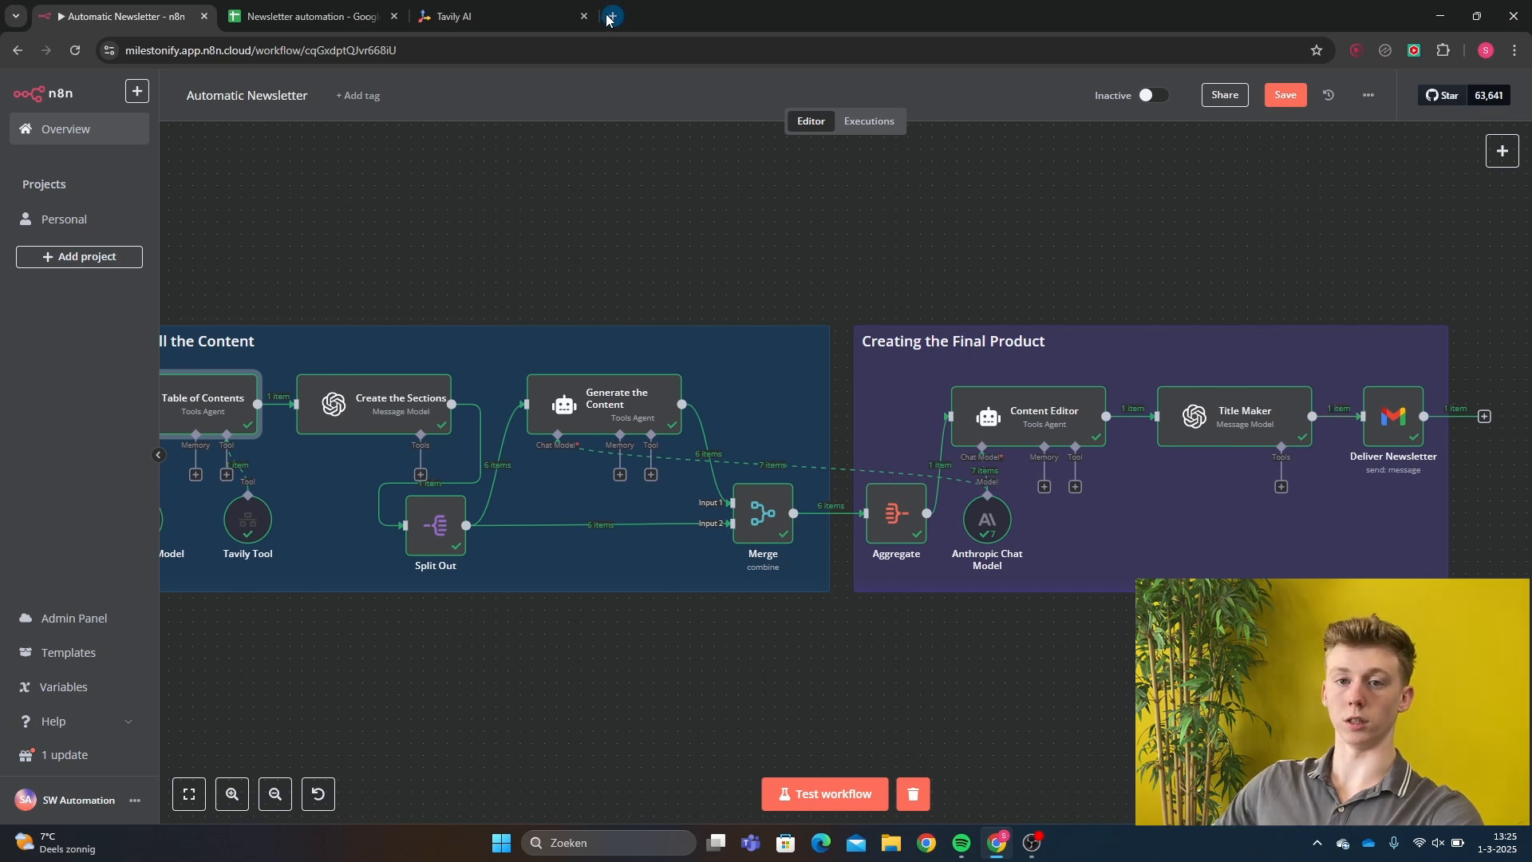
Read the 'Market Volatility And Innovations' crypto newsletter in Gmail, then go back to n8n.
left_click(610, 16)
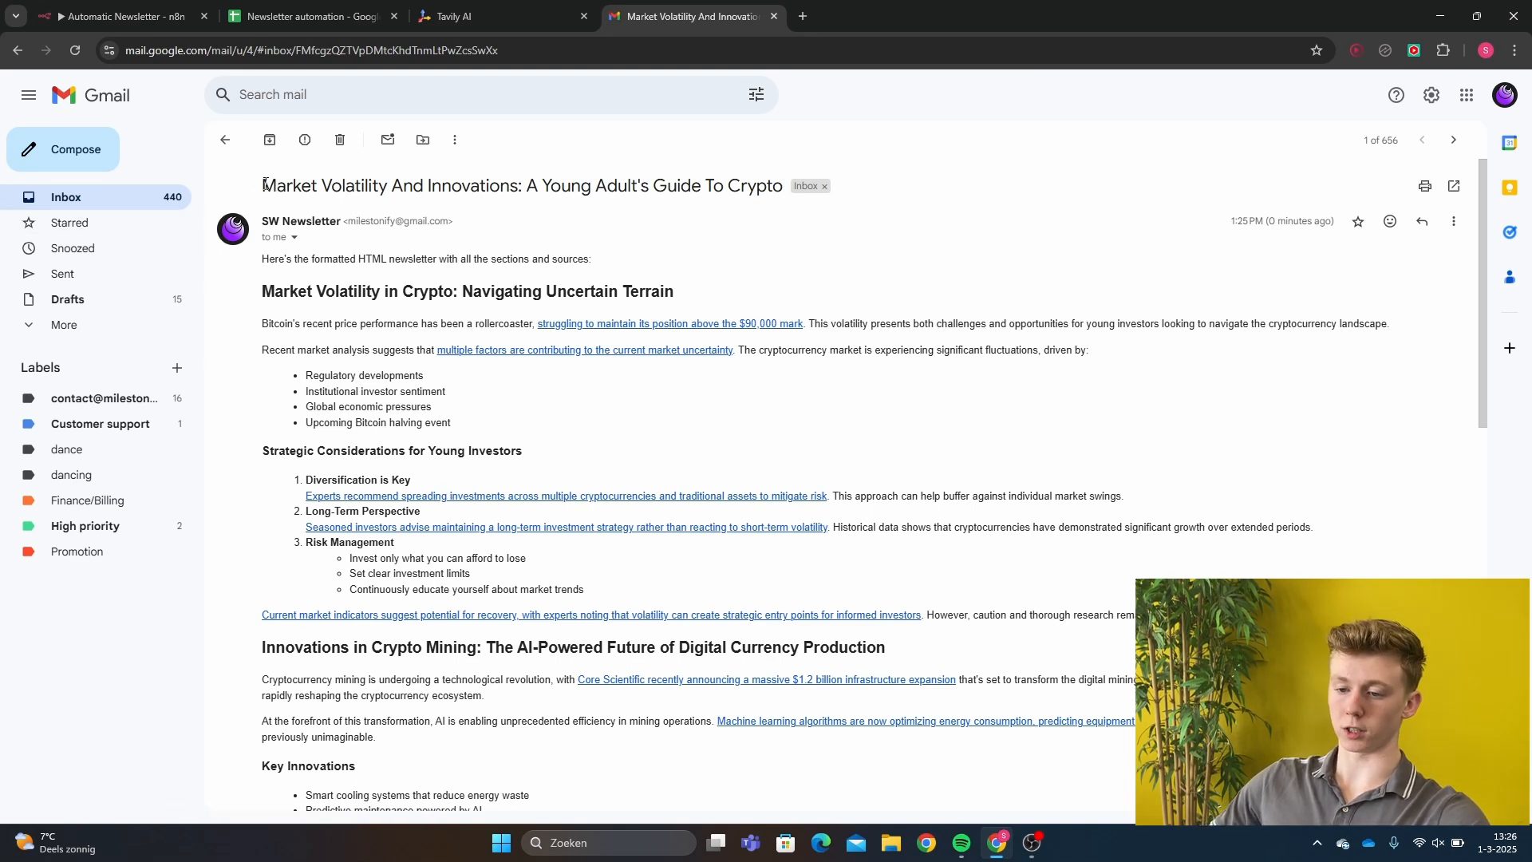
left_click_drag(261, 186, 552, 186)
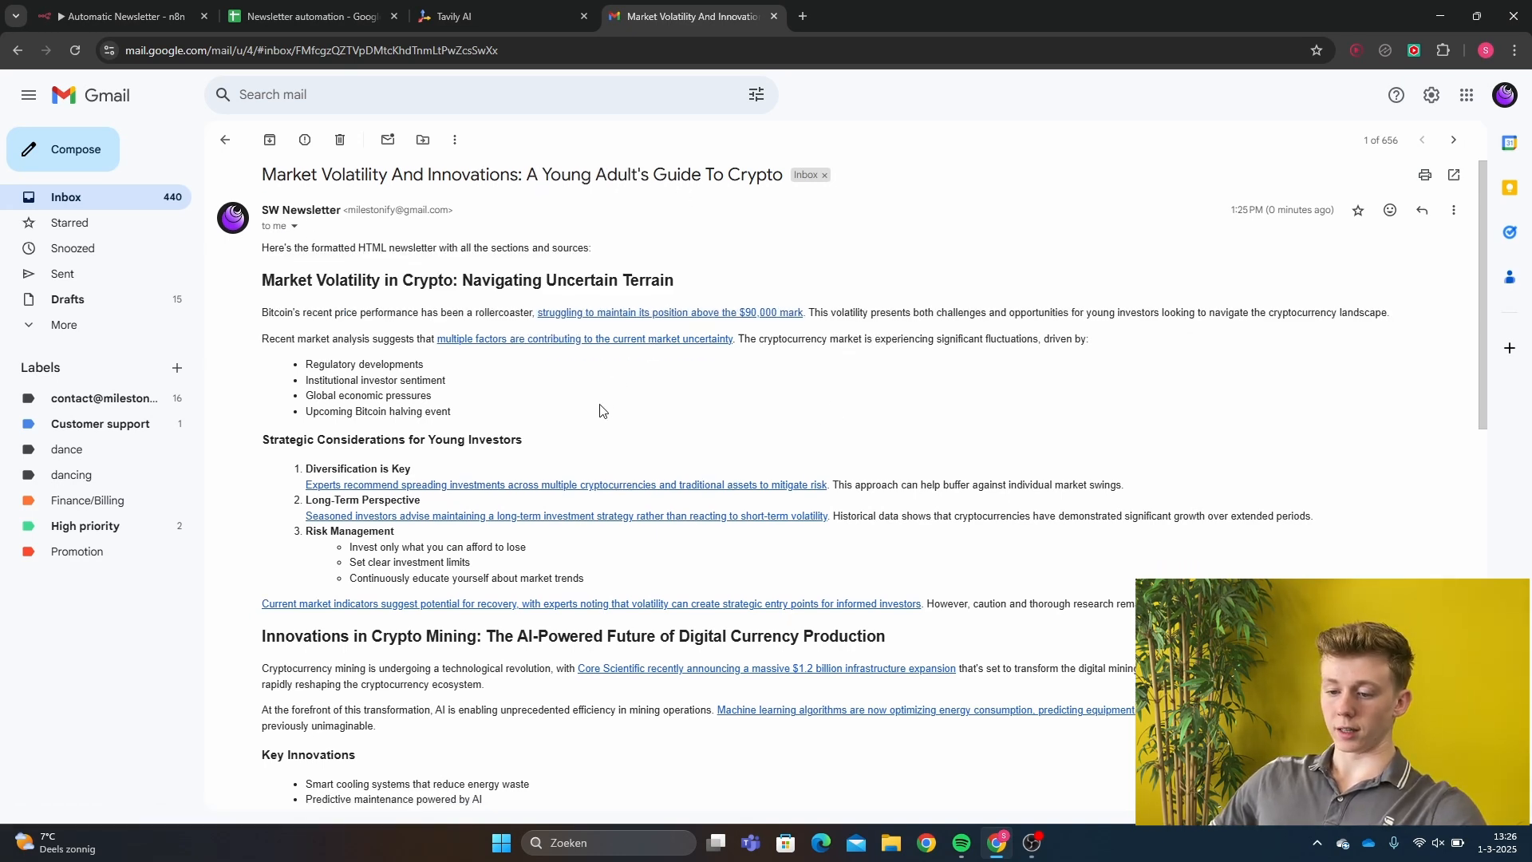
scroll("down", 3)
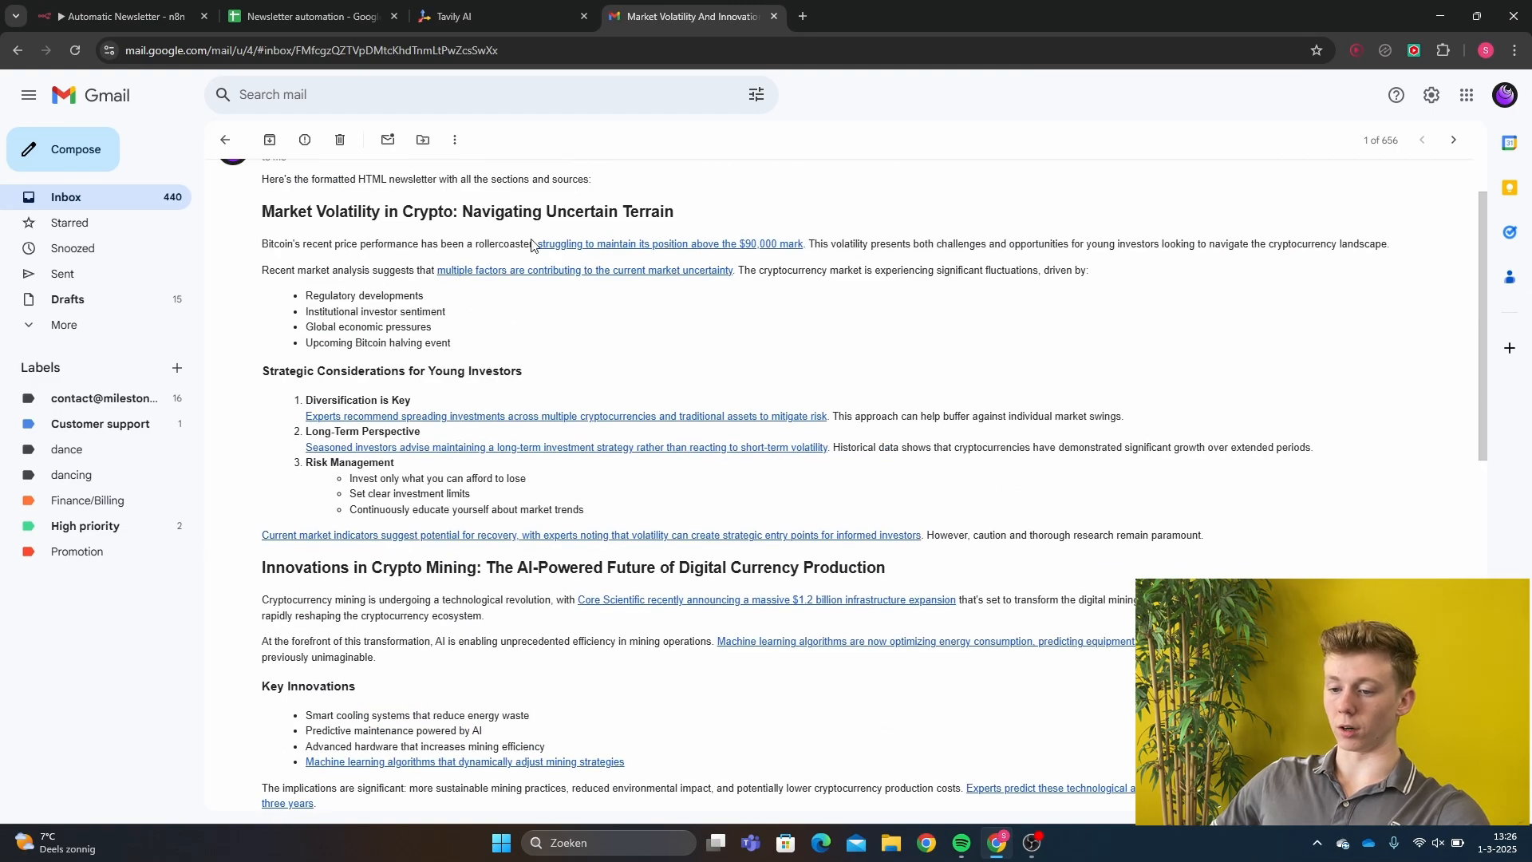
mouse_move(700, 283)
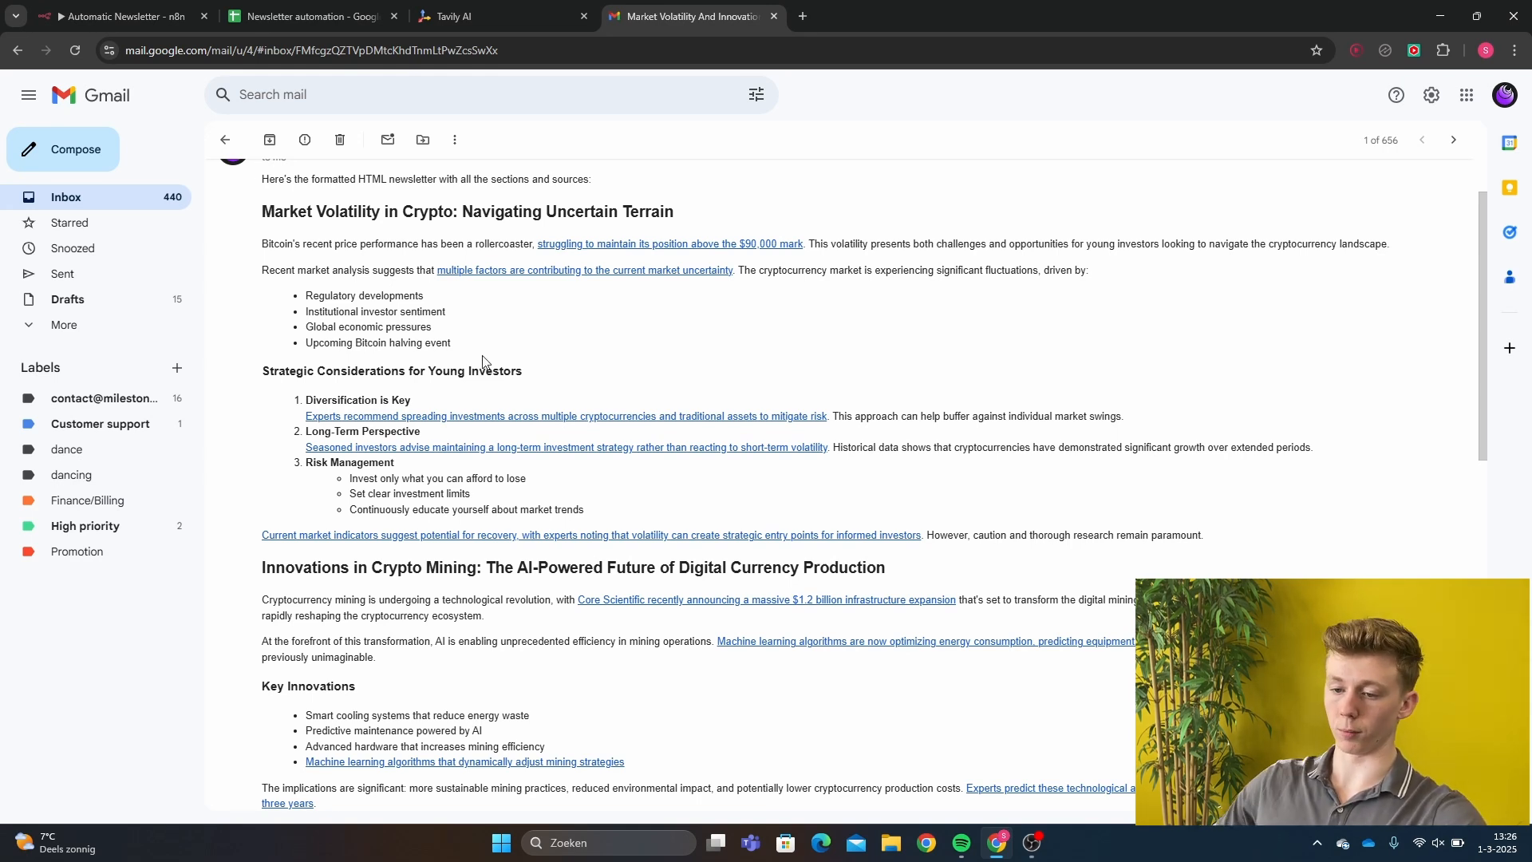
scroll("down", 3)
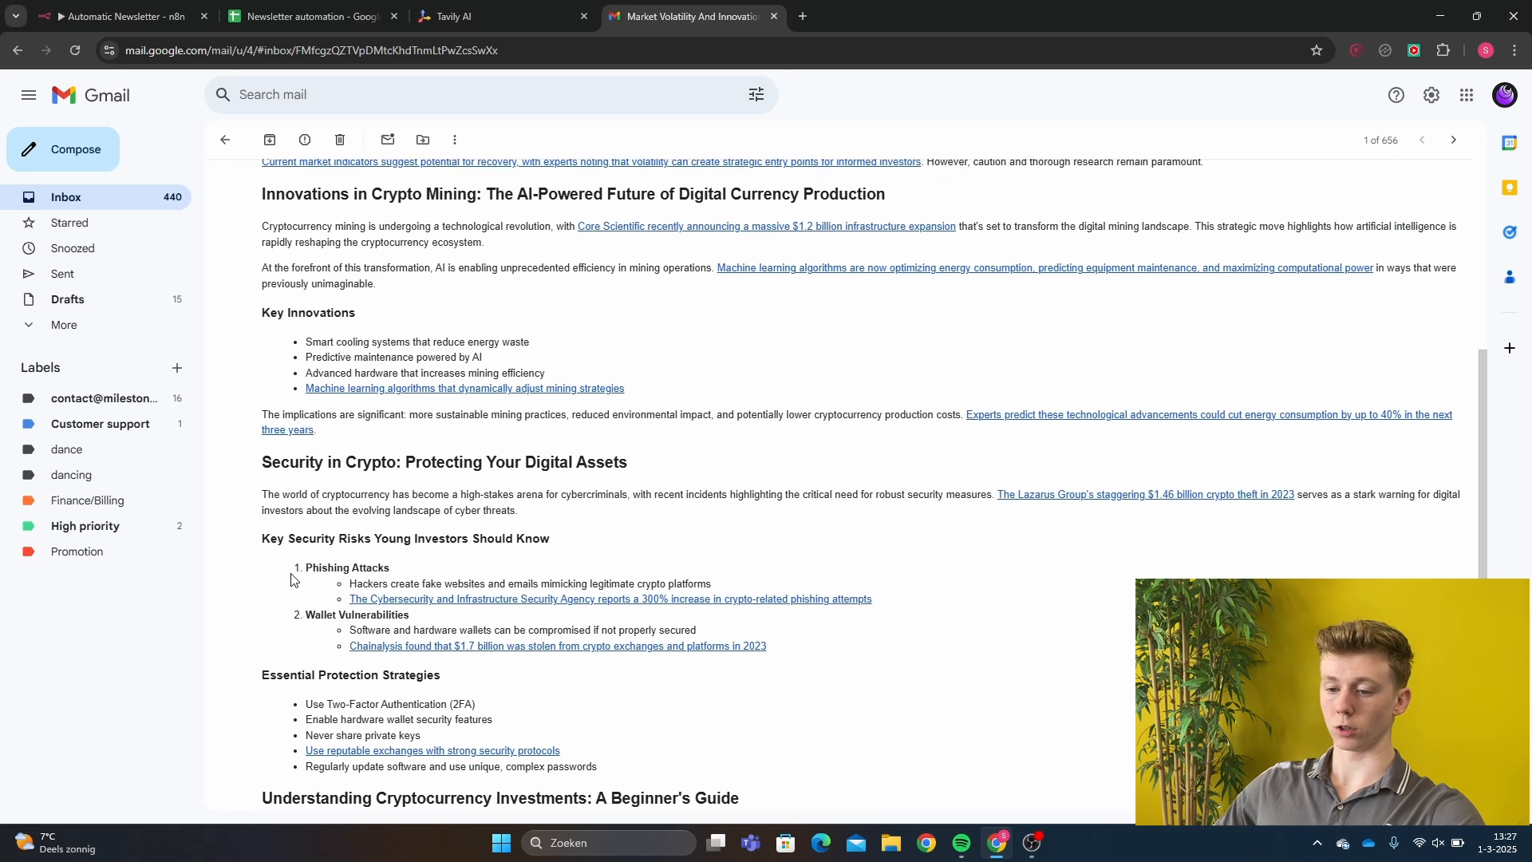
scroll("down", 3)
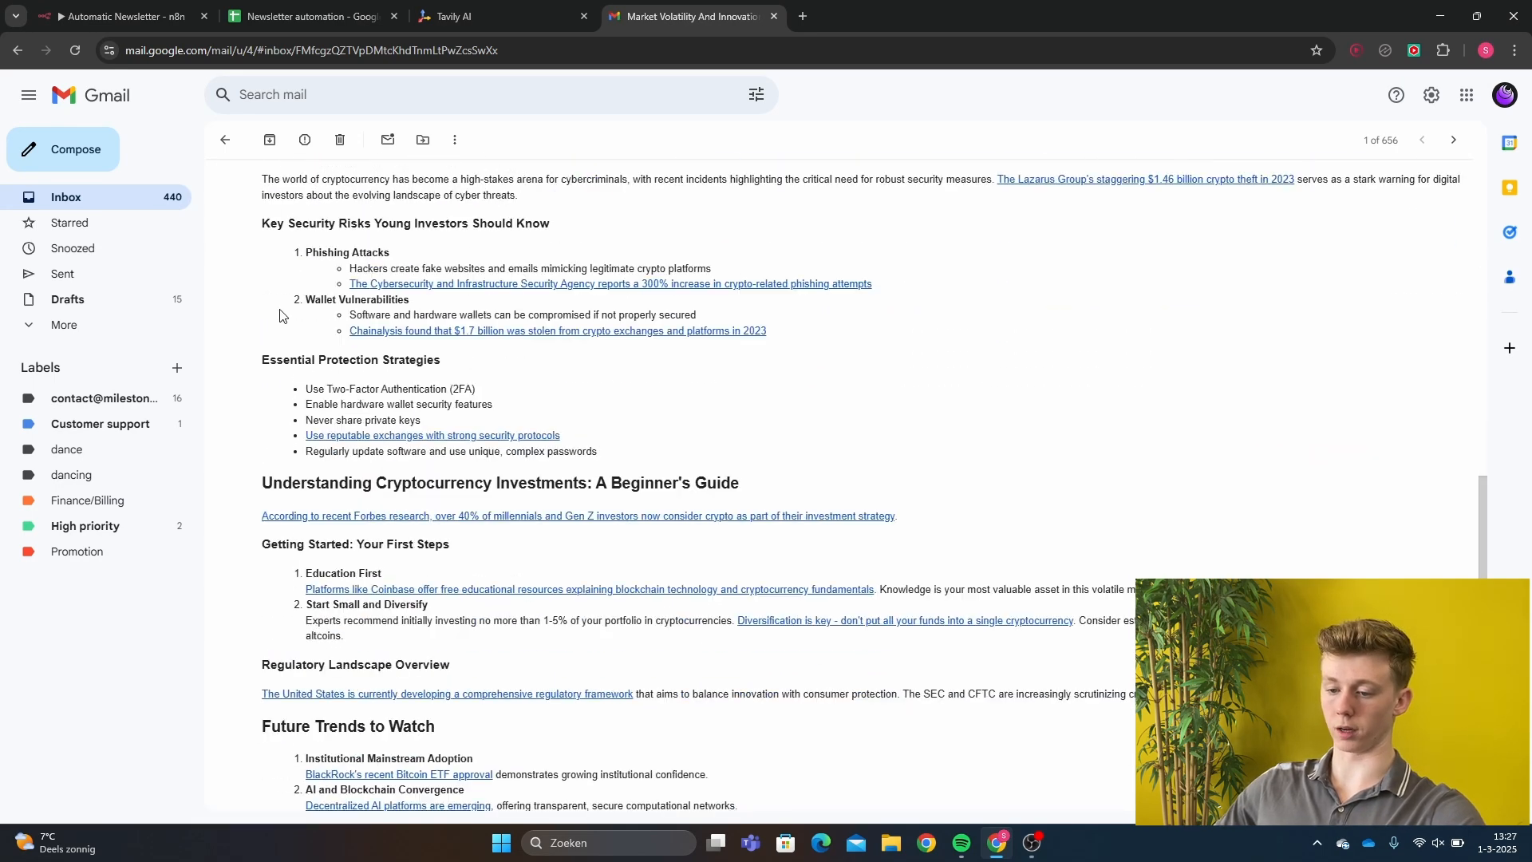
scroll("down", 3)
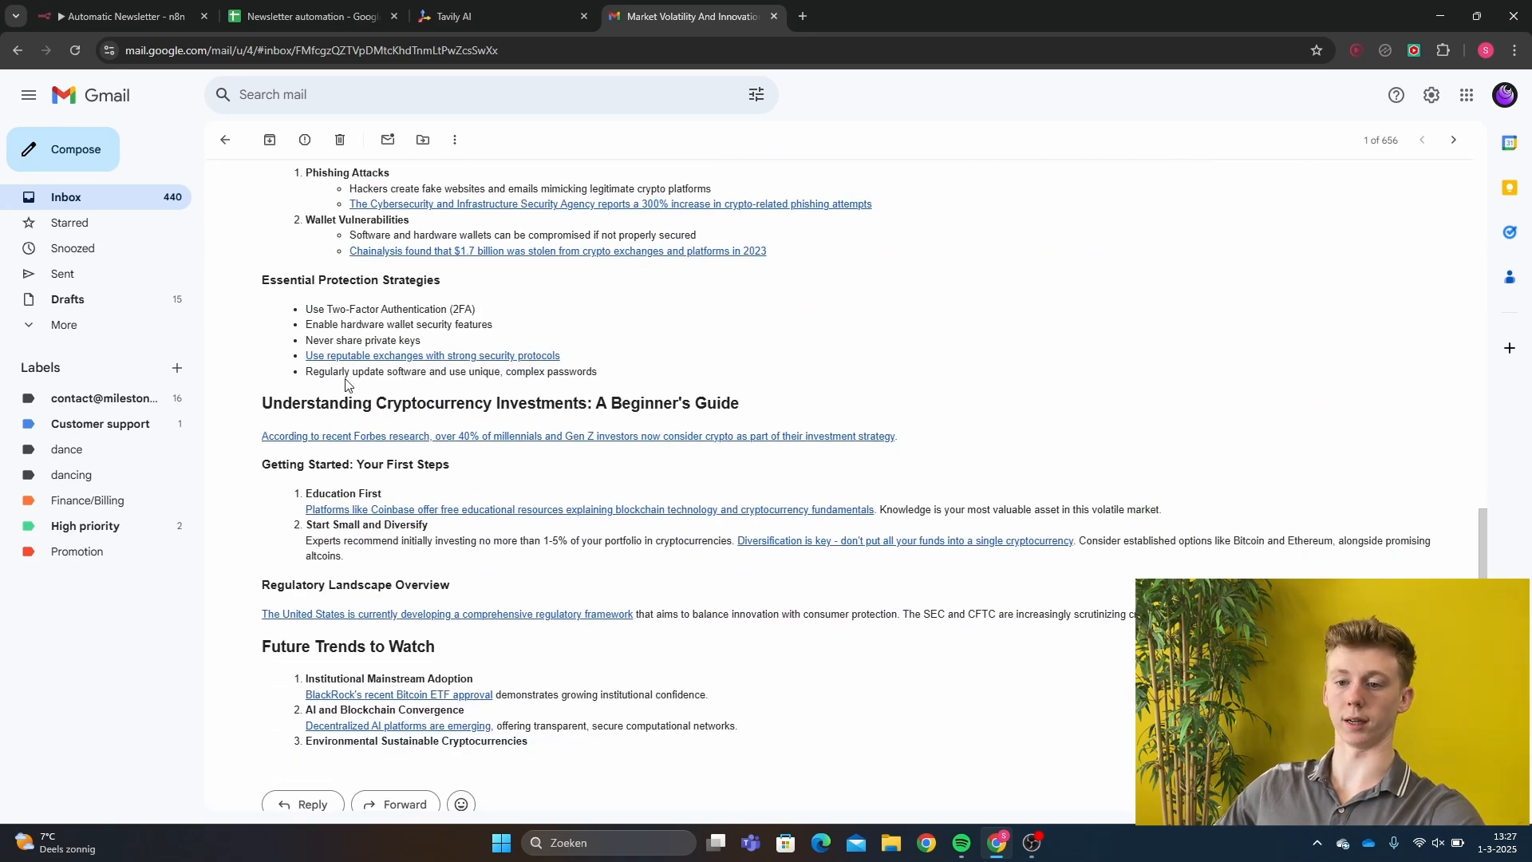
left_click(118, 16)
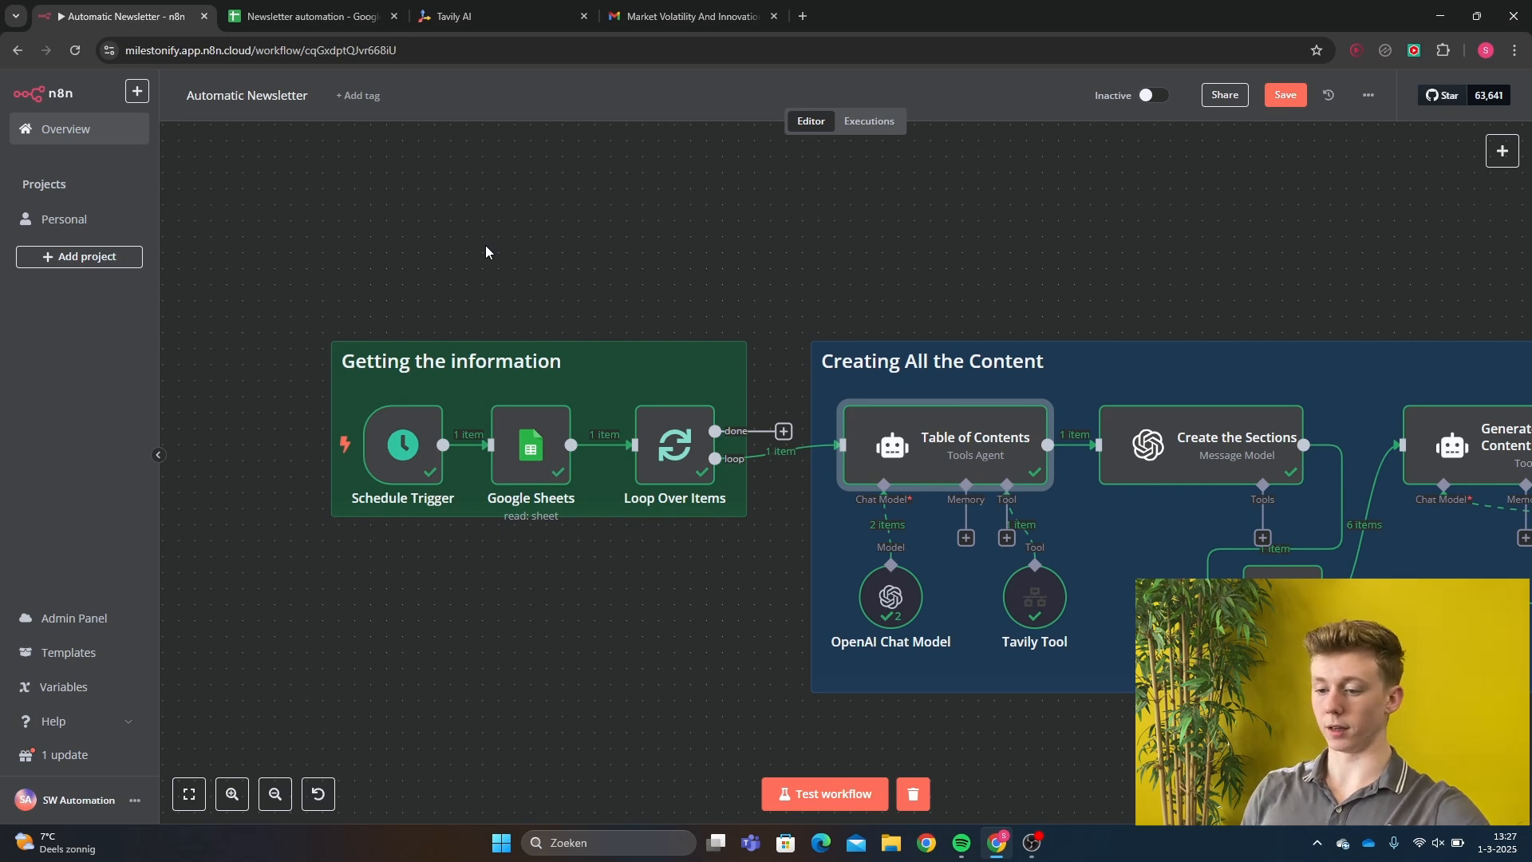
mouse_move(890, 593)
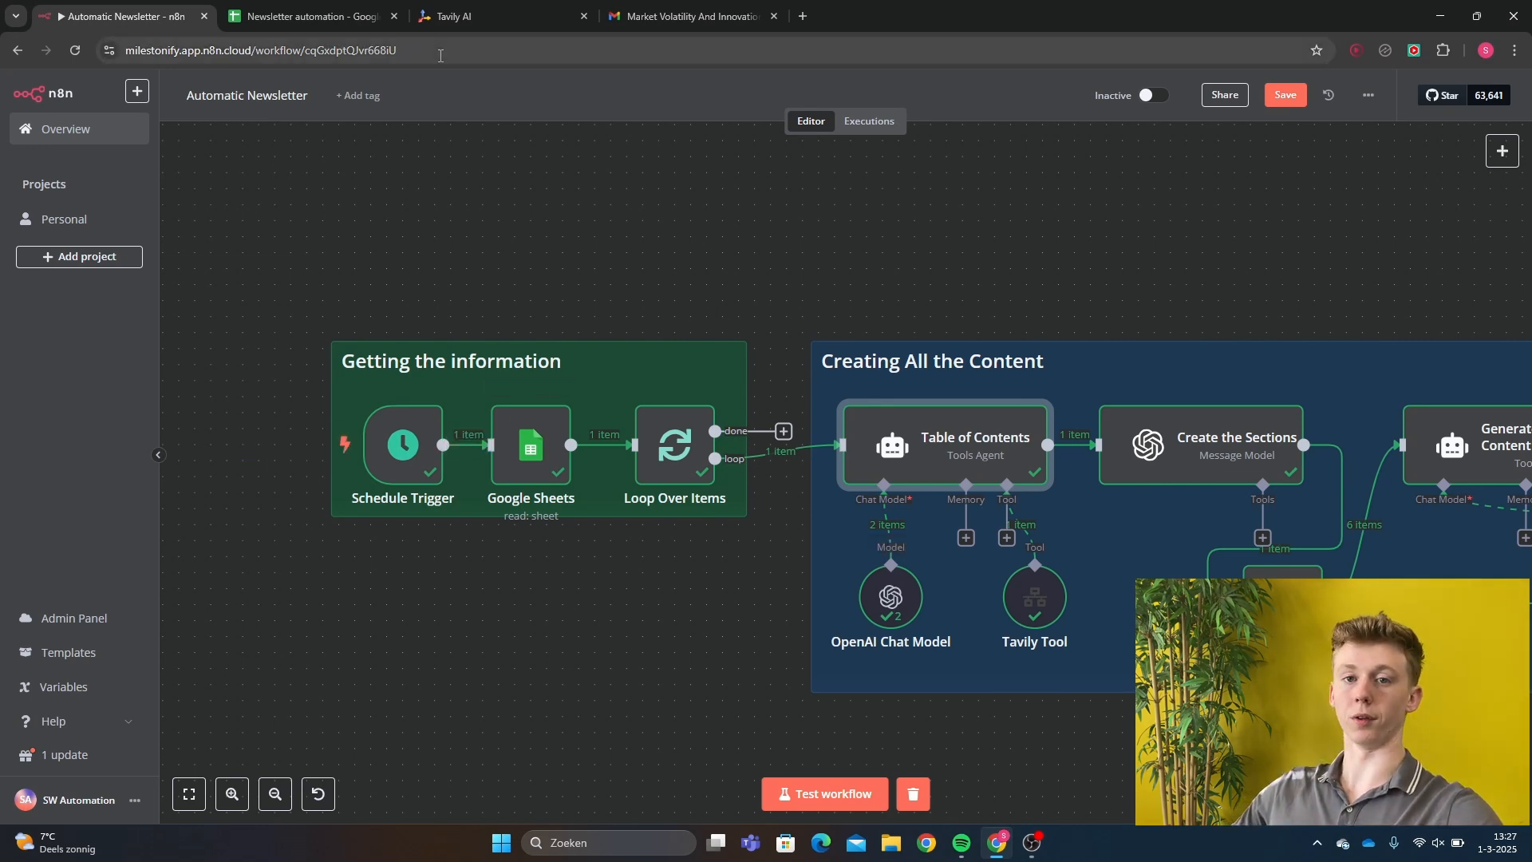
Inspect the Google Sheets step reading the Crypto row, then return to the canvas.
double_click(402, 444)
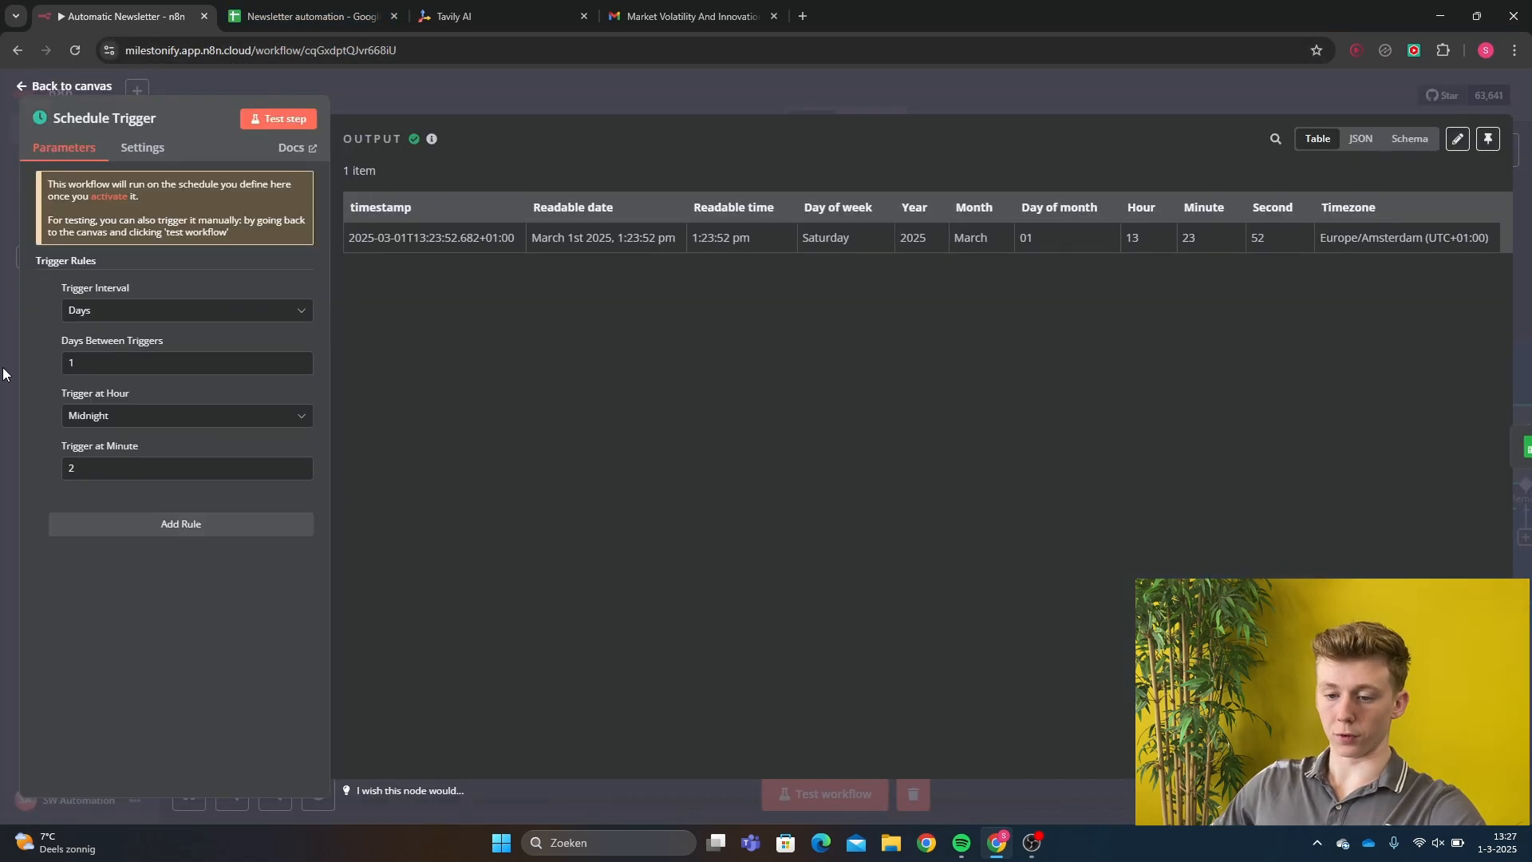
mouse_move(467, 90)
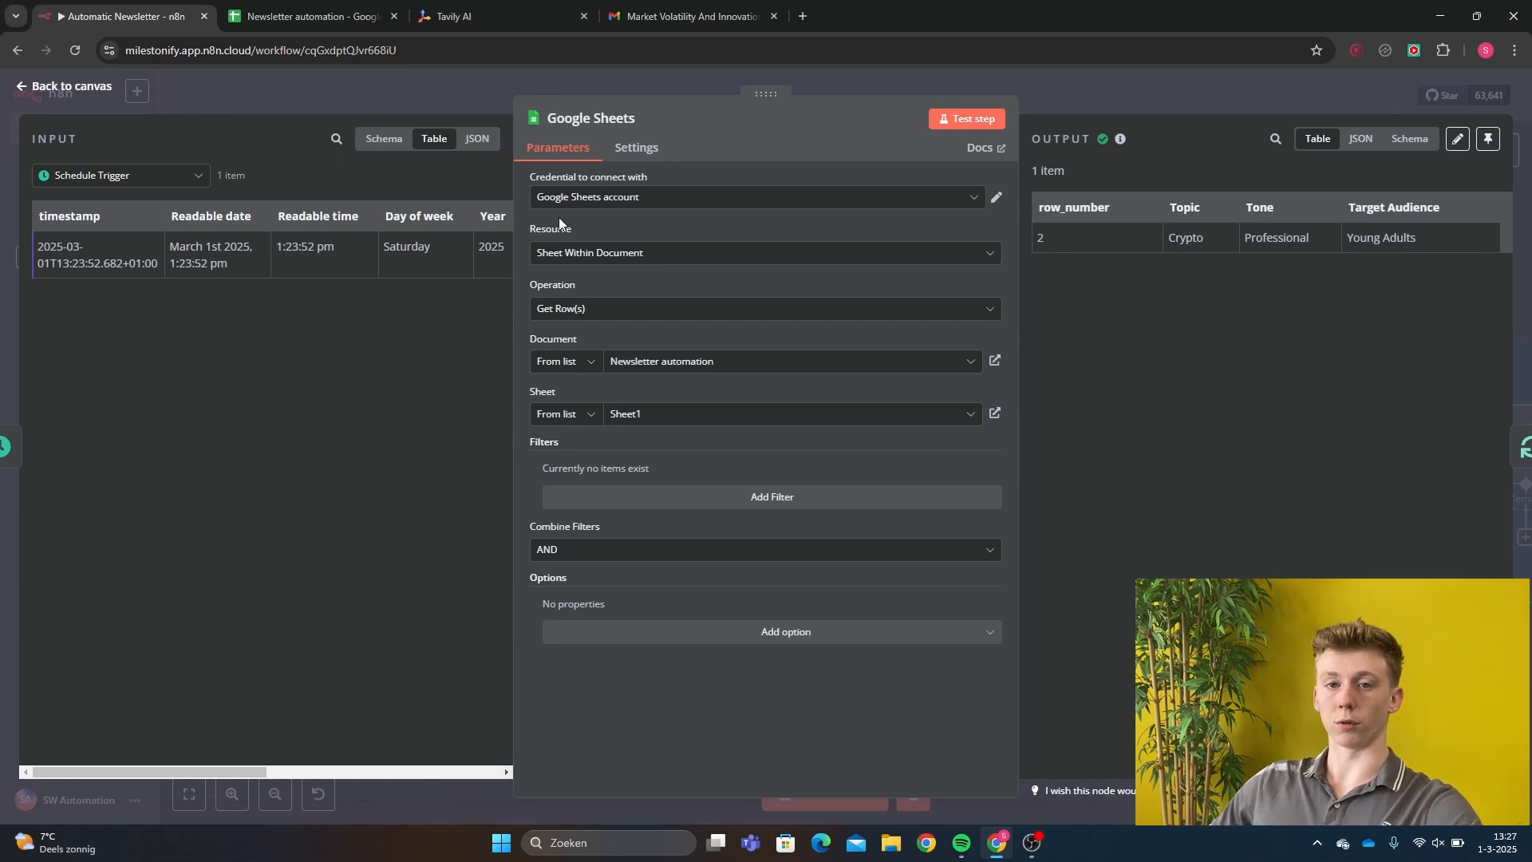
left_click(762, 197)
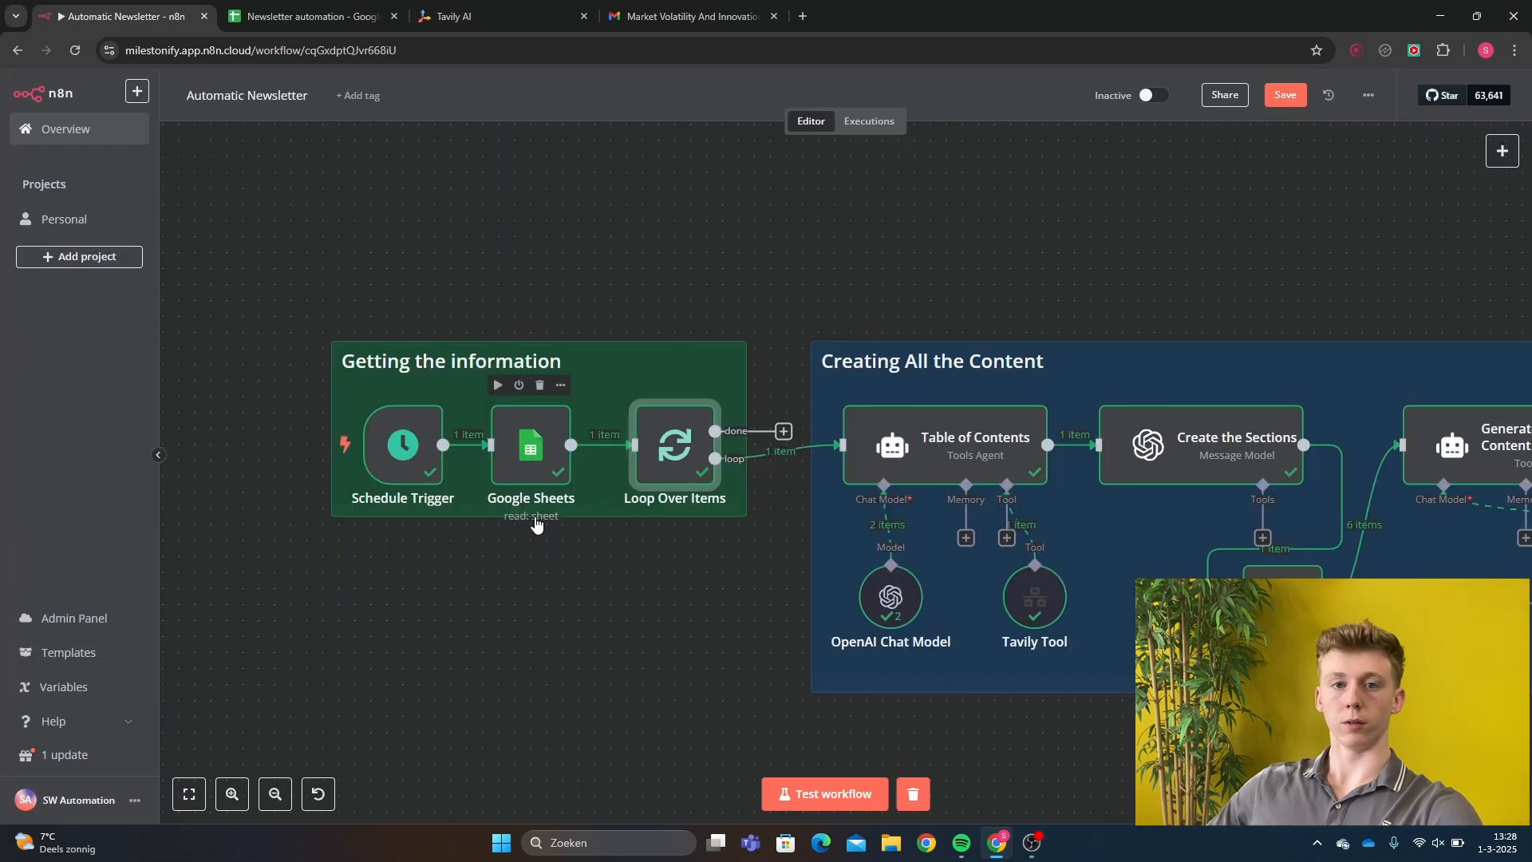
mouse_move(691, 588)
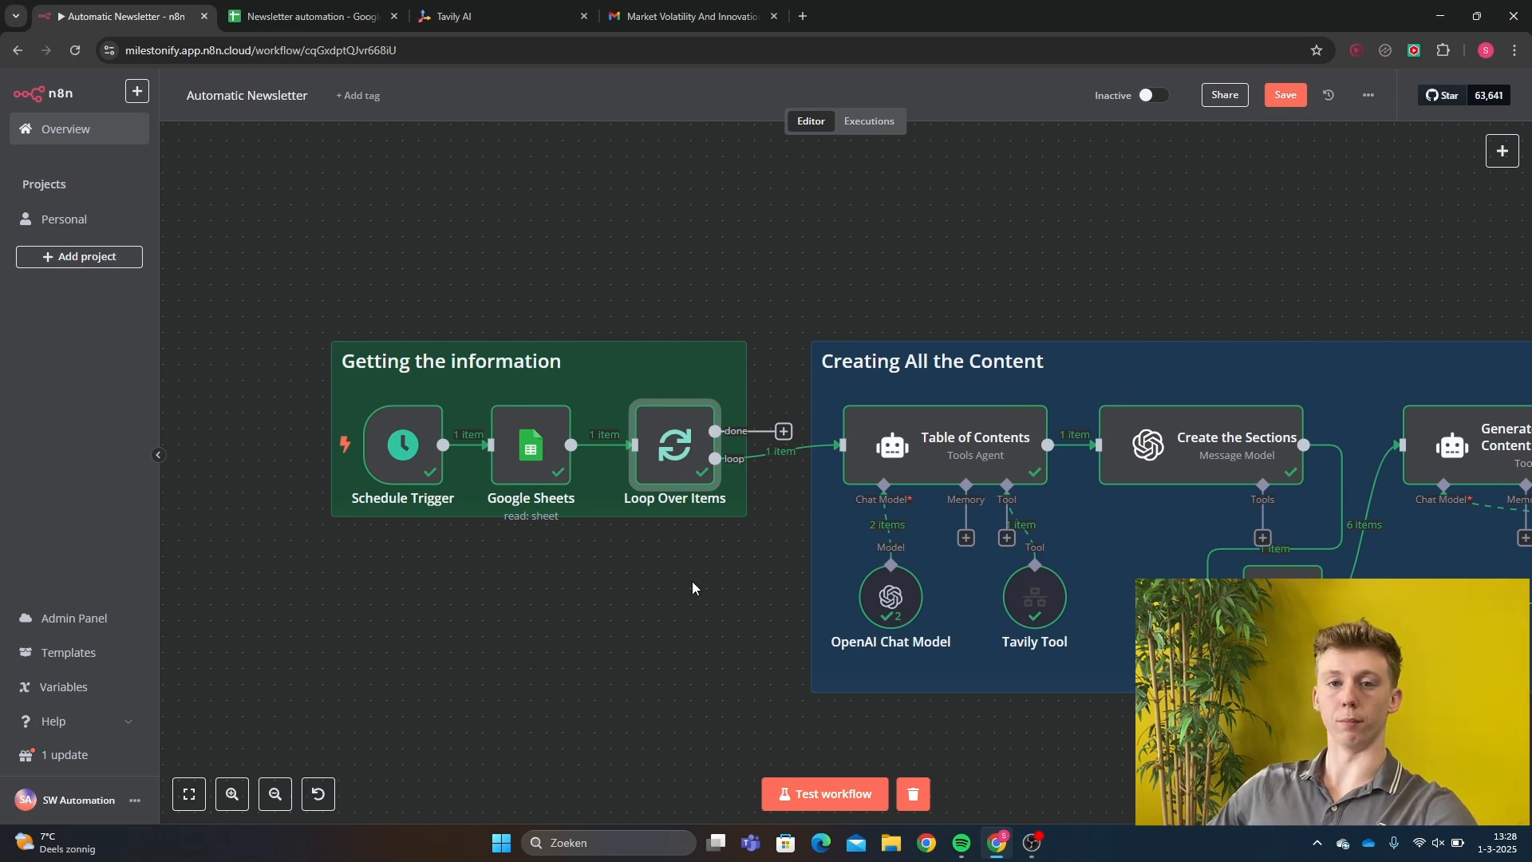
mouse_move(688, 583)
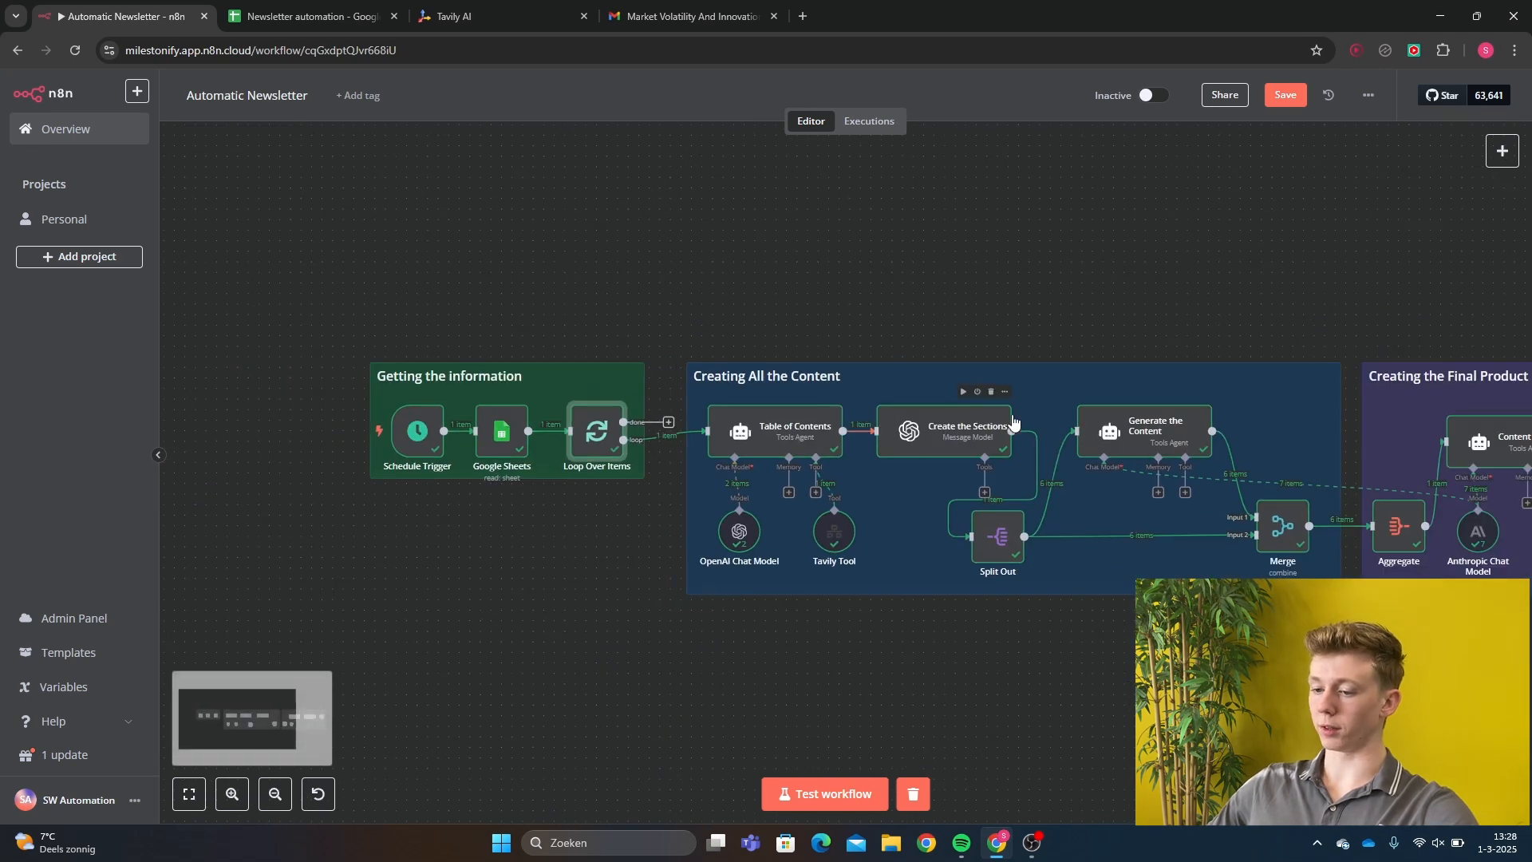
Pan to the Creating All the Content group and open the agent's Tavily Tool.
left_click_drag(1013, 421, 796, 379)
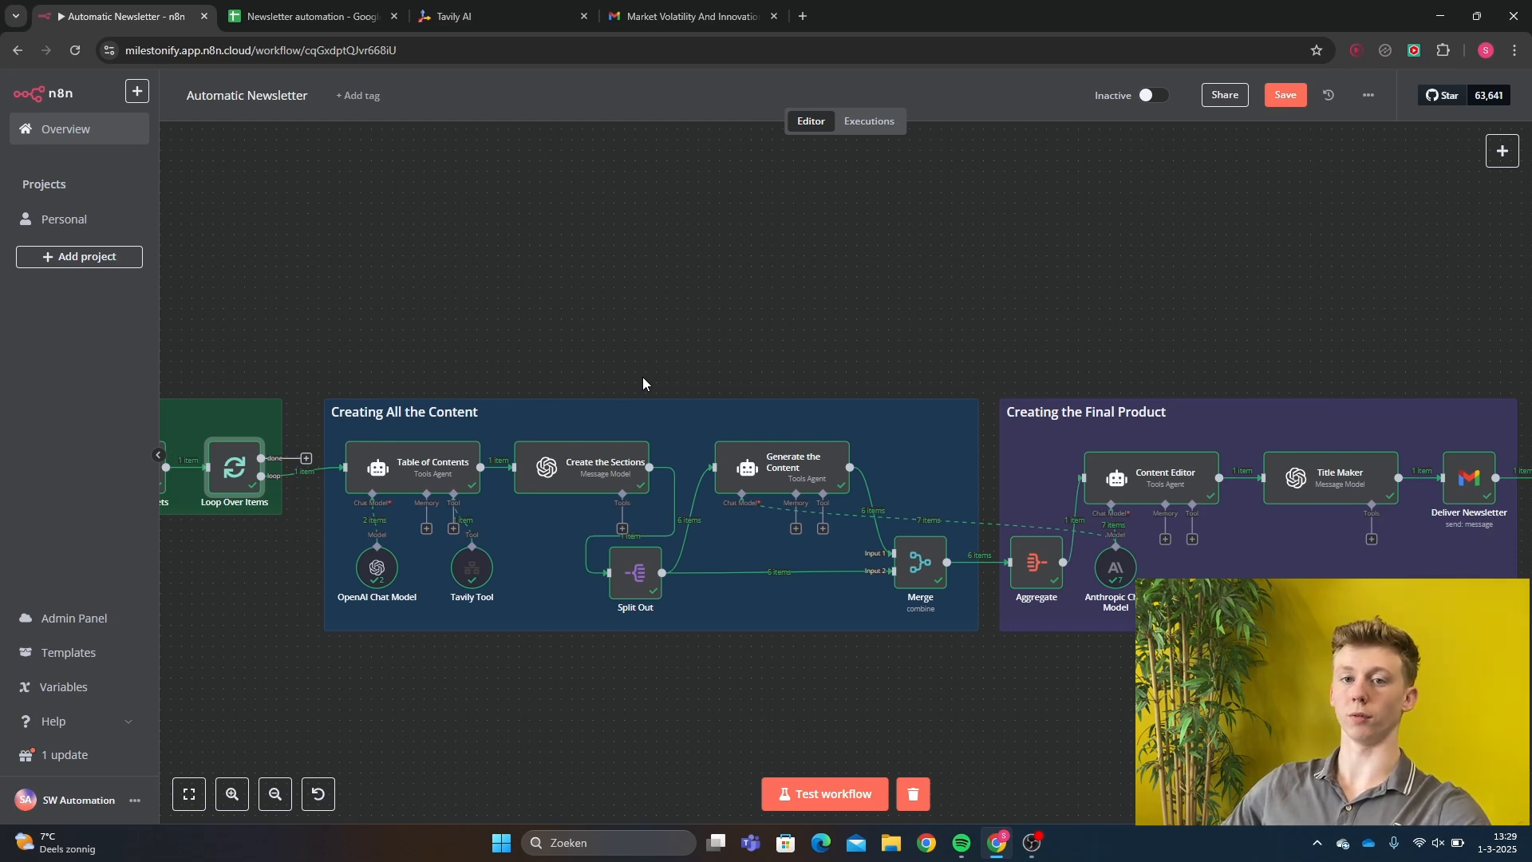
mouse_move(516, 357)
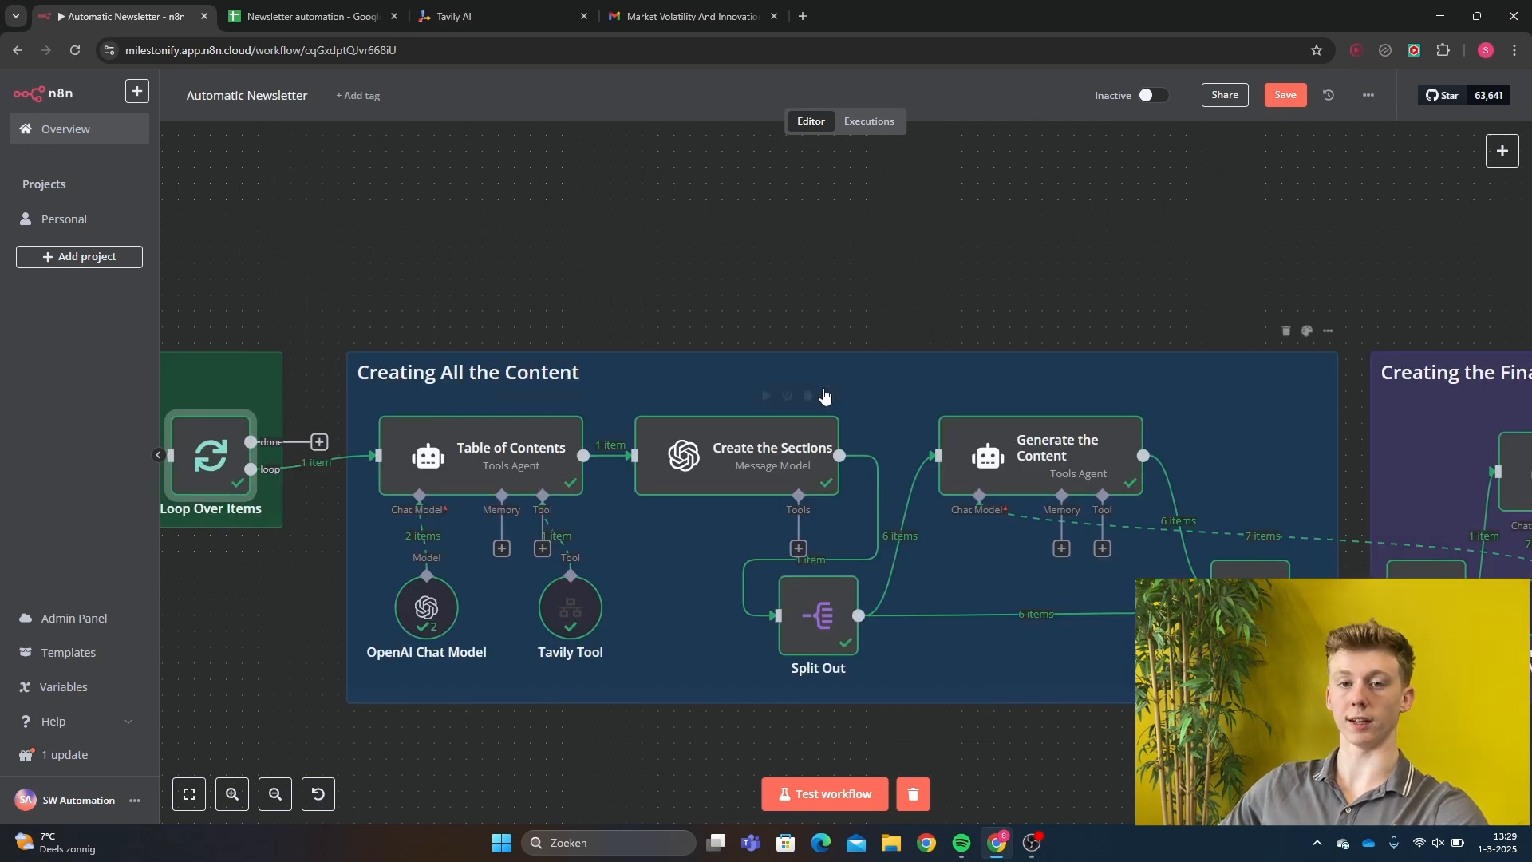
mouse_move(599, 369)
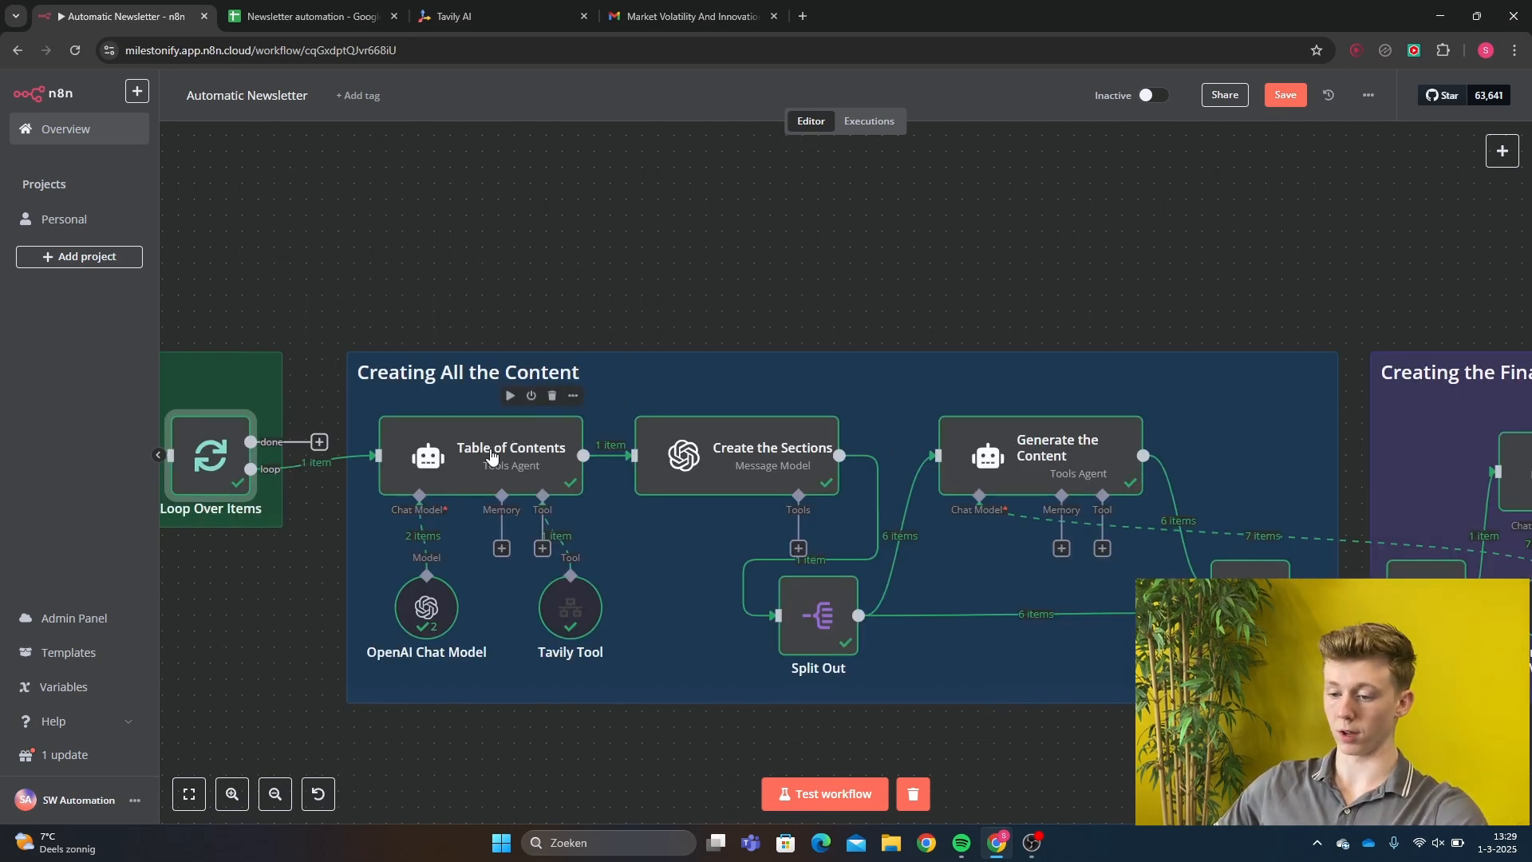
mouse_move(570, 615)
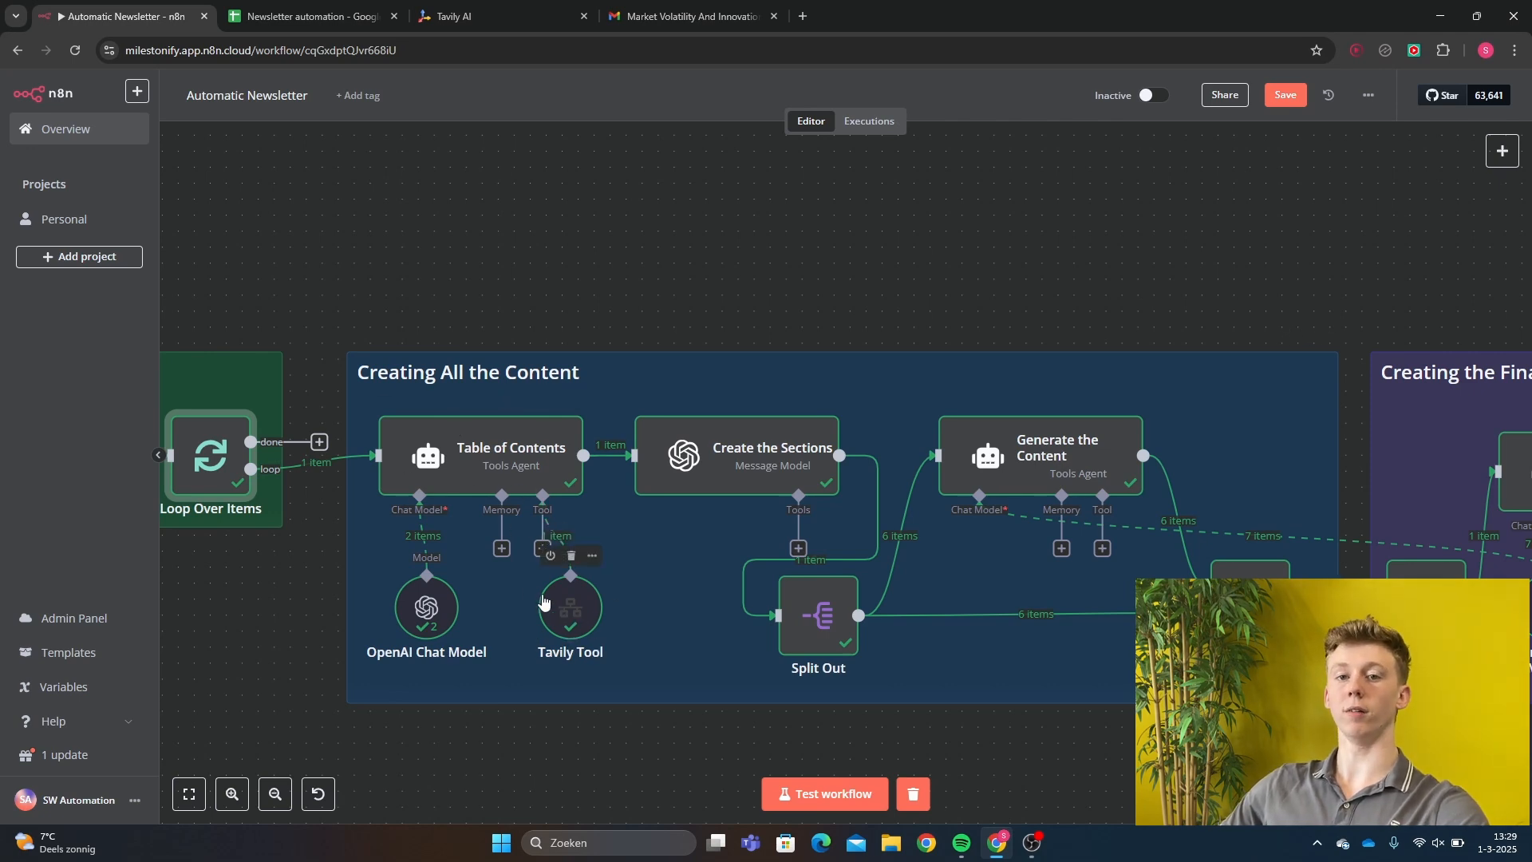
mouse_move(665, 588)
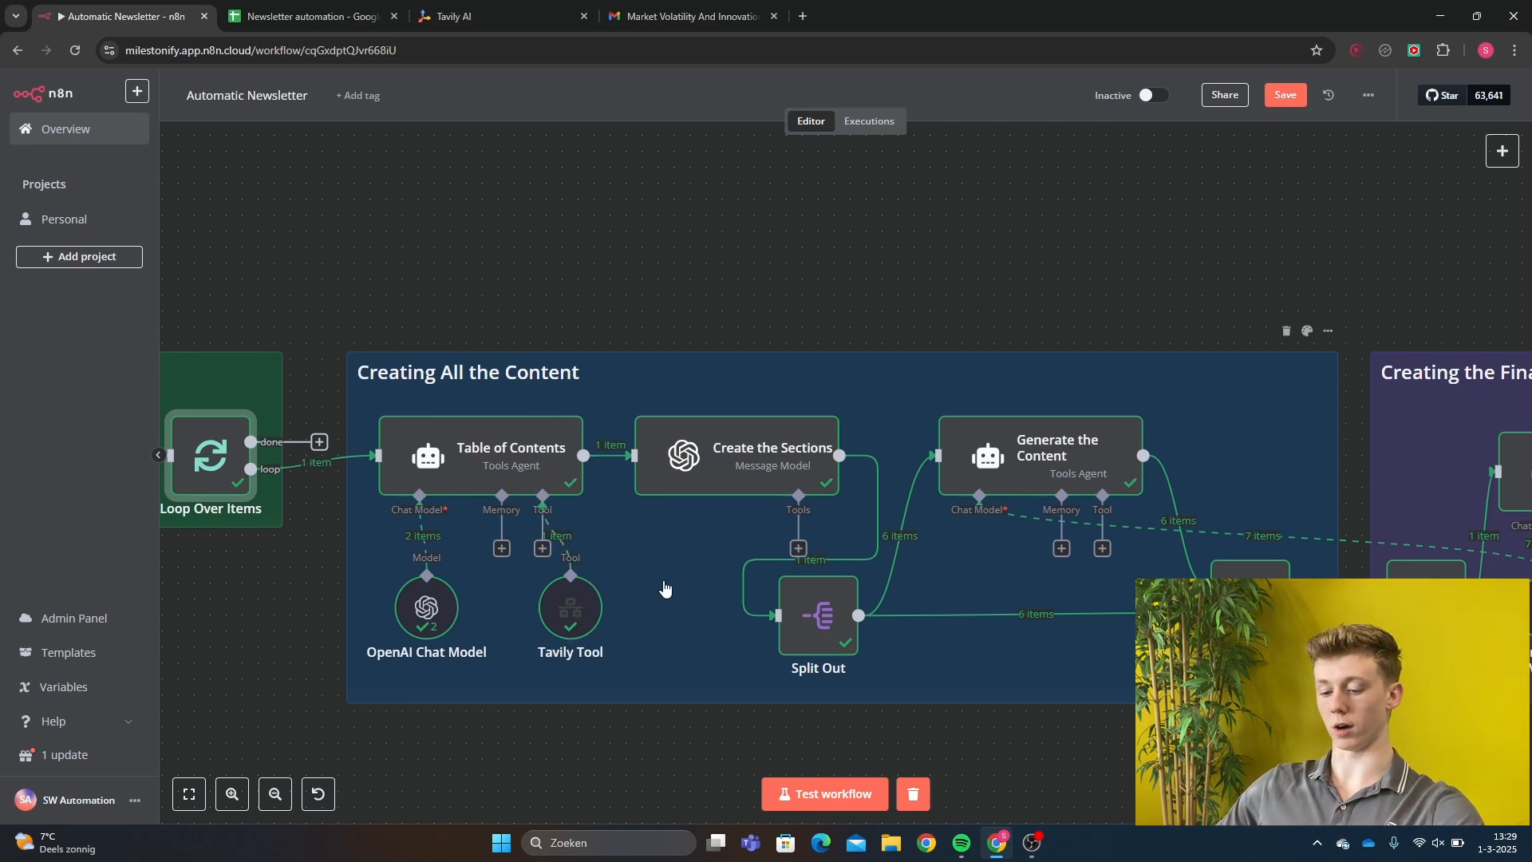
mouse_move(711, 610)
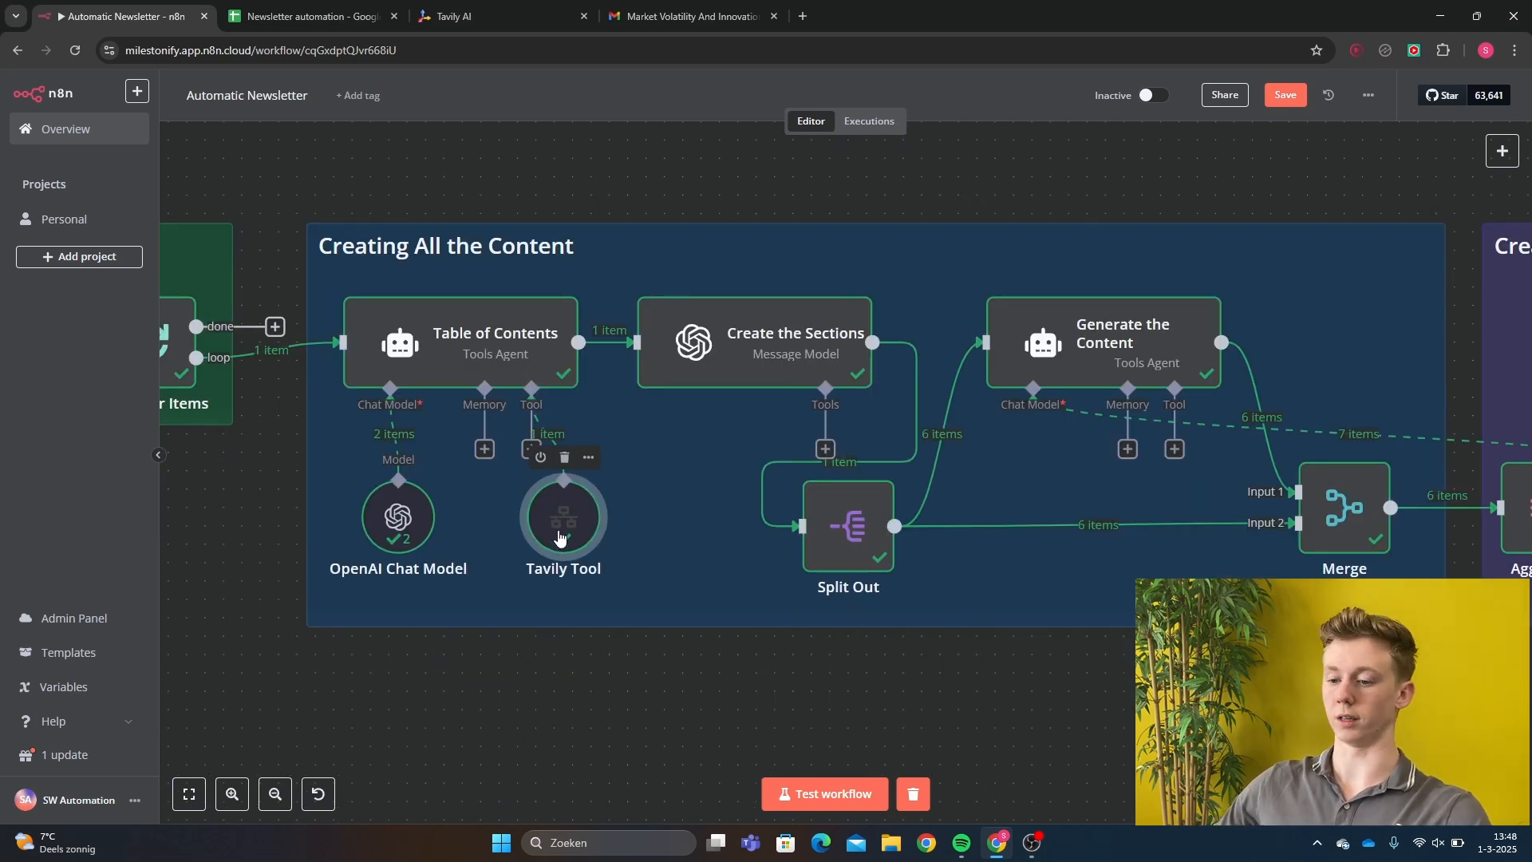
double_click(562, 514)
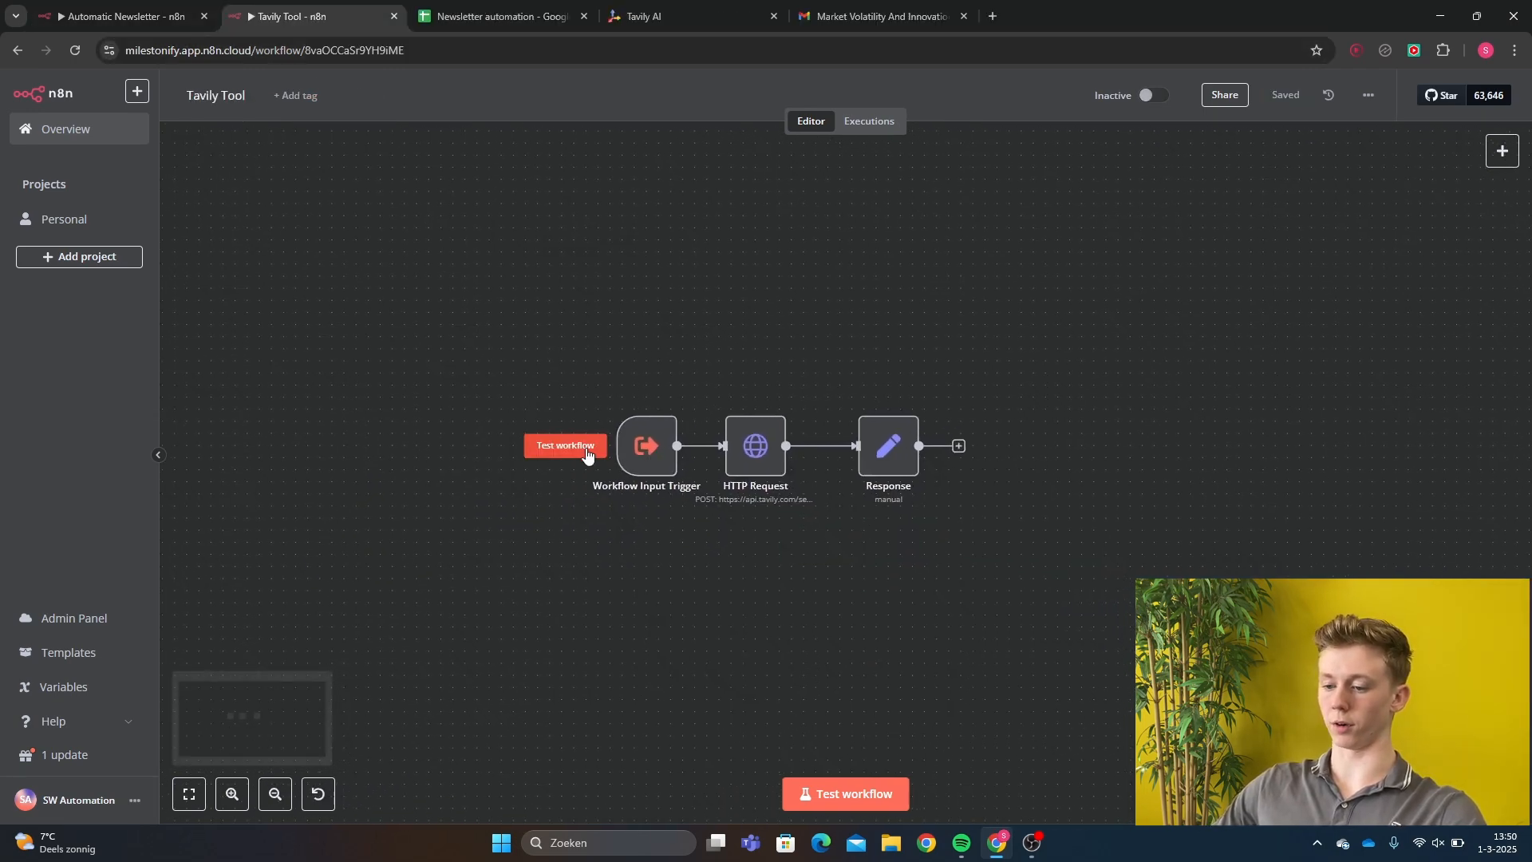
Open the Tavily Tool's Workflow Input Trigger to see its String field 'input data'.
double_click(646, 445)
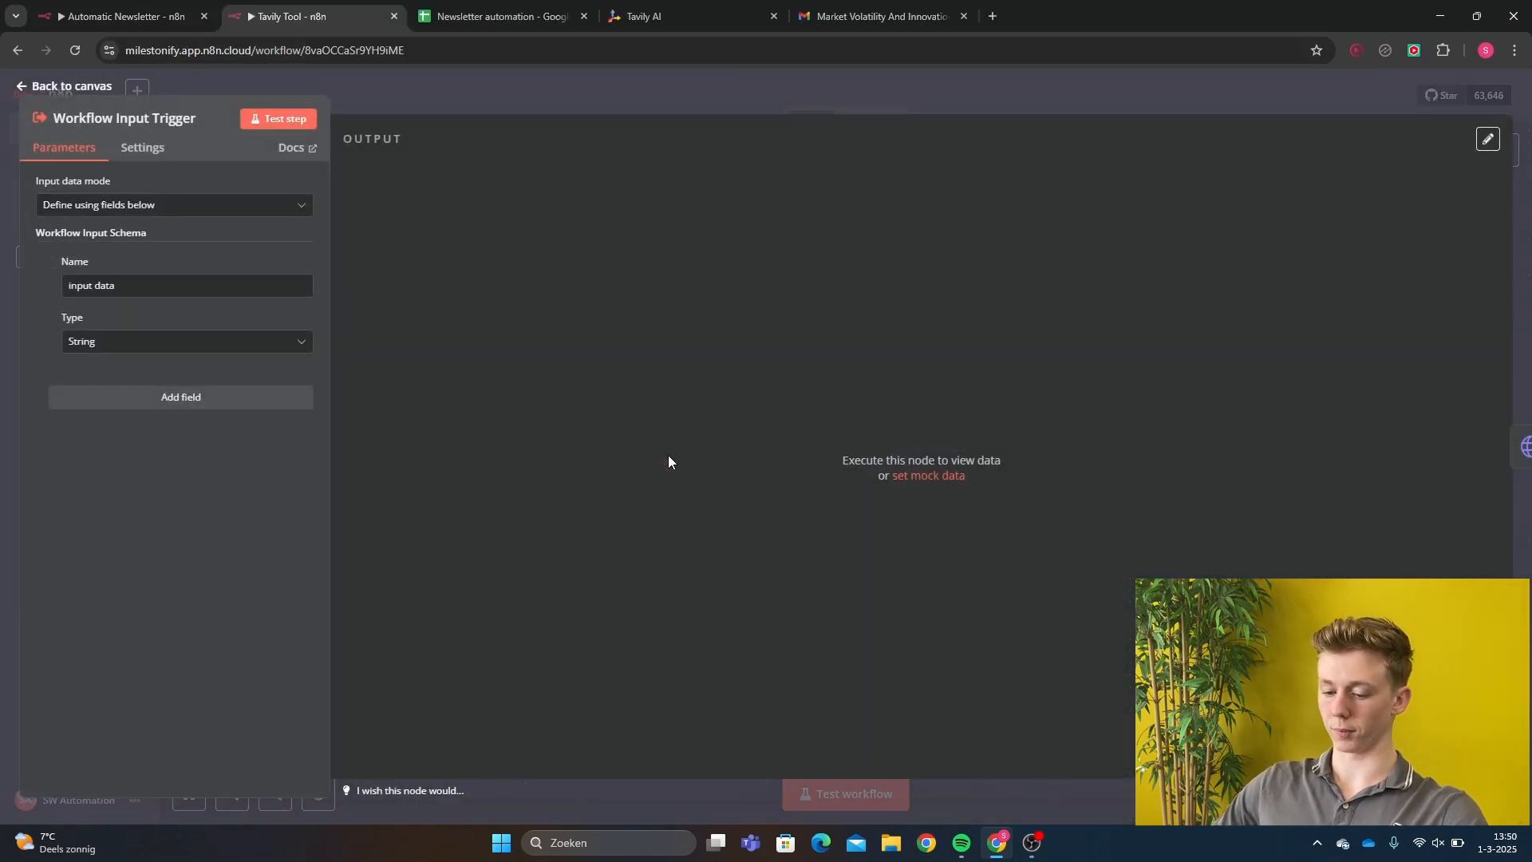
mouse_move(249, 573)
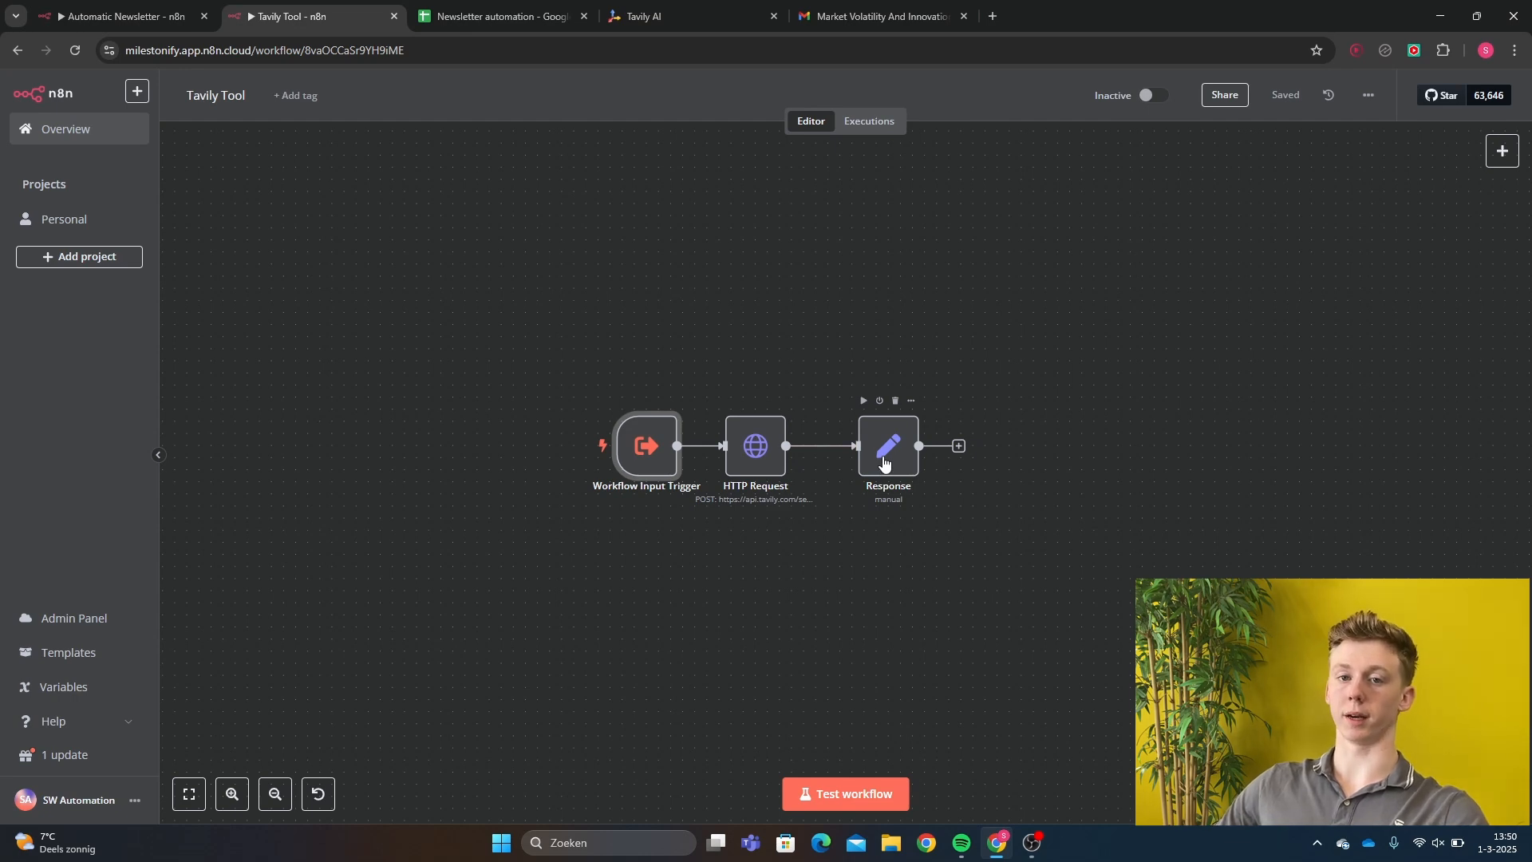
Open the HTTP Request node and view its Tavily search JSON body with api key and query.
double_click(753, 445)
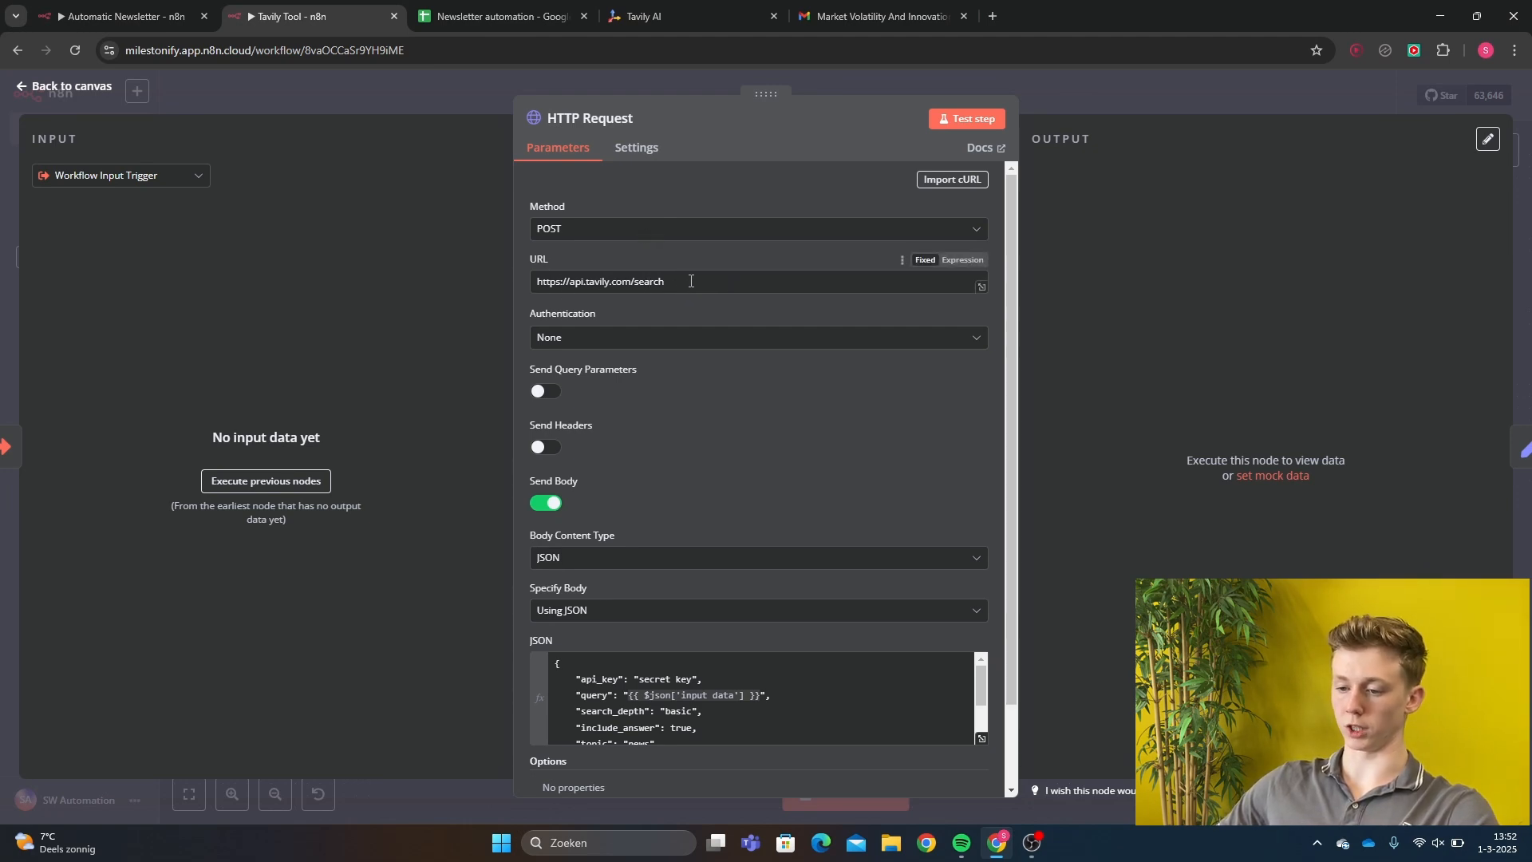
scroll("down", 3)
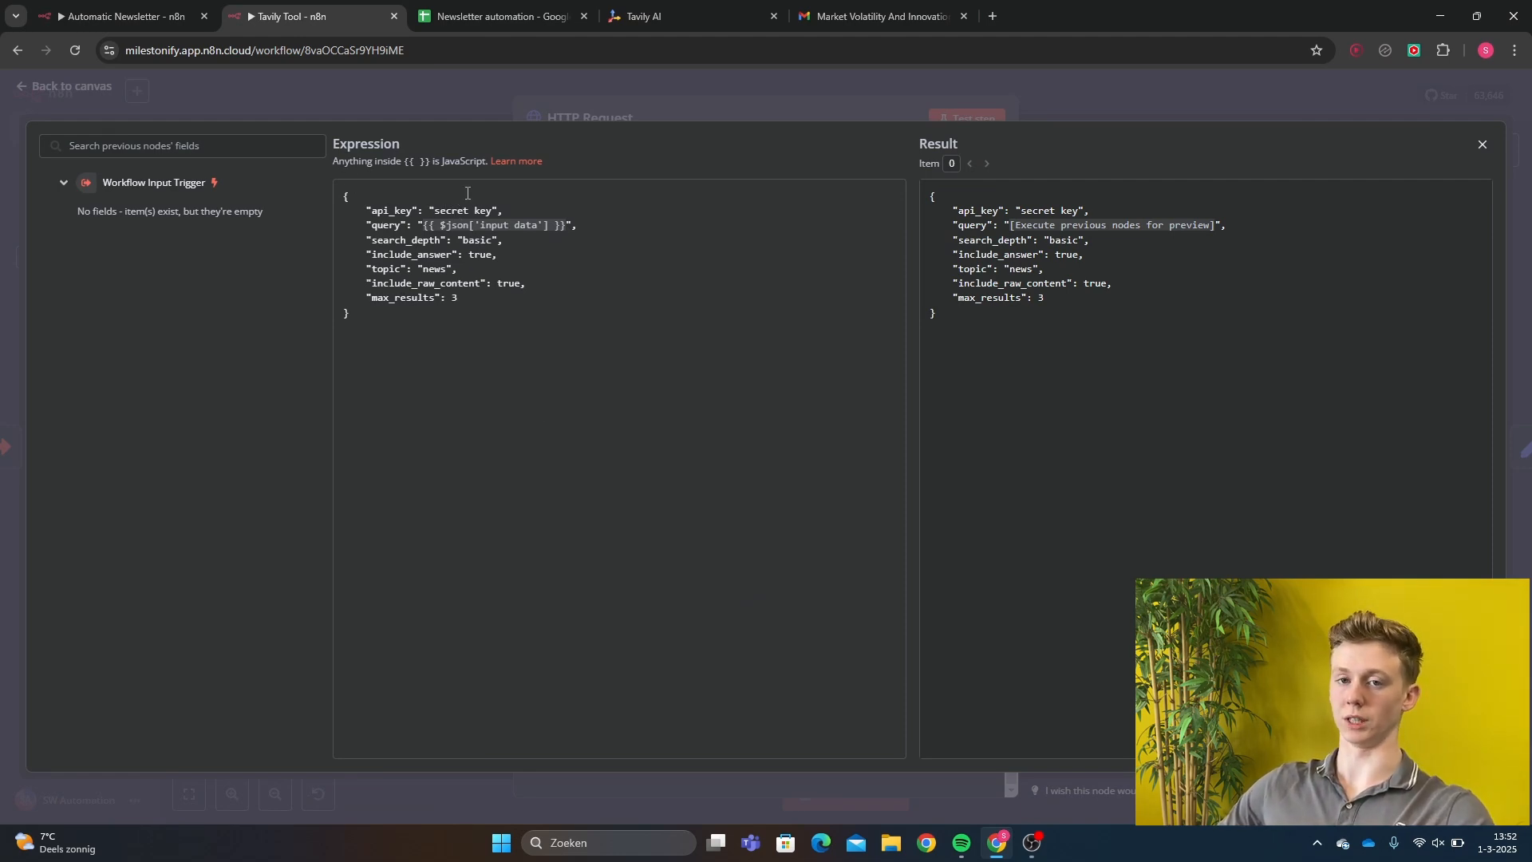
mouse_move(391, 183)
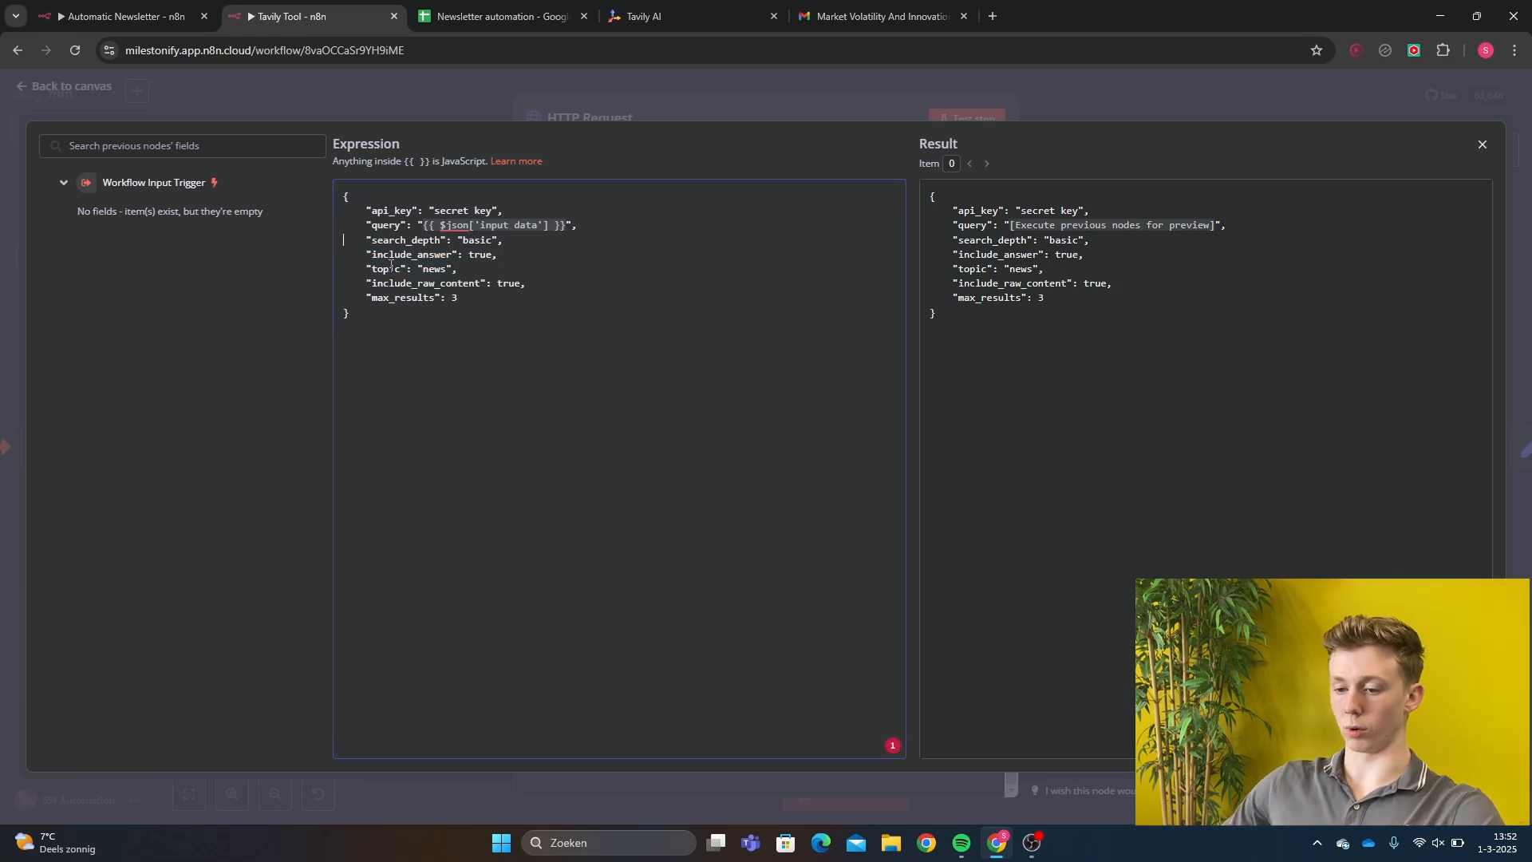
left_click(683, 16)
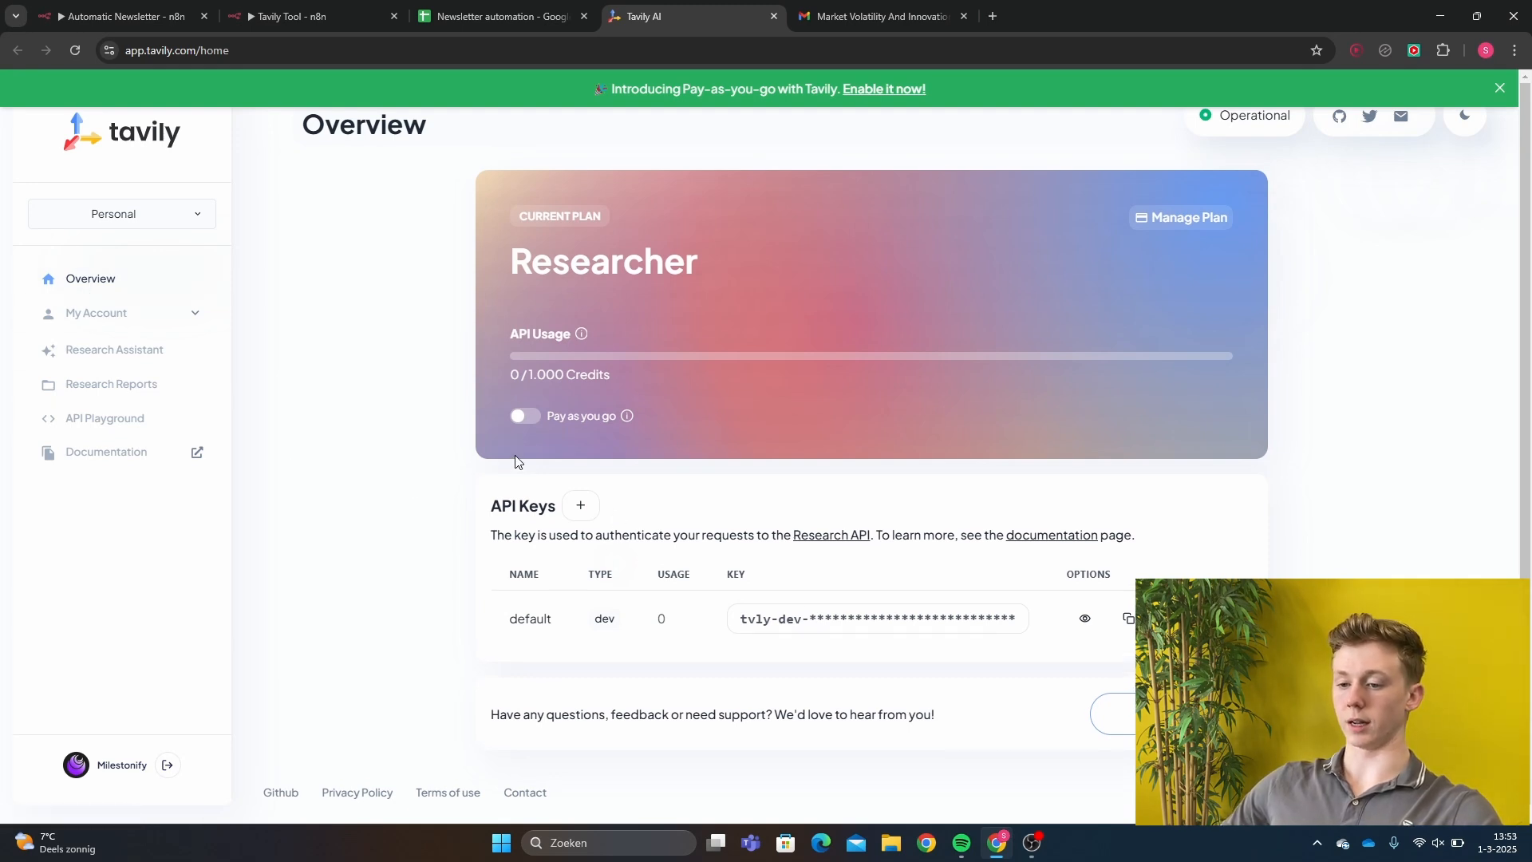
mouse_move(980, 556)
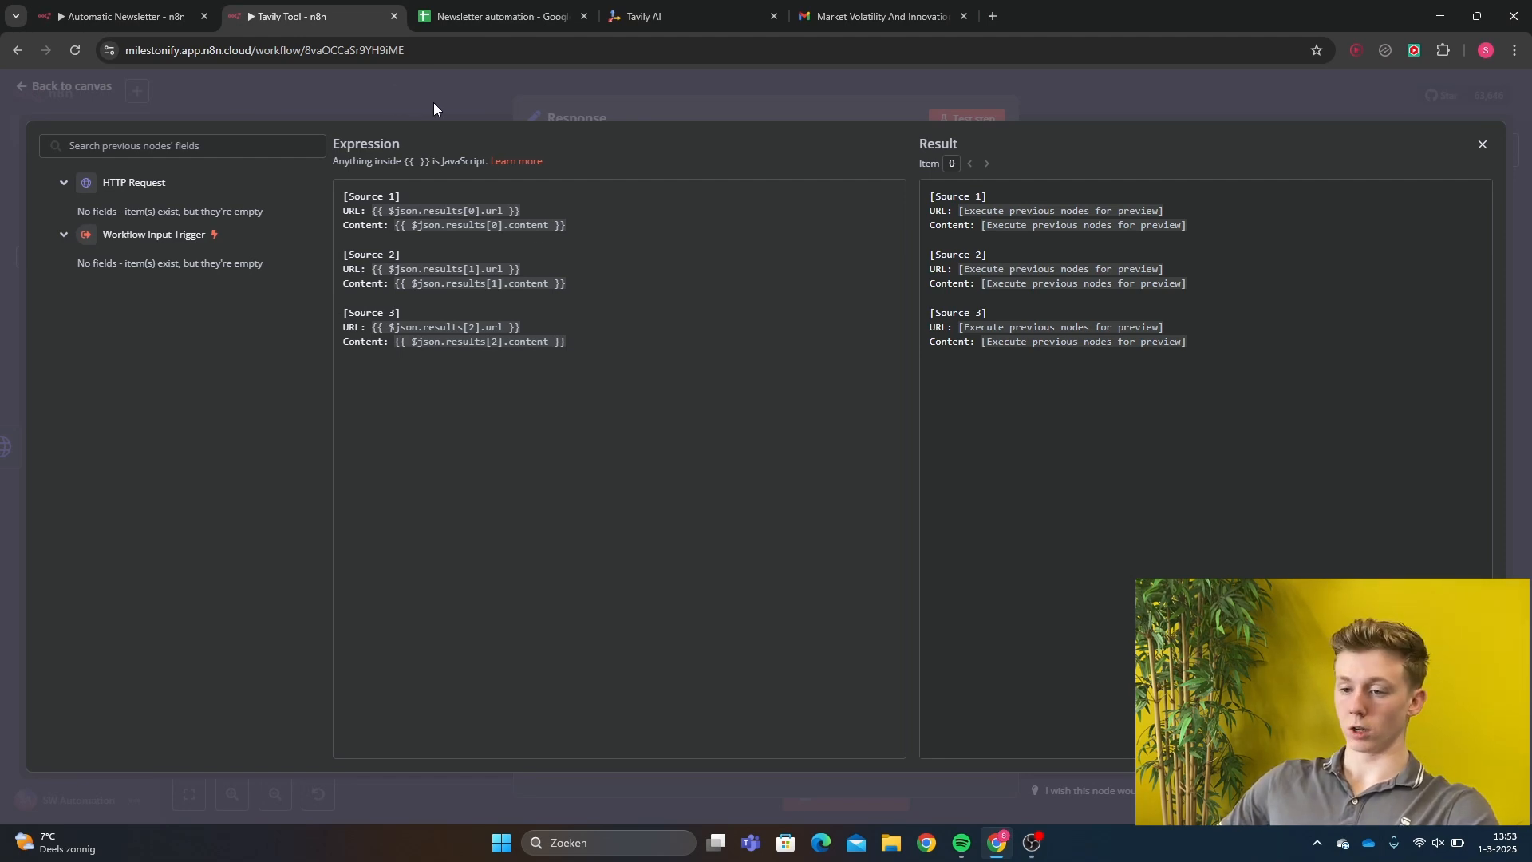
mouse_move(435, 111)
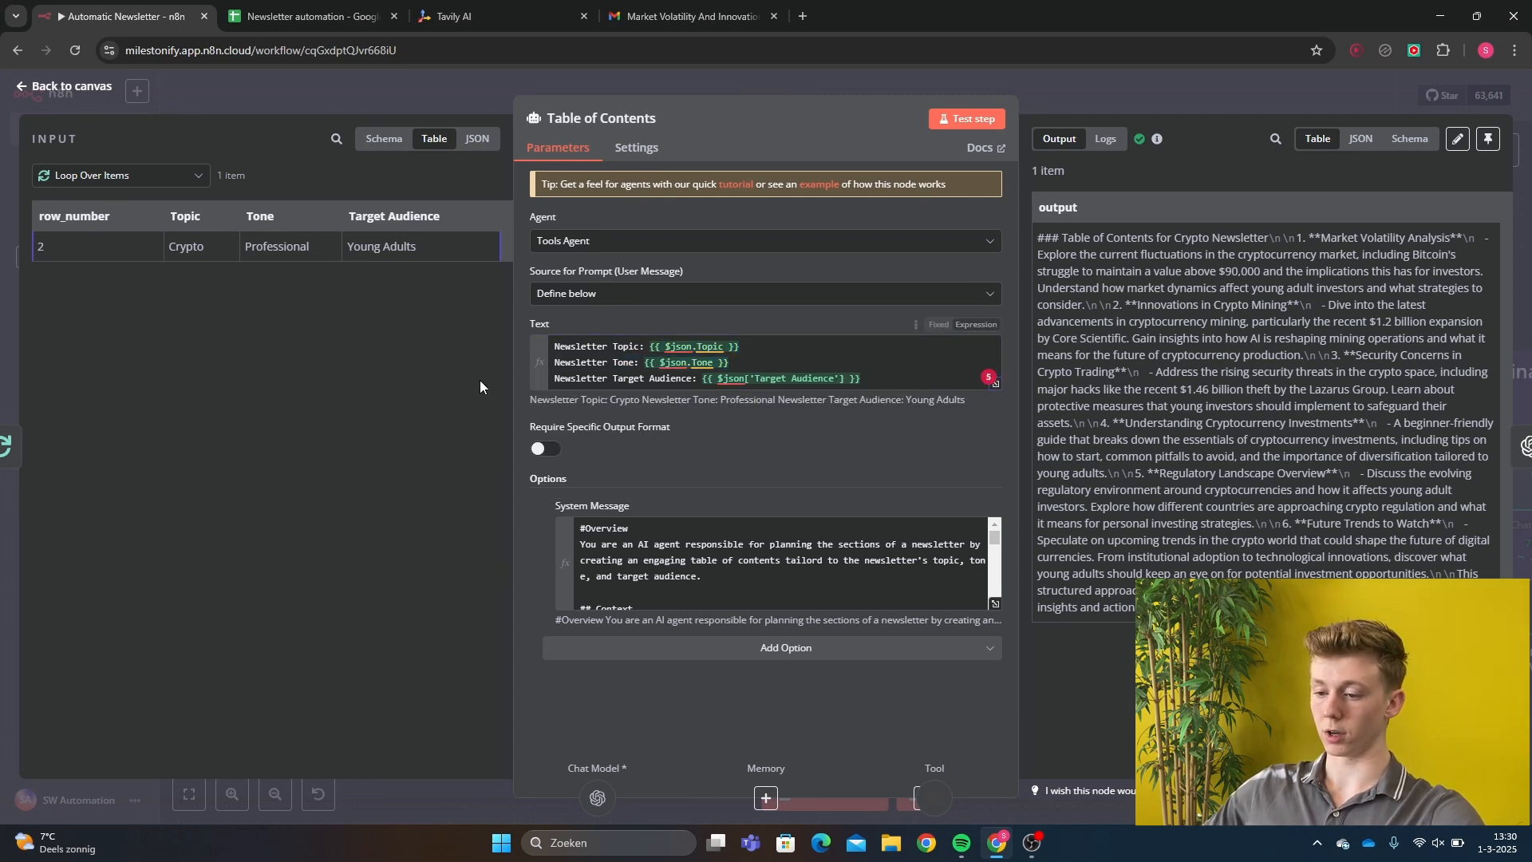
mouse_move(756, 448)
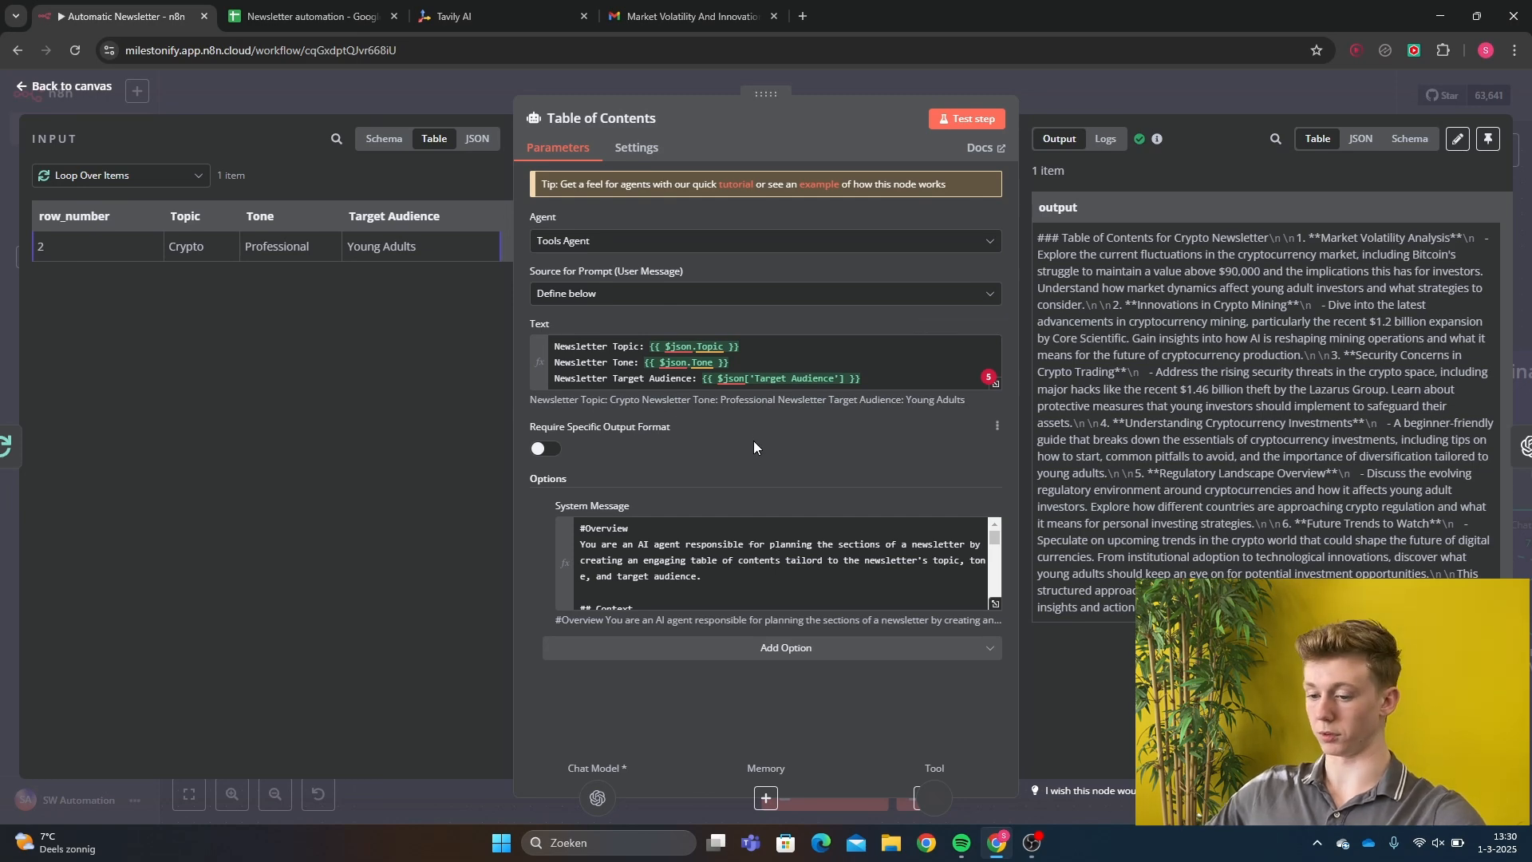
mouse_move(736, 483)
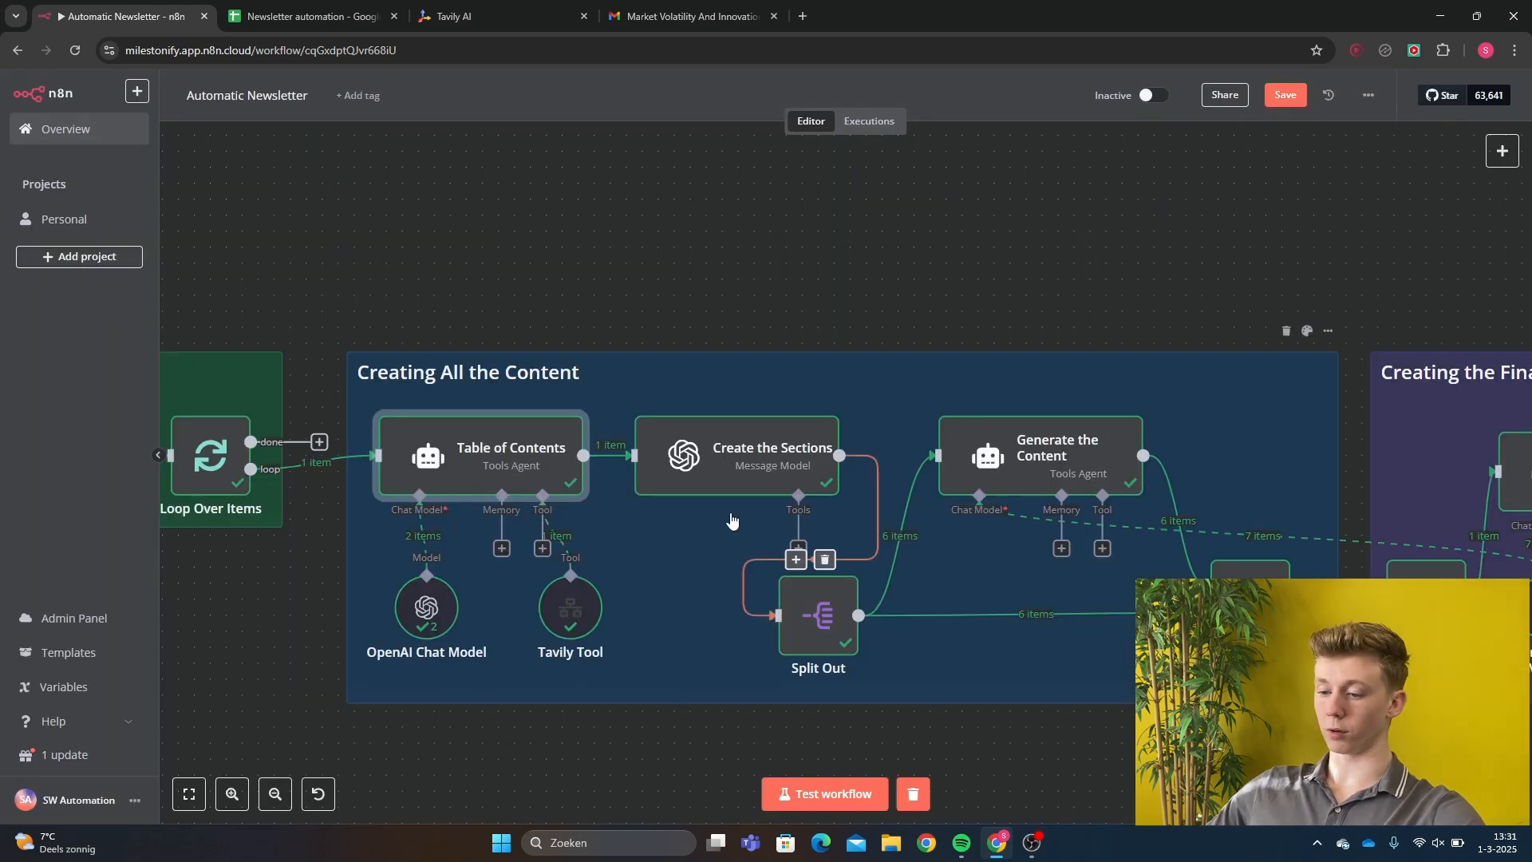
double_click(770, 454)
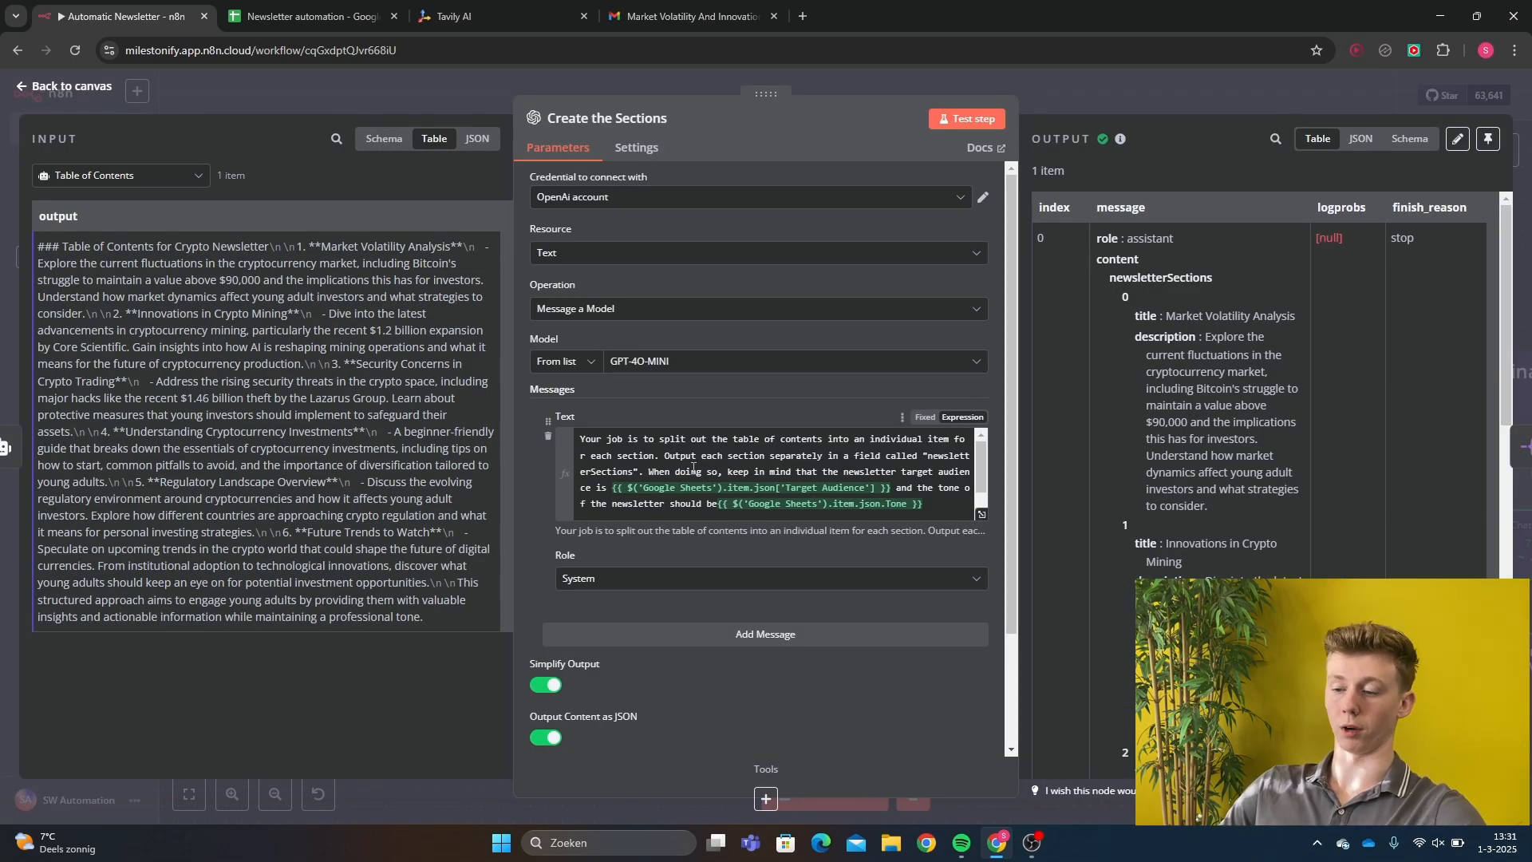
mouse_move(527, 225)
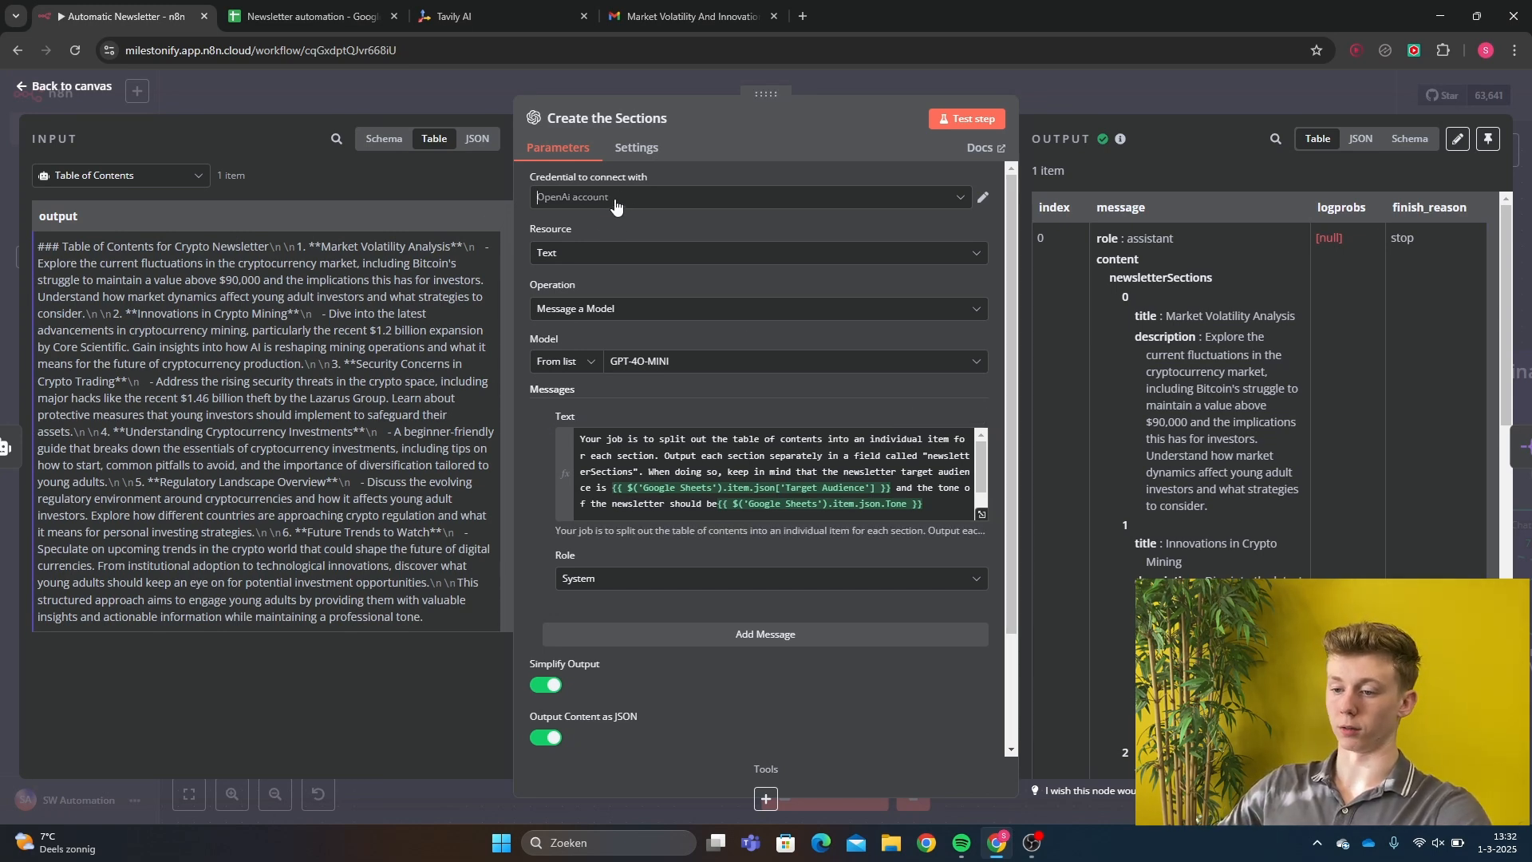
left_click(750, 196)
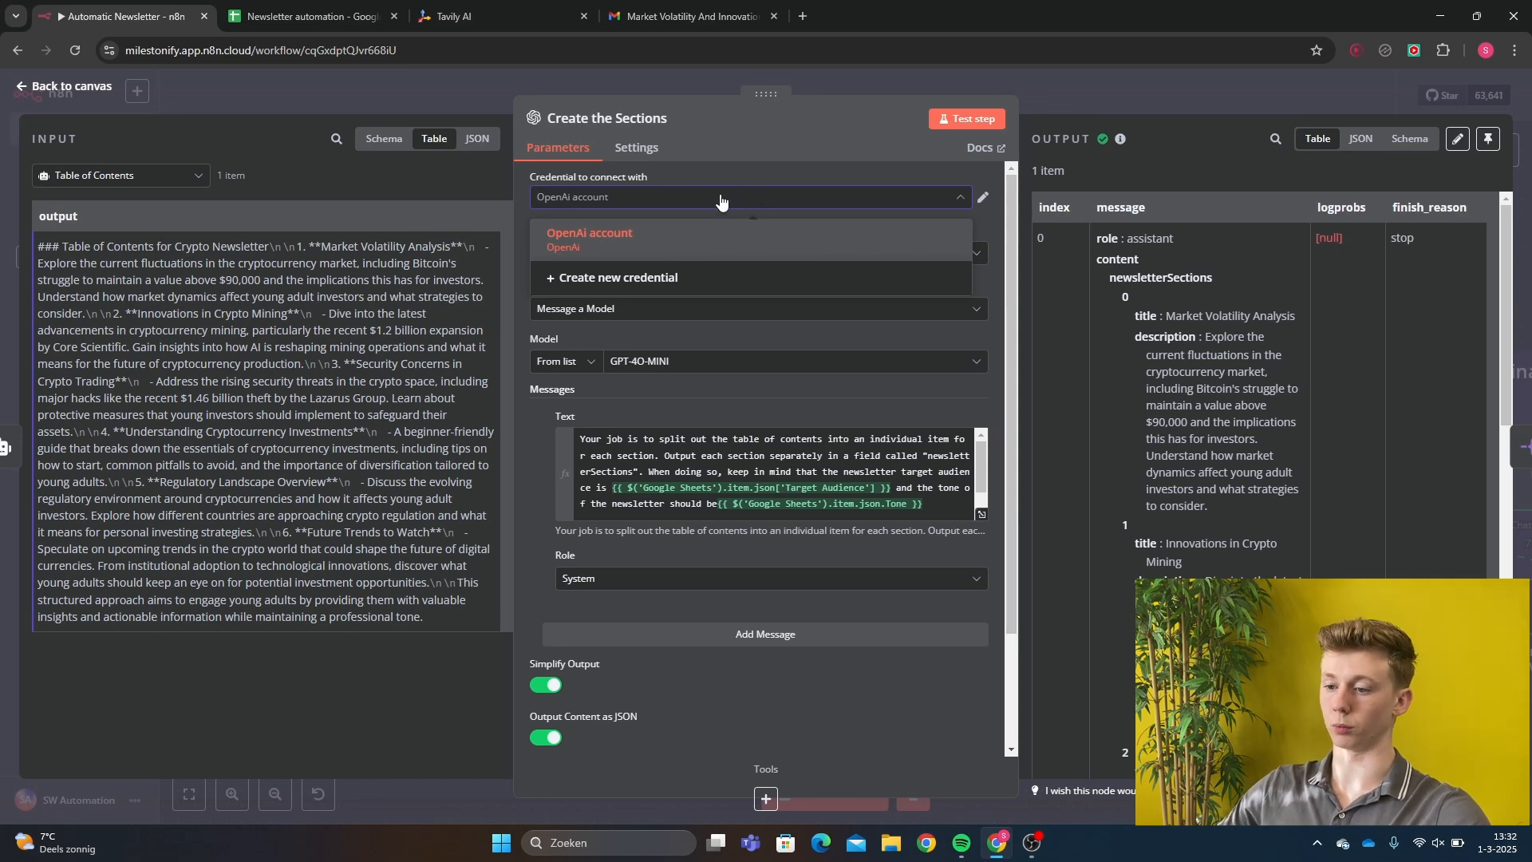
left_click(589, 239)
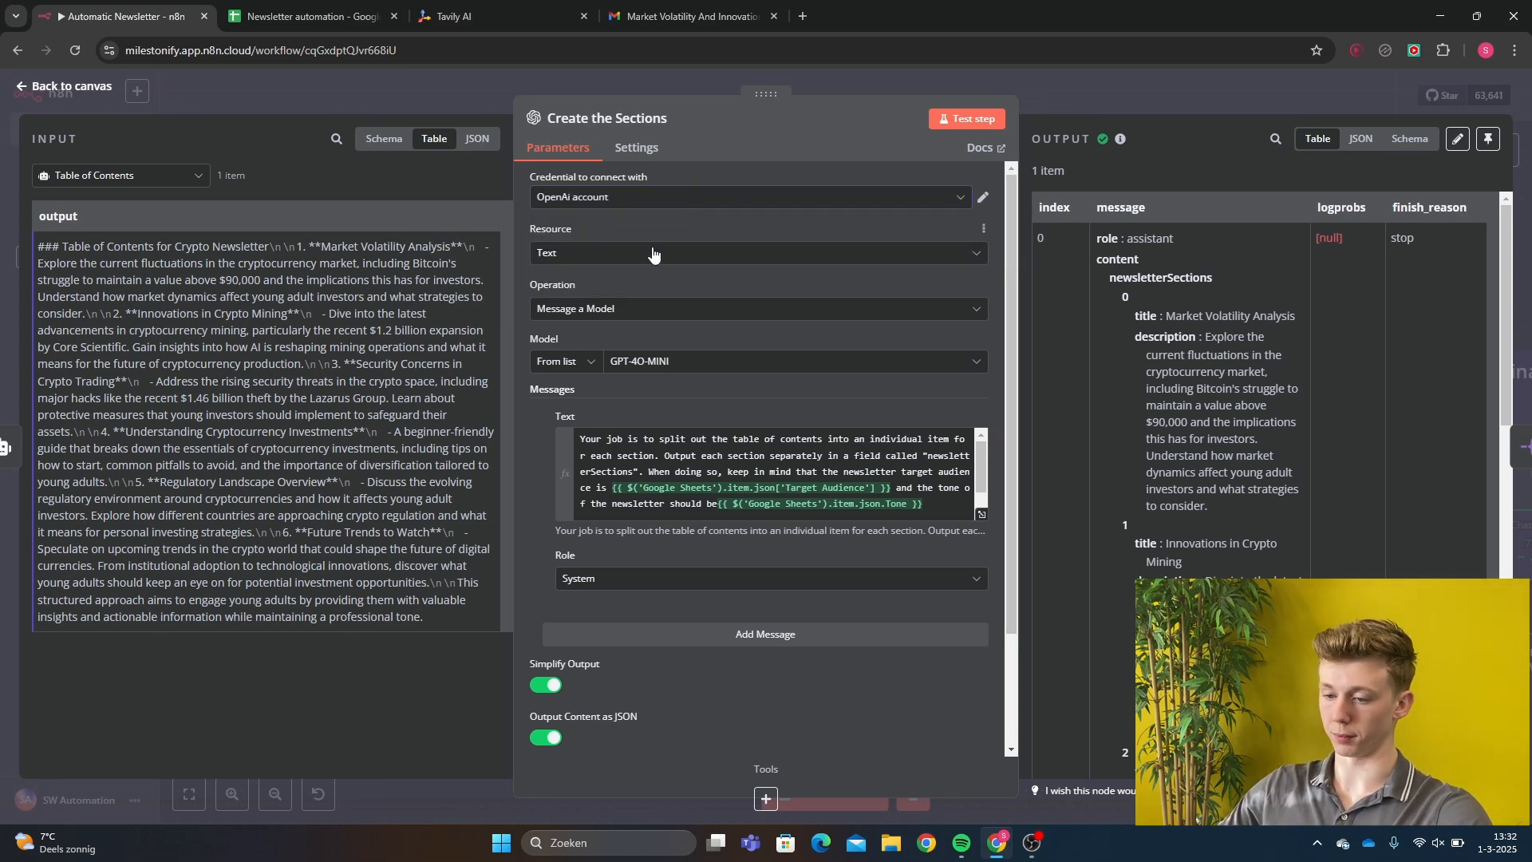
mouse_move(611, 316)
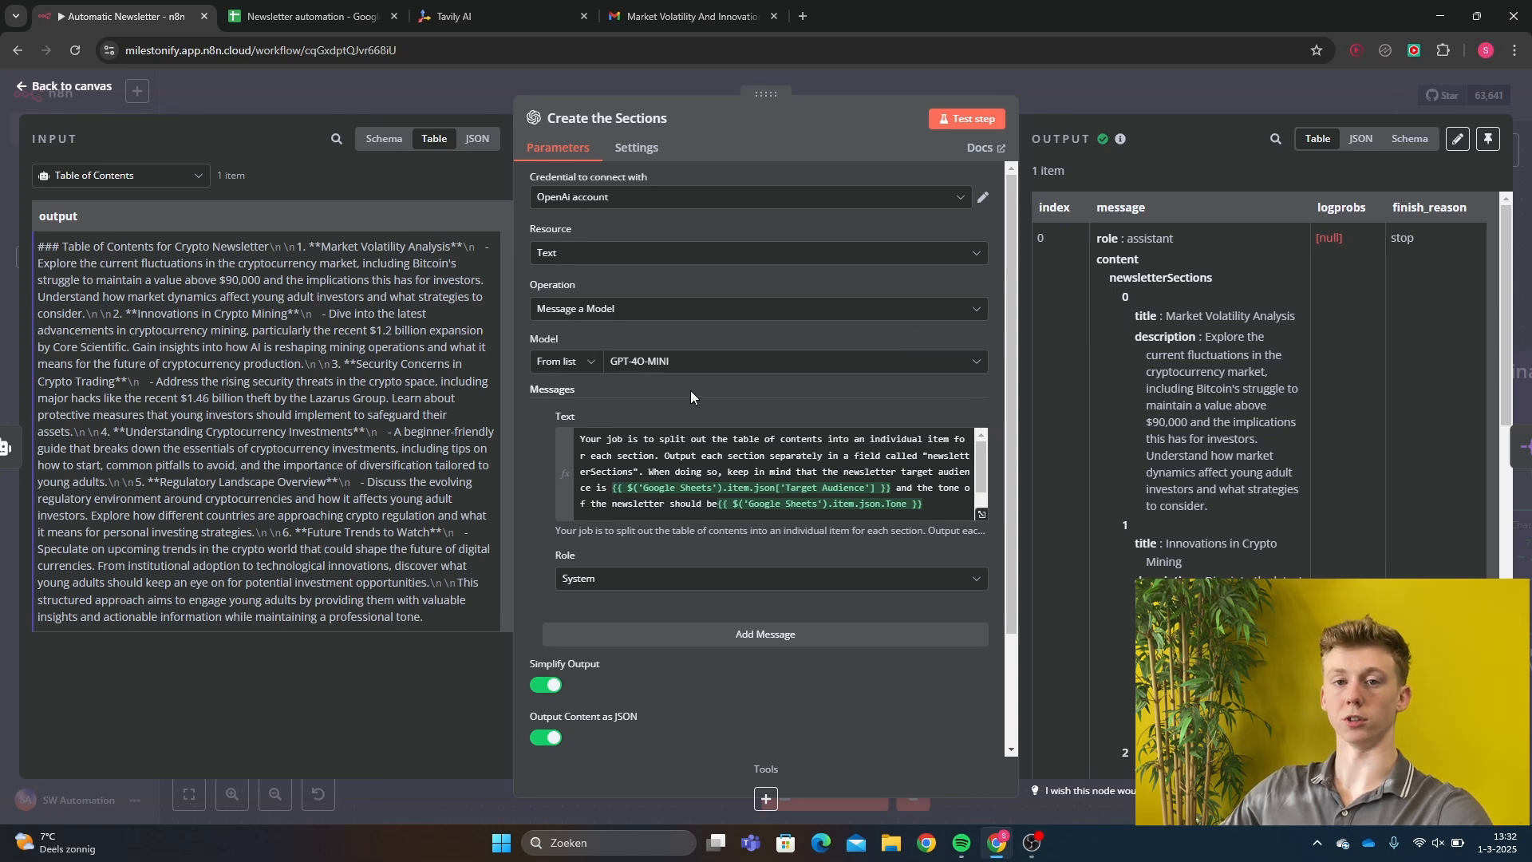
mouse_move(586, 380)
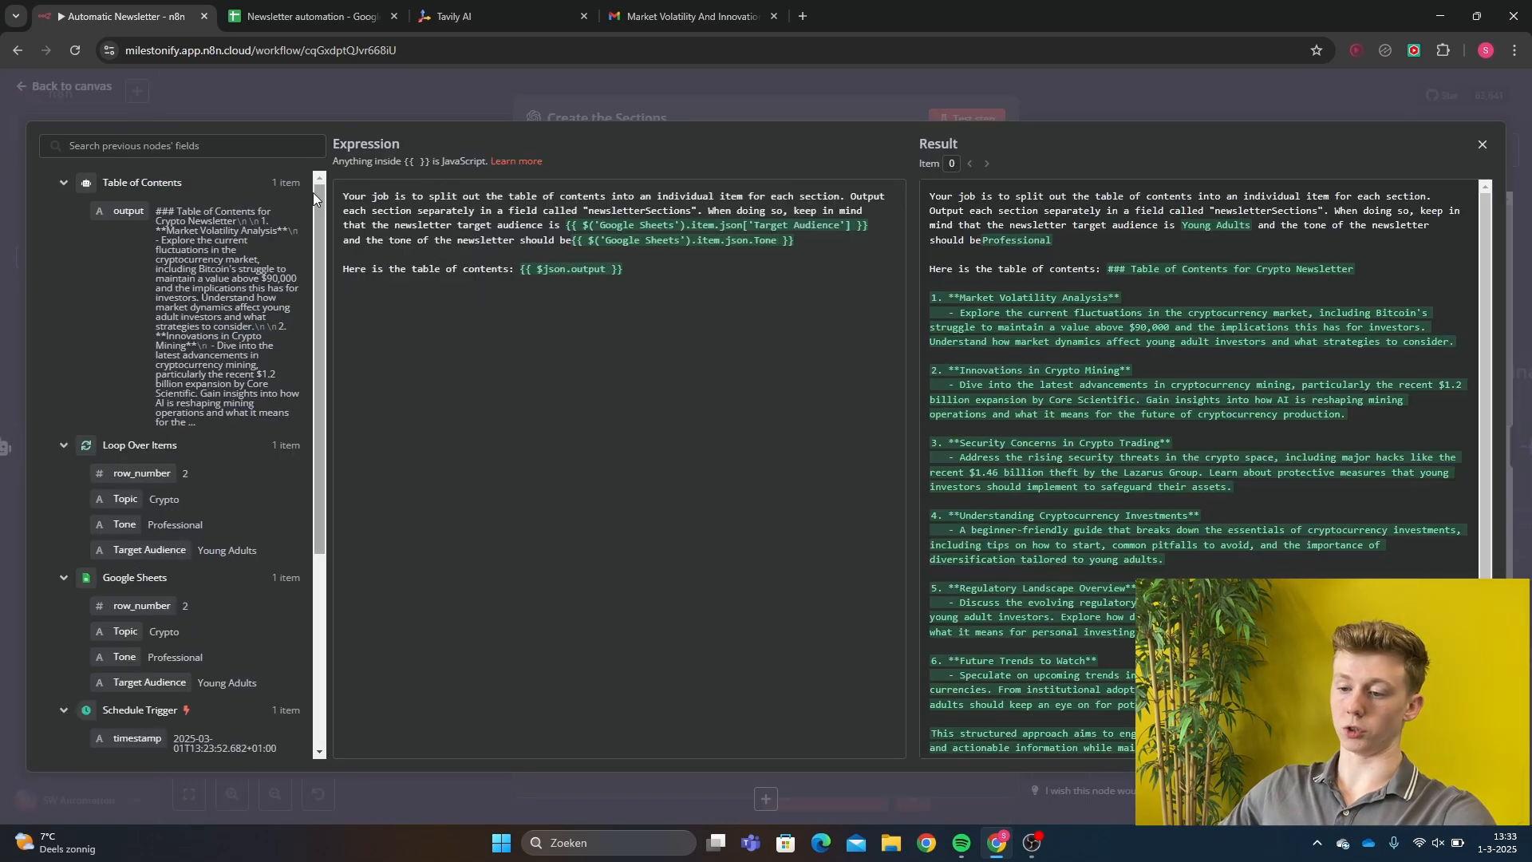
mouse_move(644, 205)
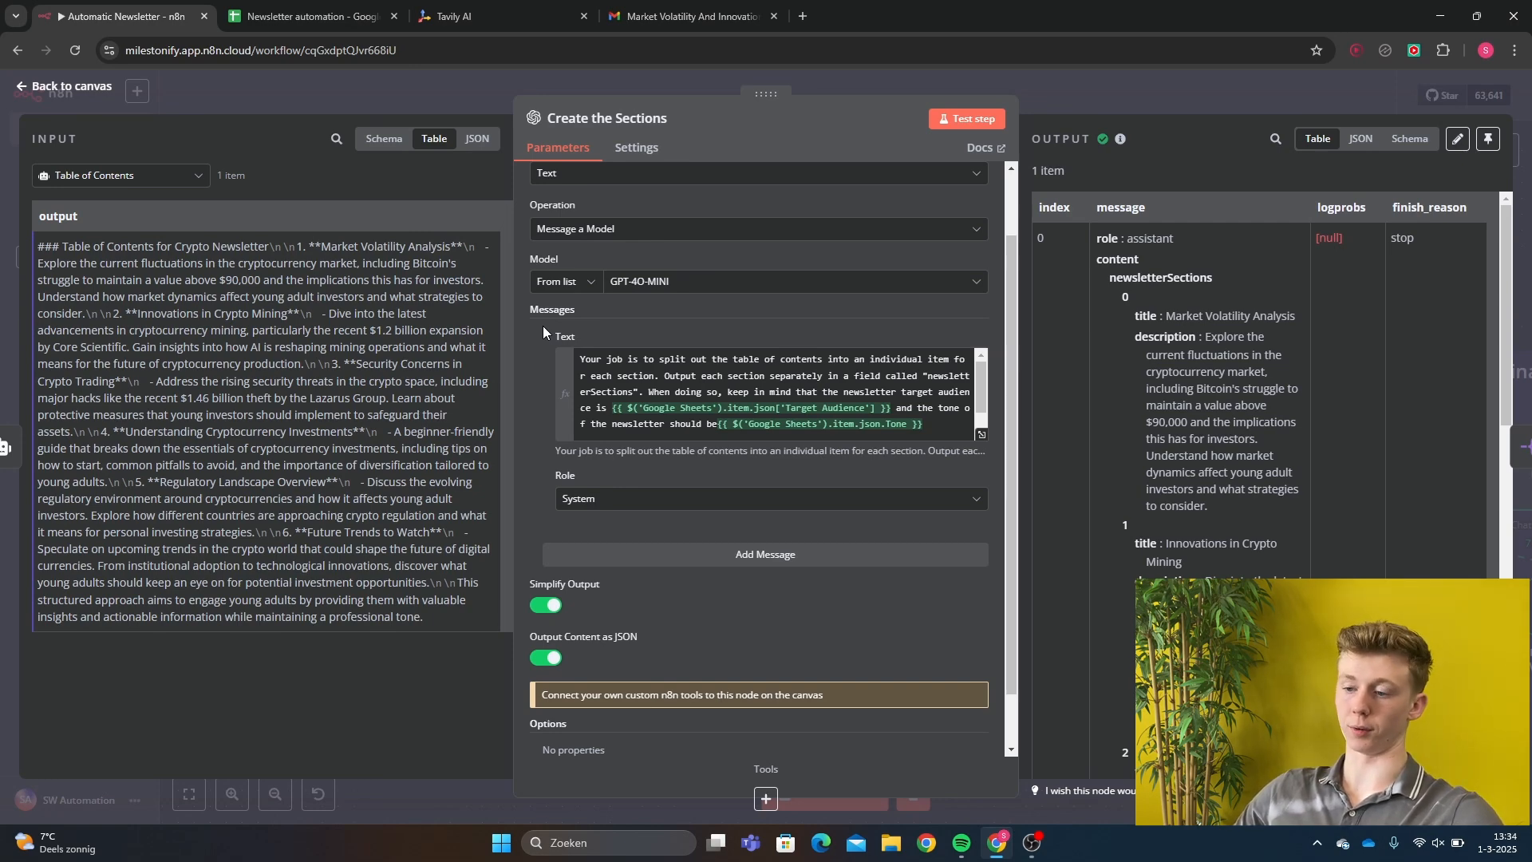
left_click(61, 86)
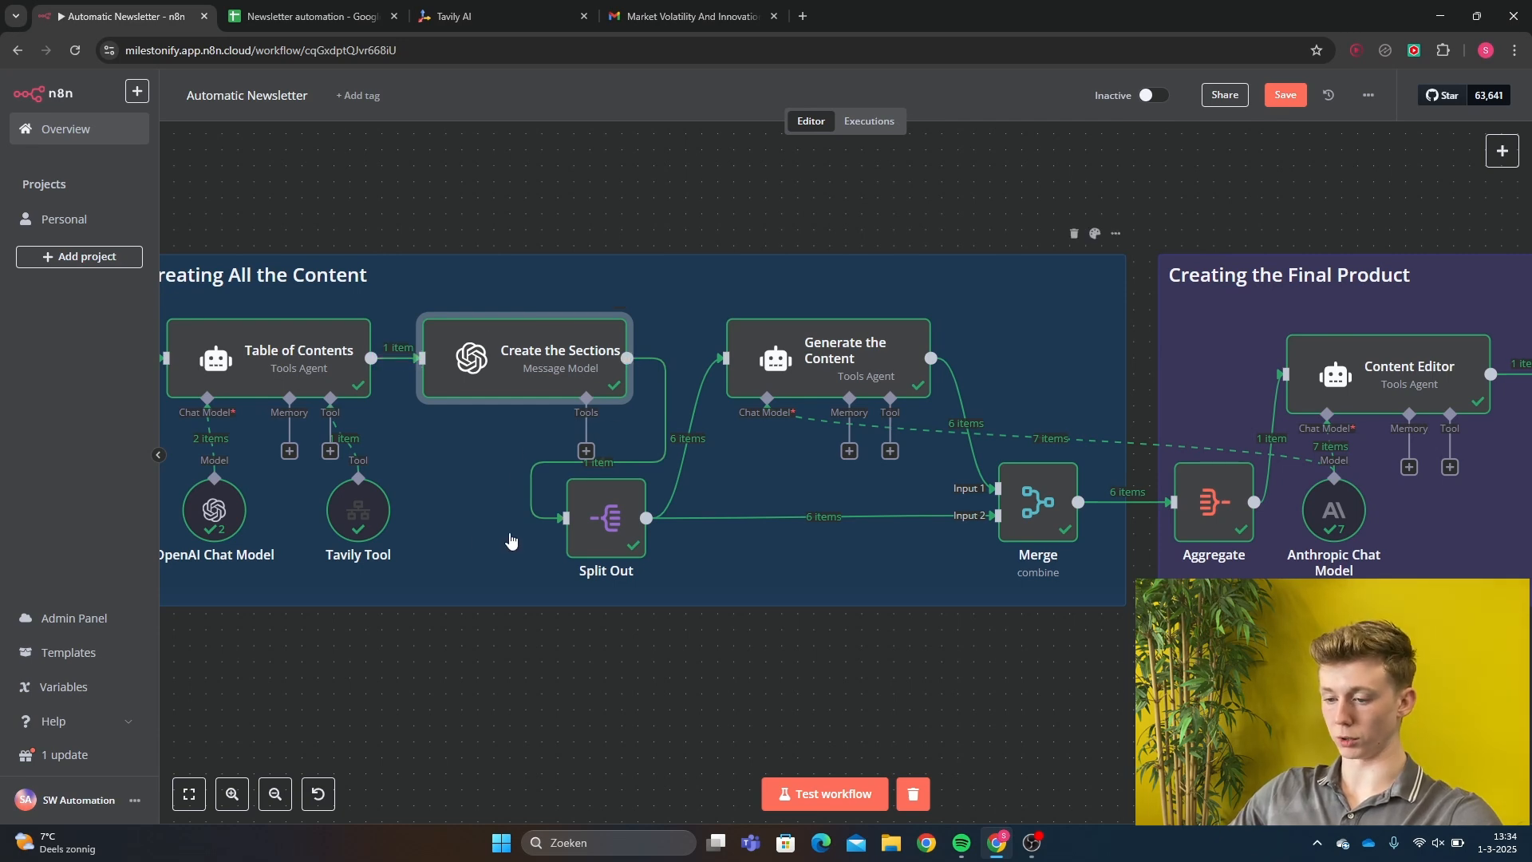
mouse_move(804, 374)
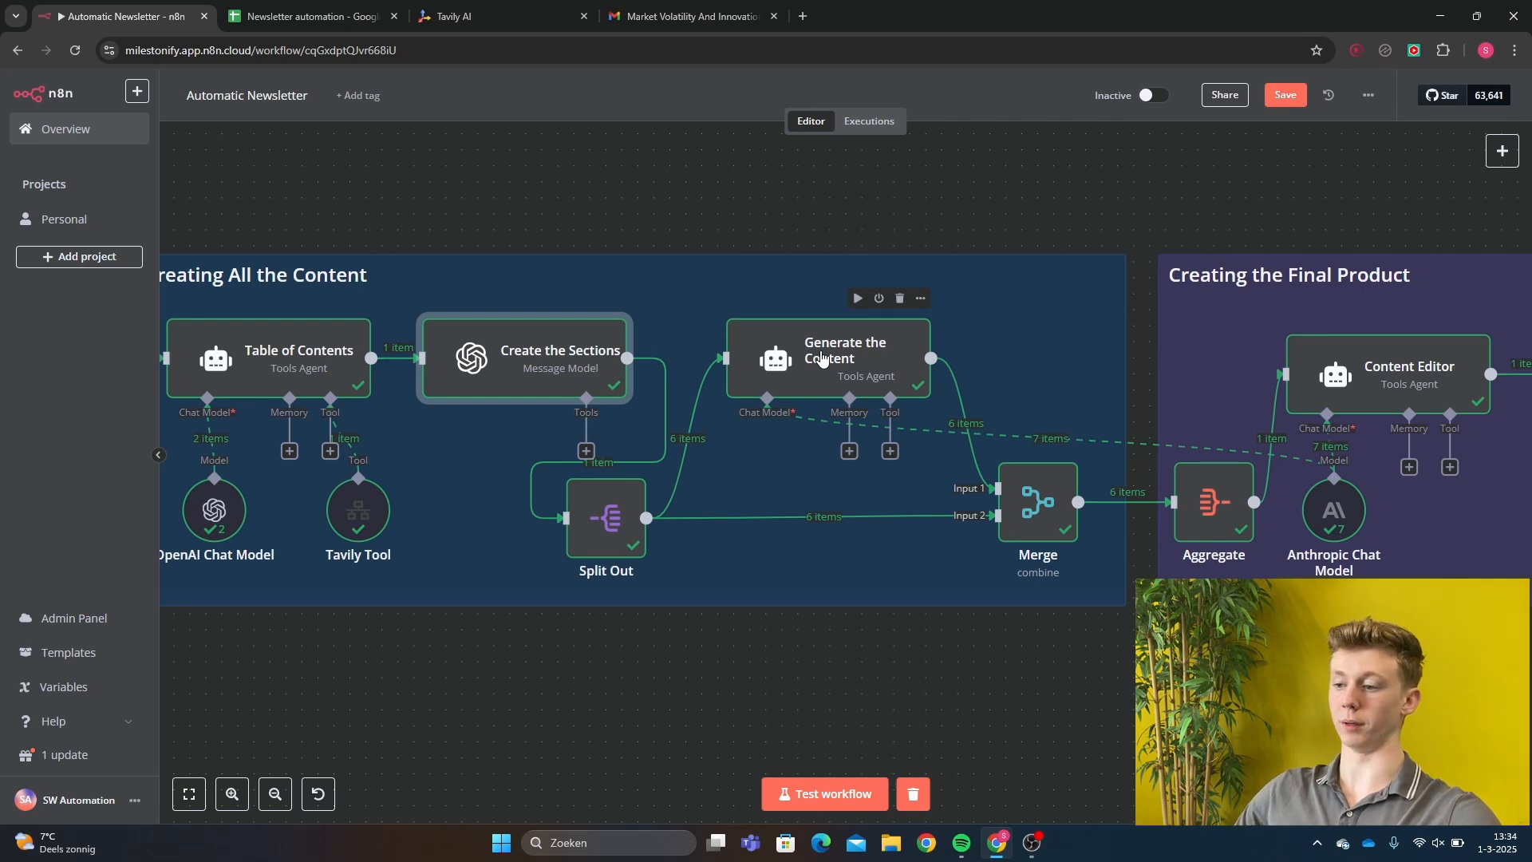
double_click(844, 357)
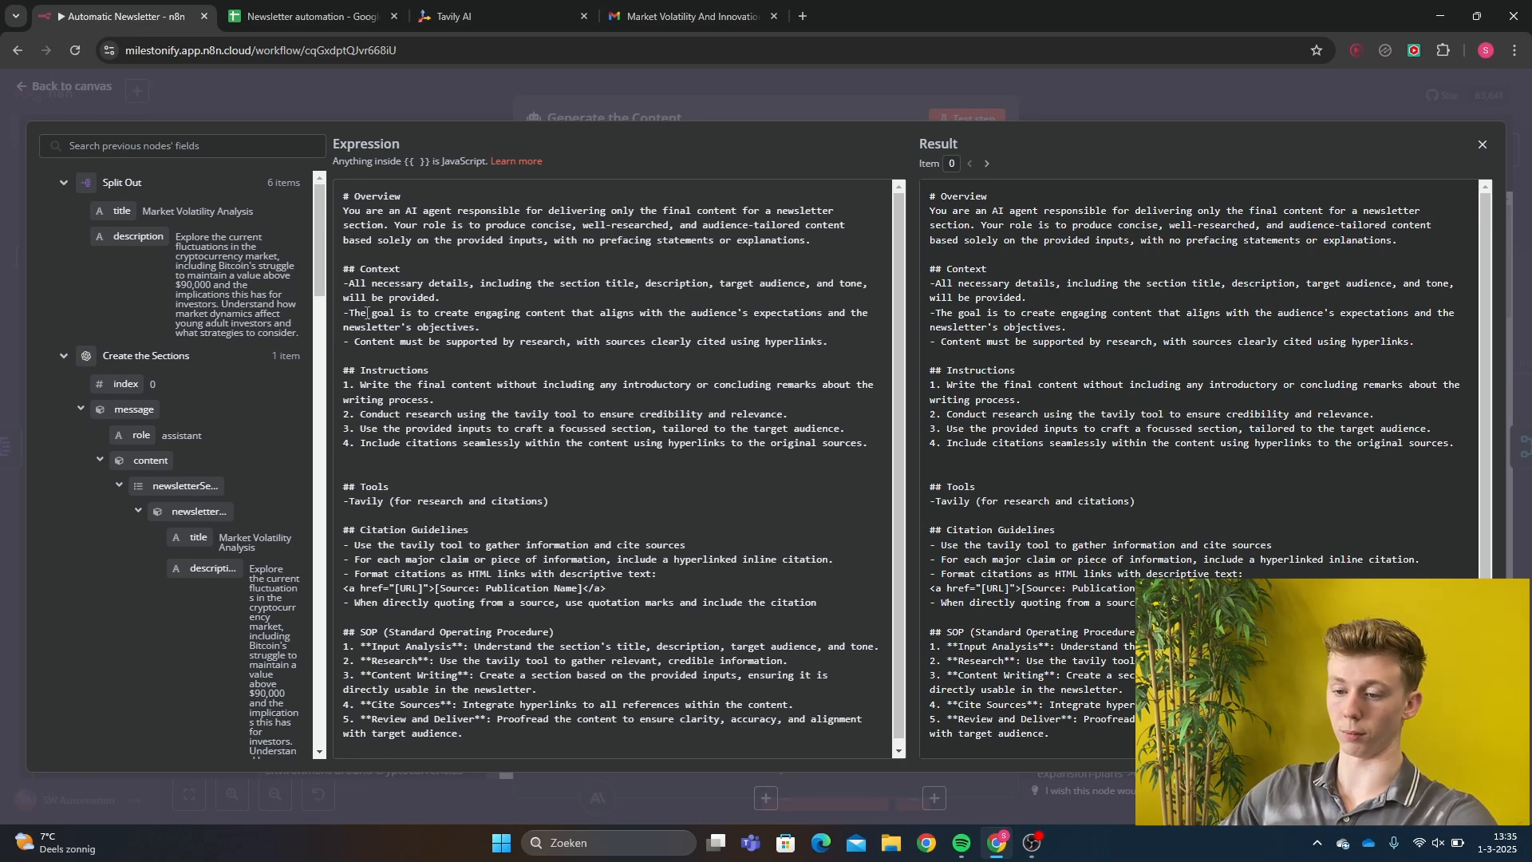
mouse_move(670, 315)
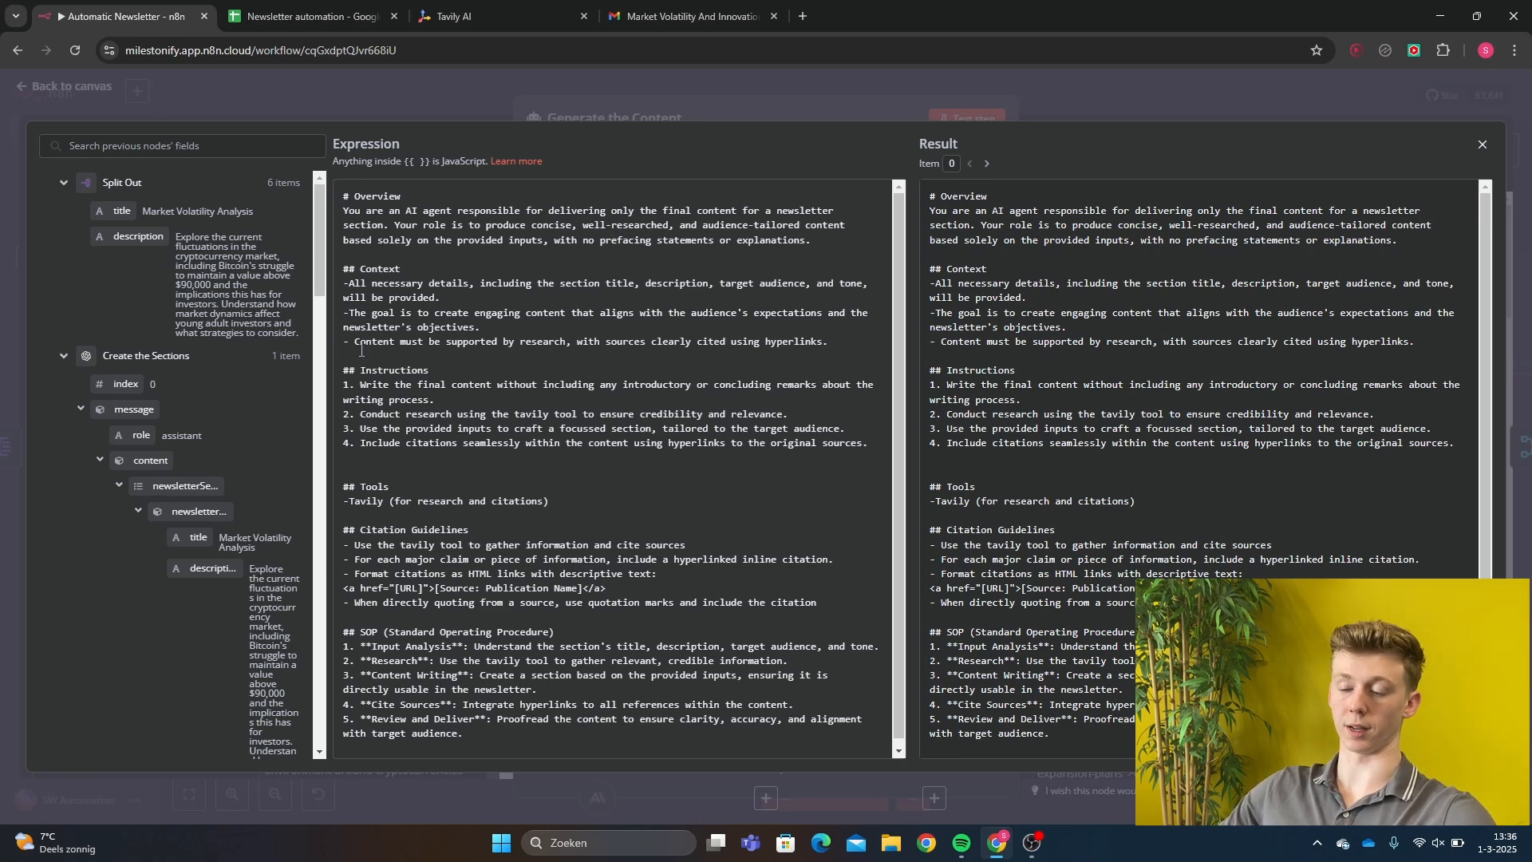
mouse_move(278, 399)
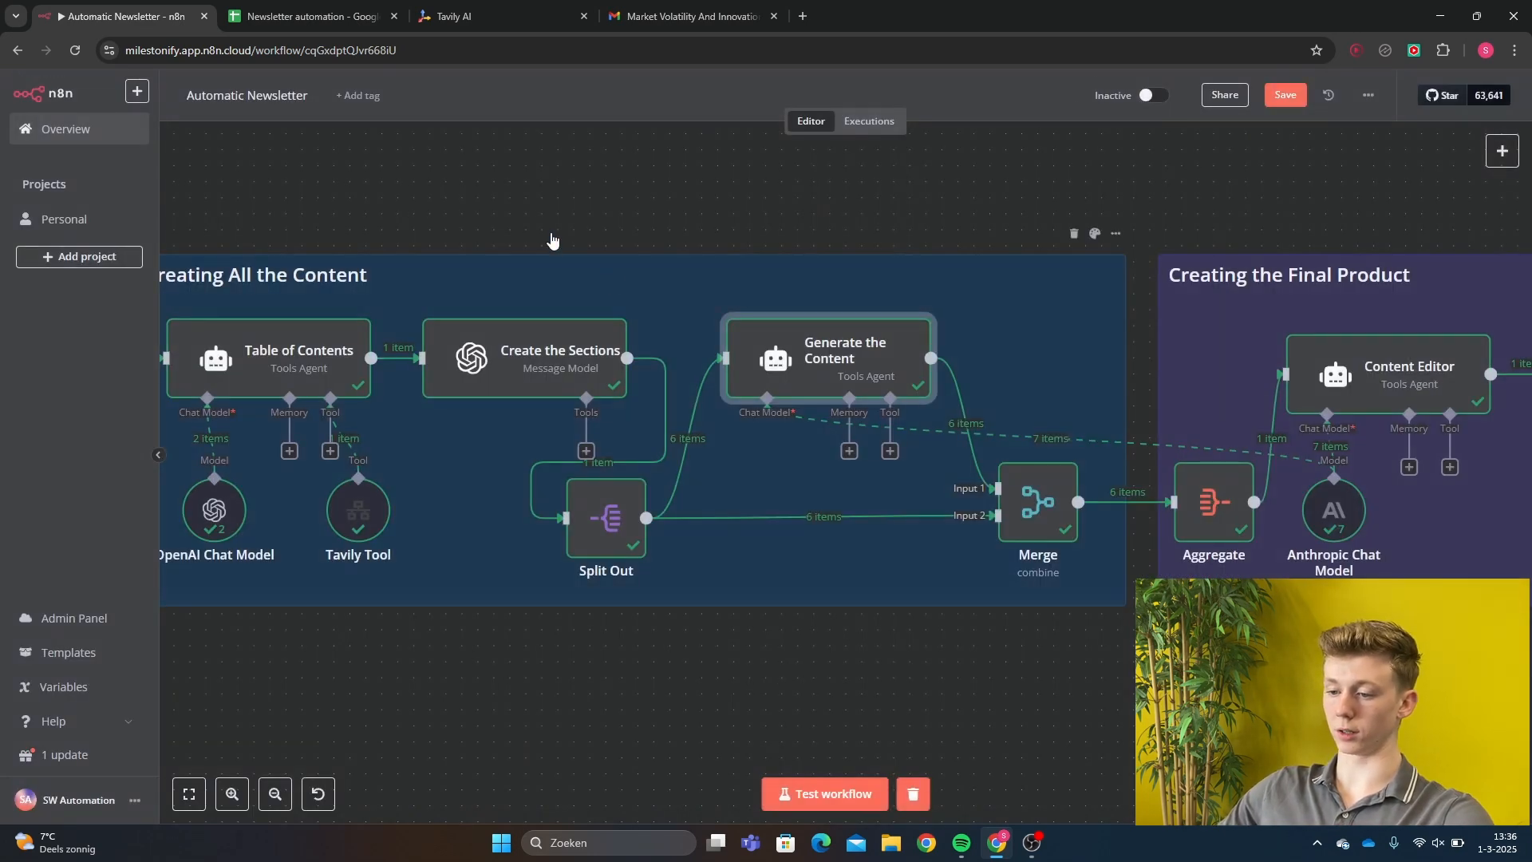
mouse_move(861, 315)
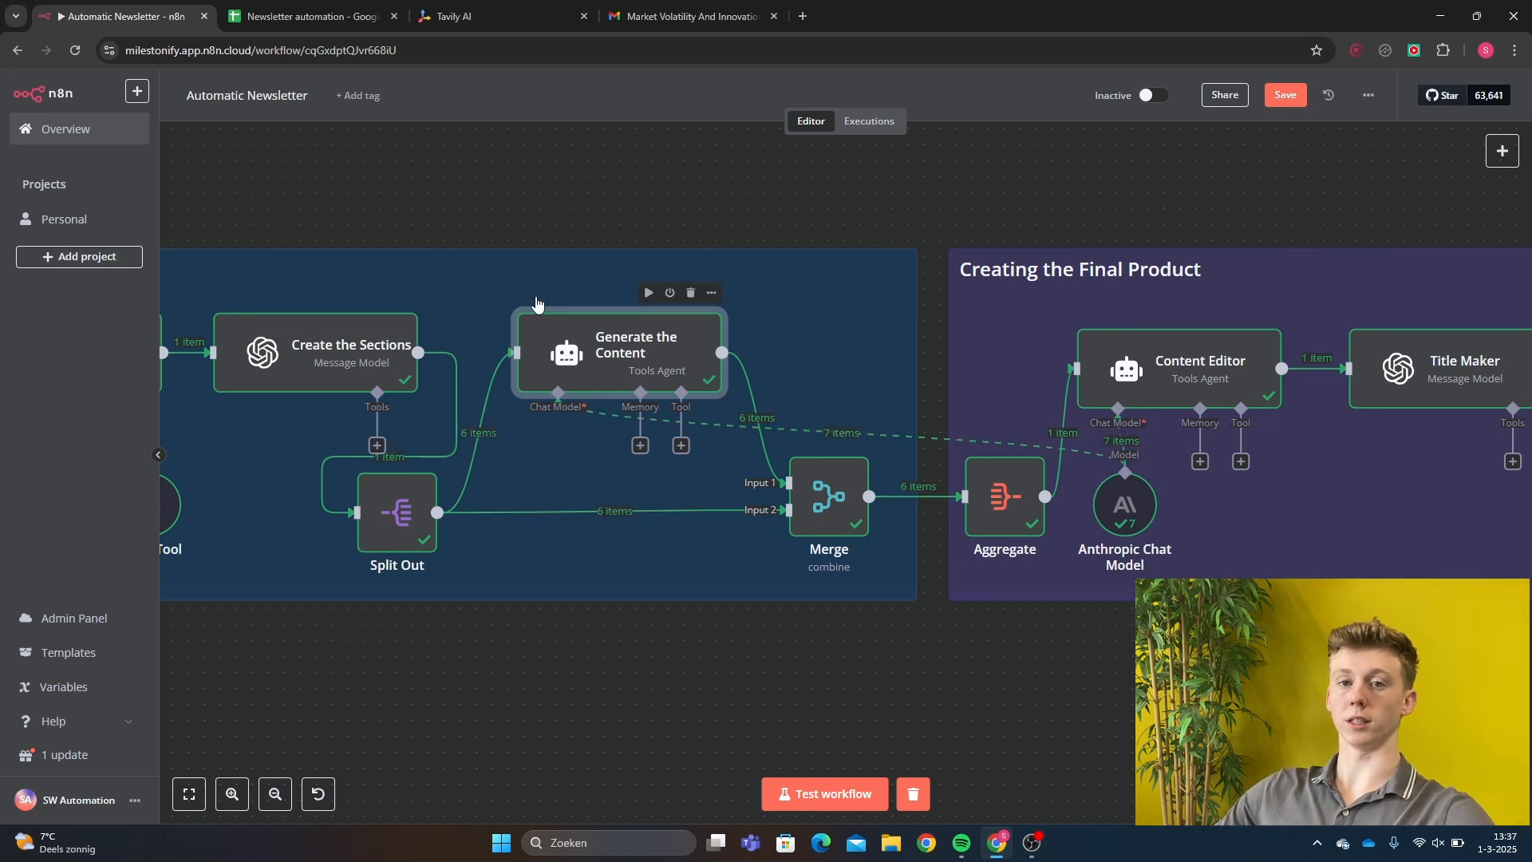
mouse_move(721, 344)
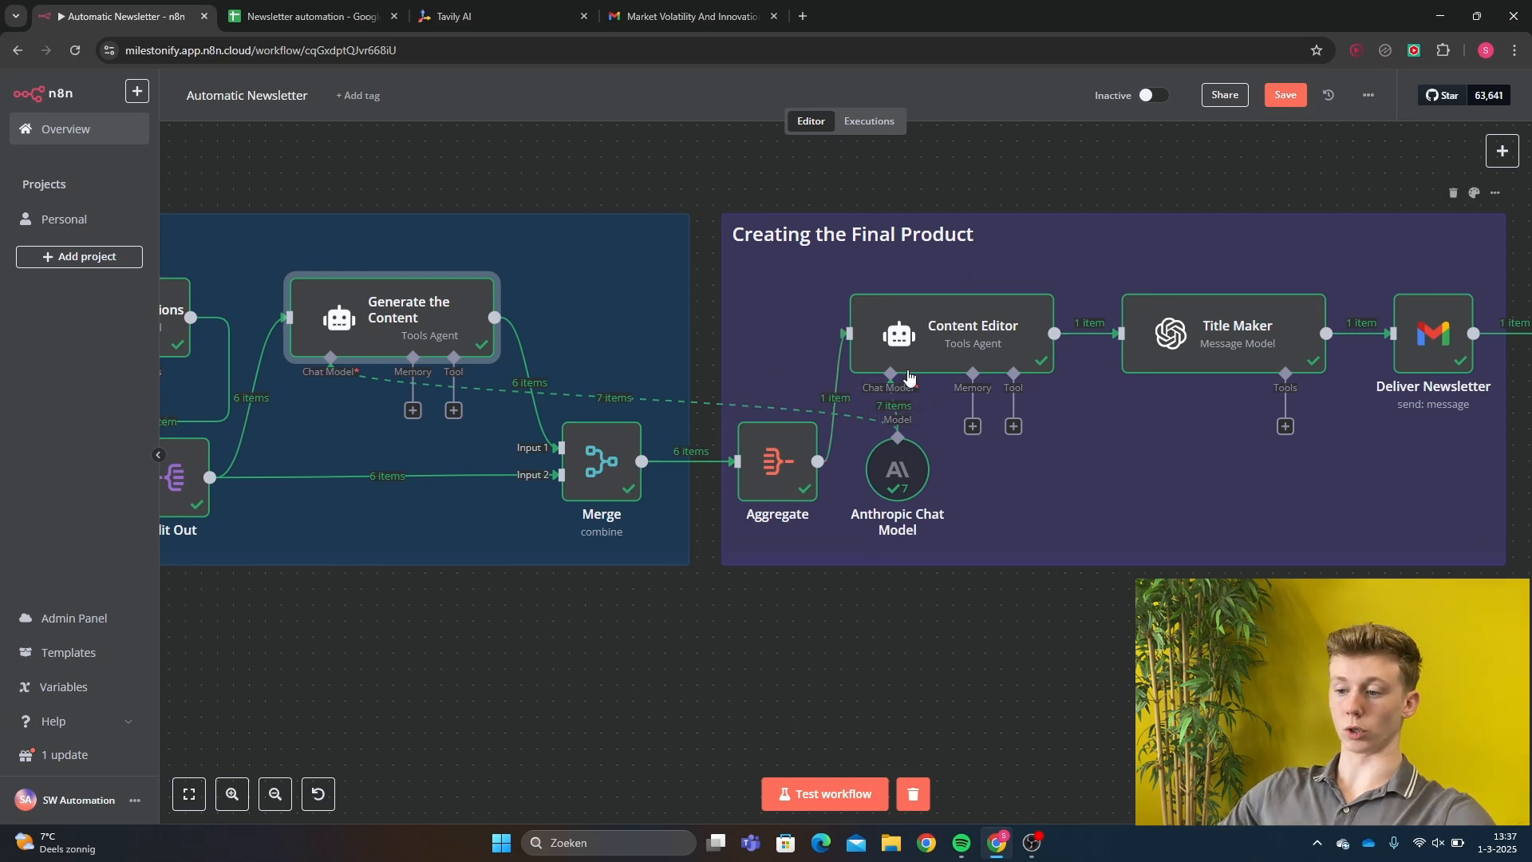
Open the Content Editor agent to read its HTML-format, 1000-word prompt.
double_click(971, 334)
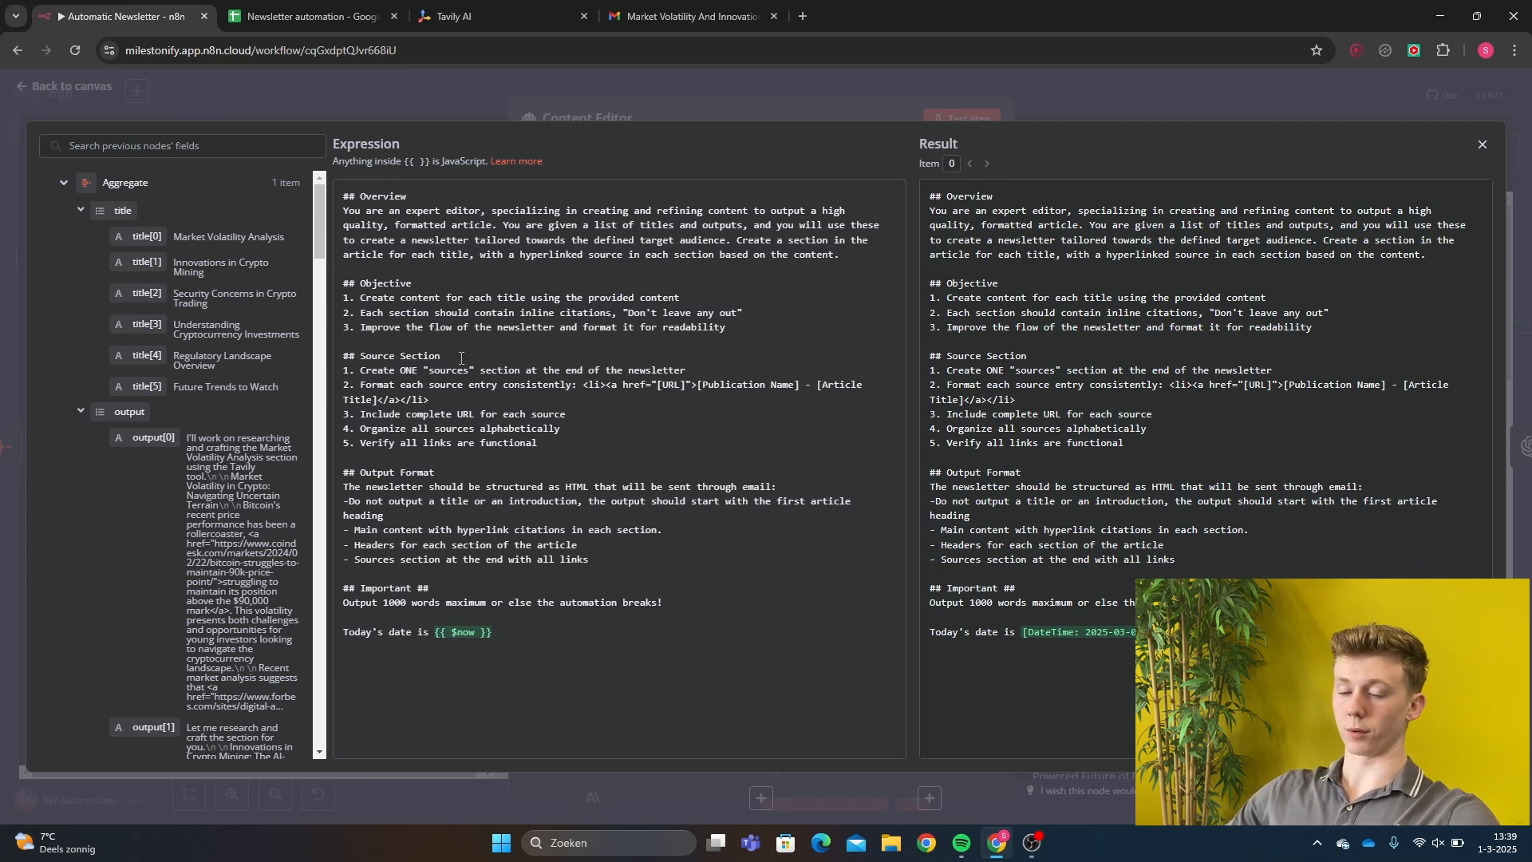
Close the prompt and view the Content Editor, Title Maker and Deliver Newsletter group.
double_click(399, 355)
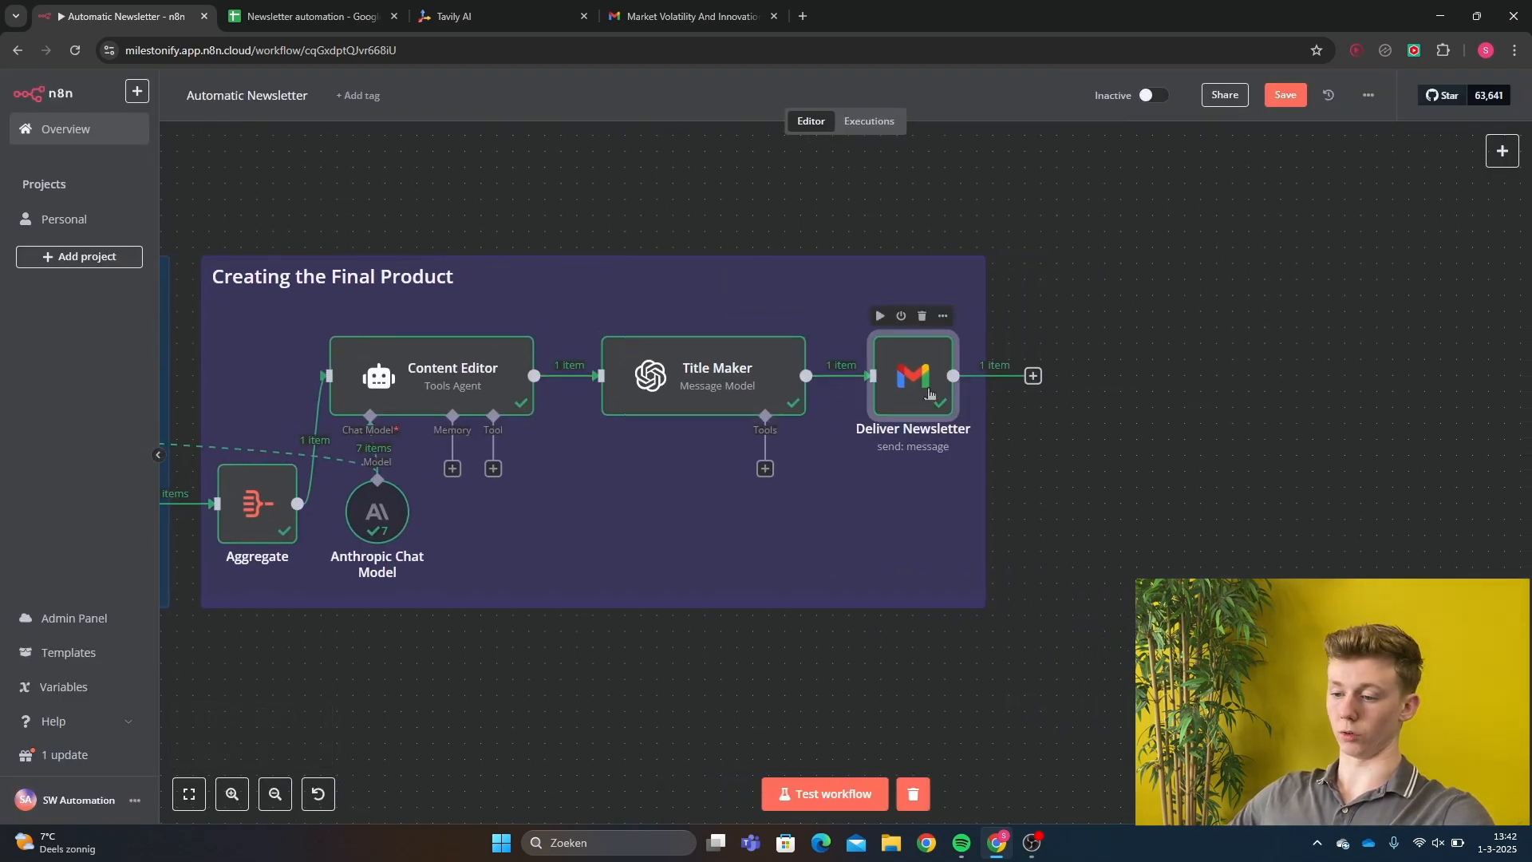
Review the Deliver Newsletter Gmail settings, then return to the full workflow canvas.
double_click(911, 375)
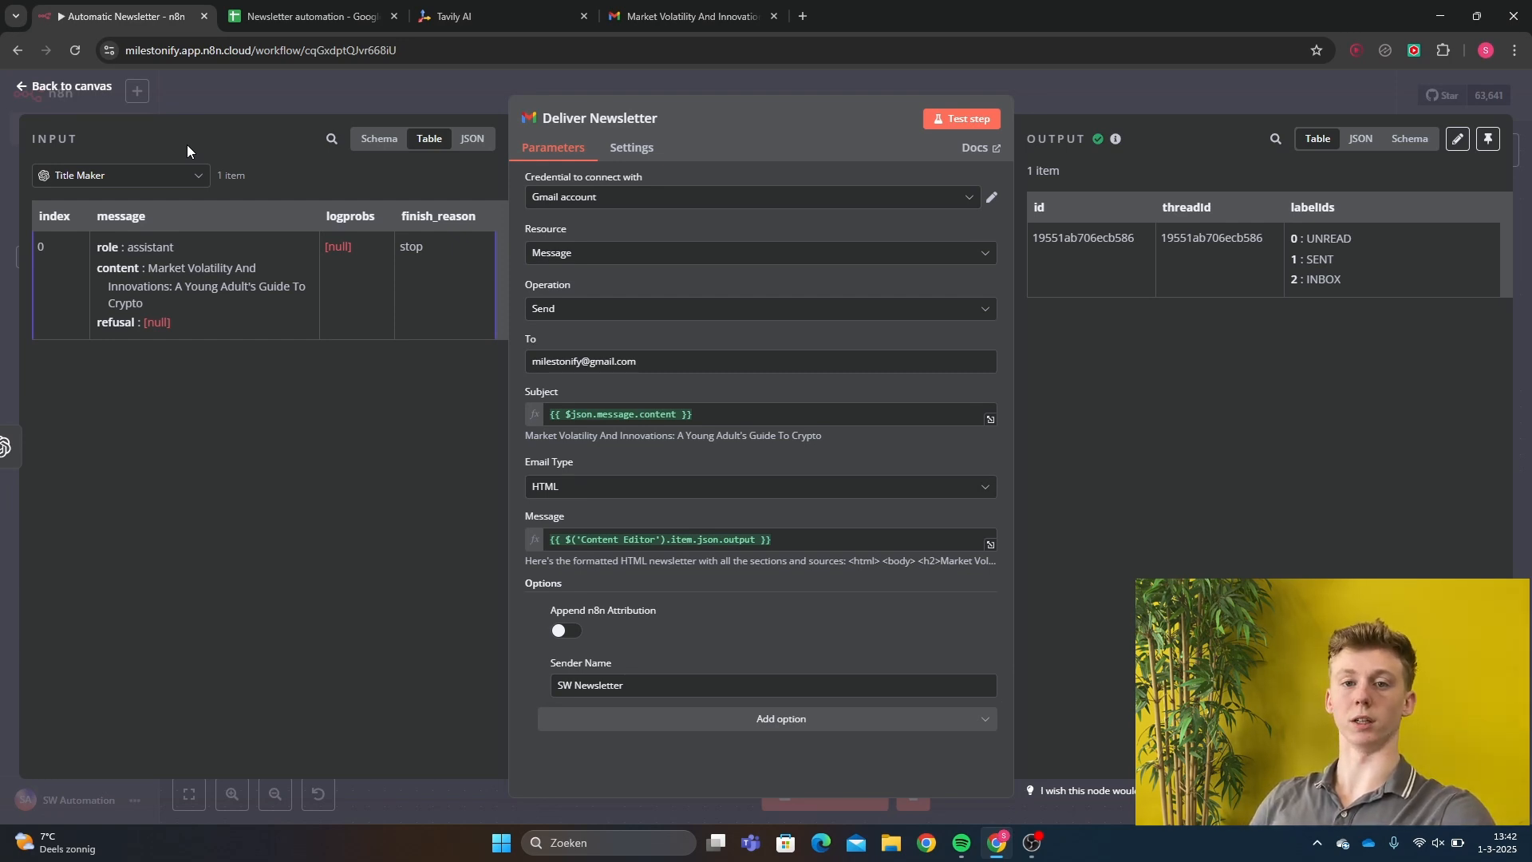
left_click(62, 86)
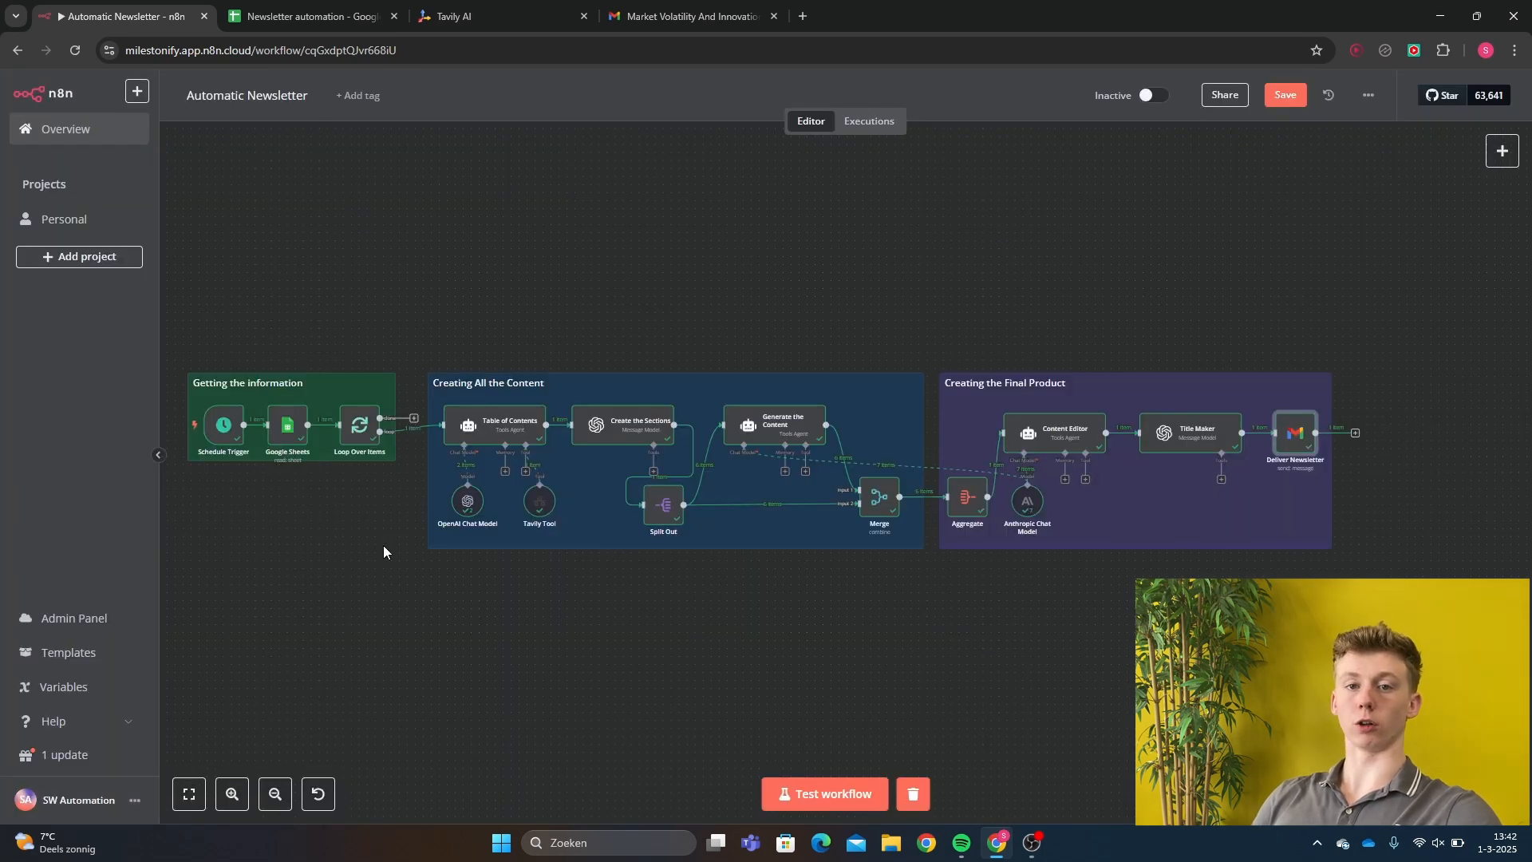